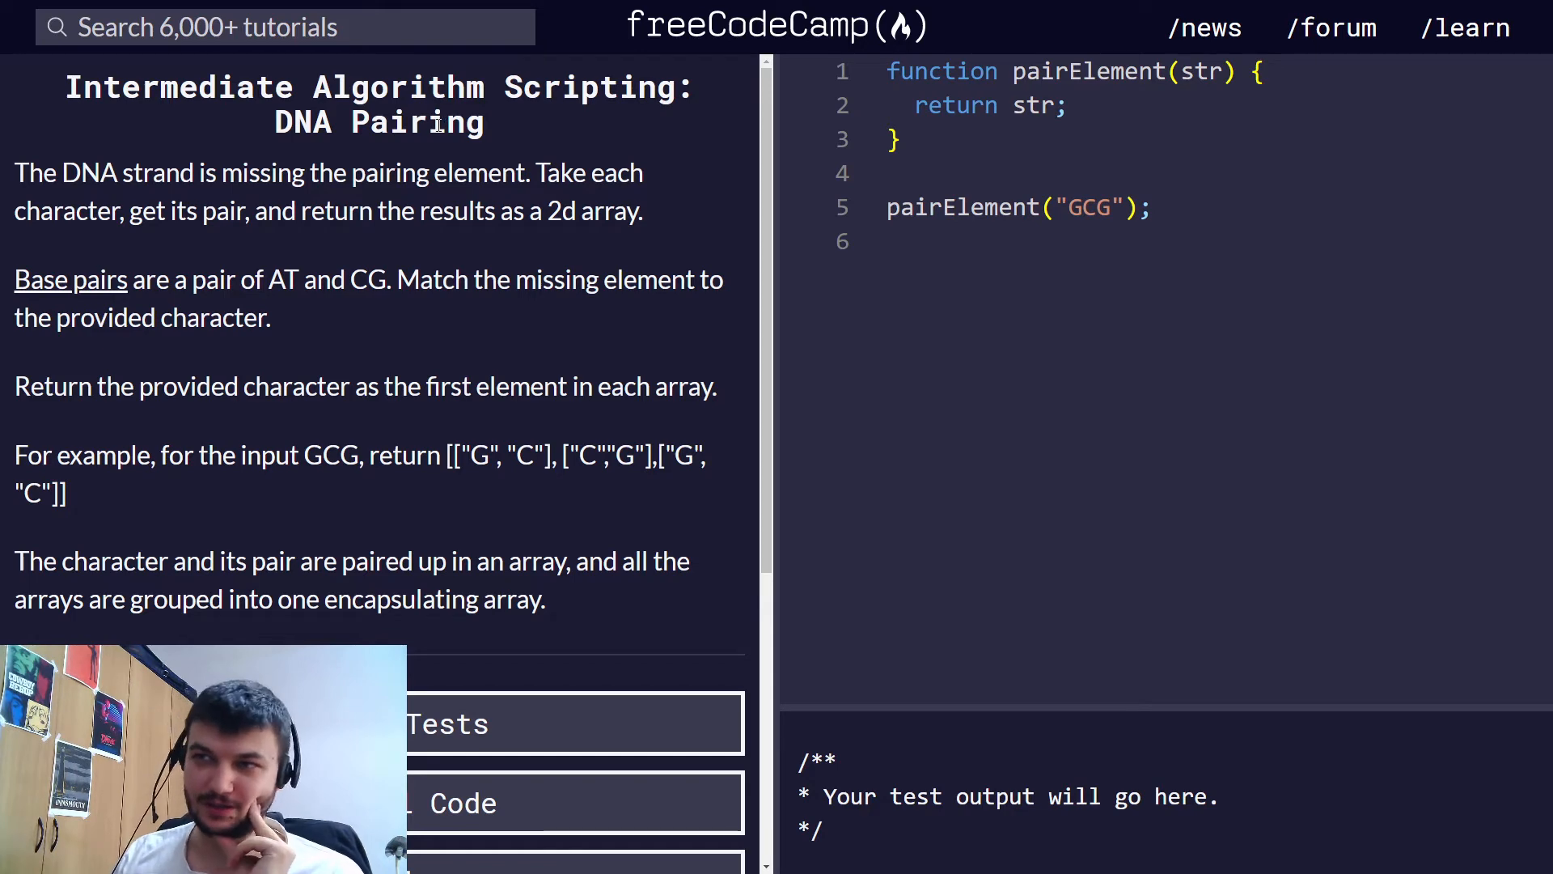
mouse_move(1483, 431)
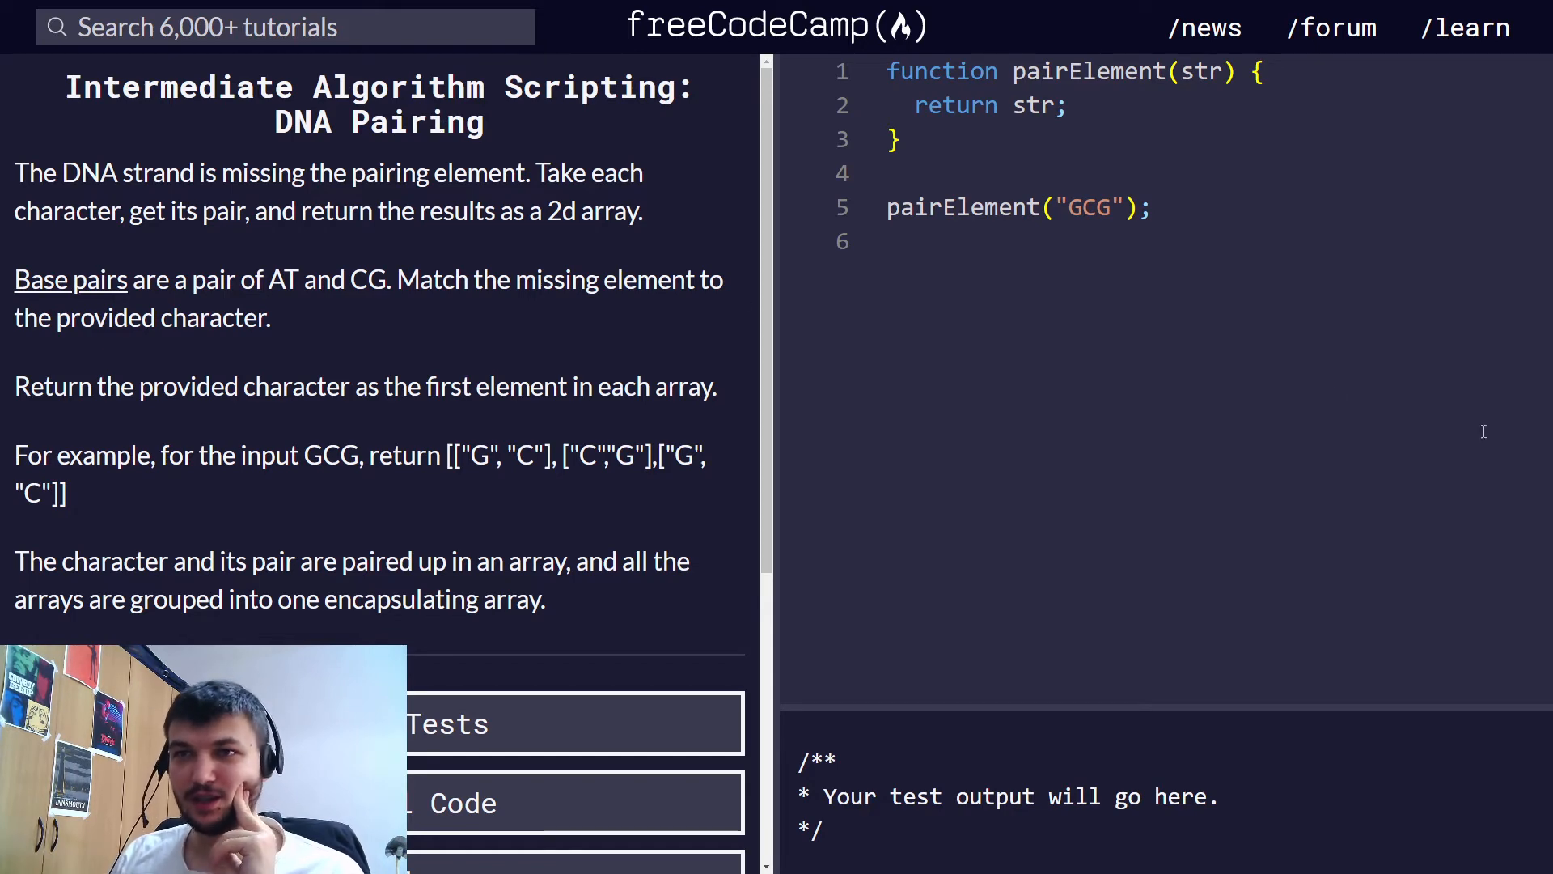
Step: Read through the challenge description and scroll down to the editor
left_click_drag(14, 174, 642, 210)
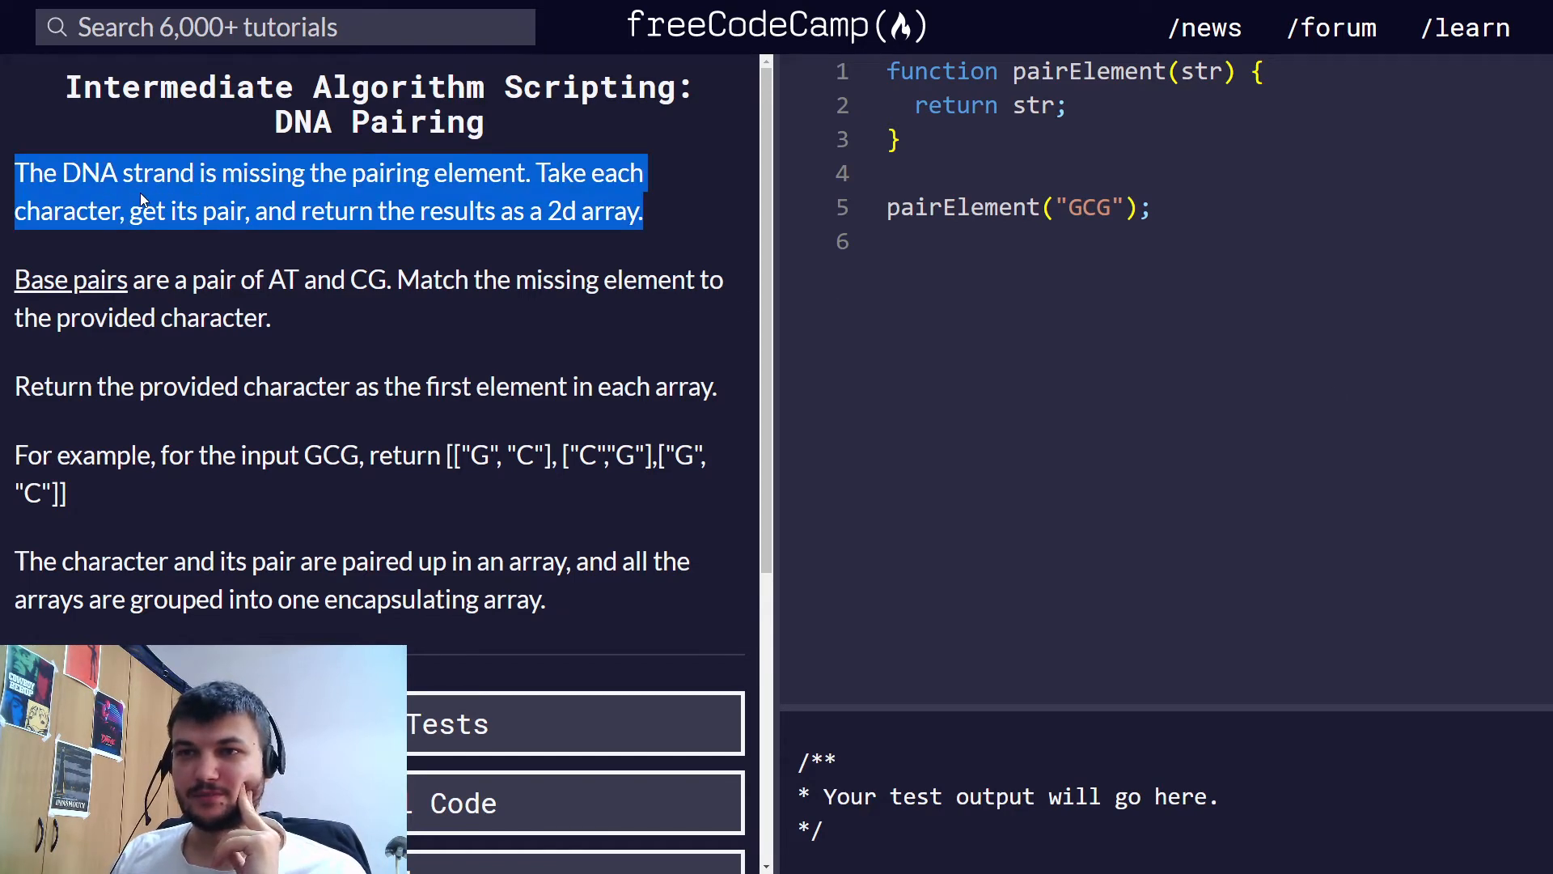
mouse_move(275, 249)
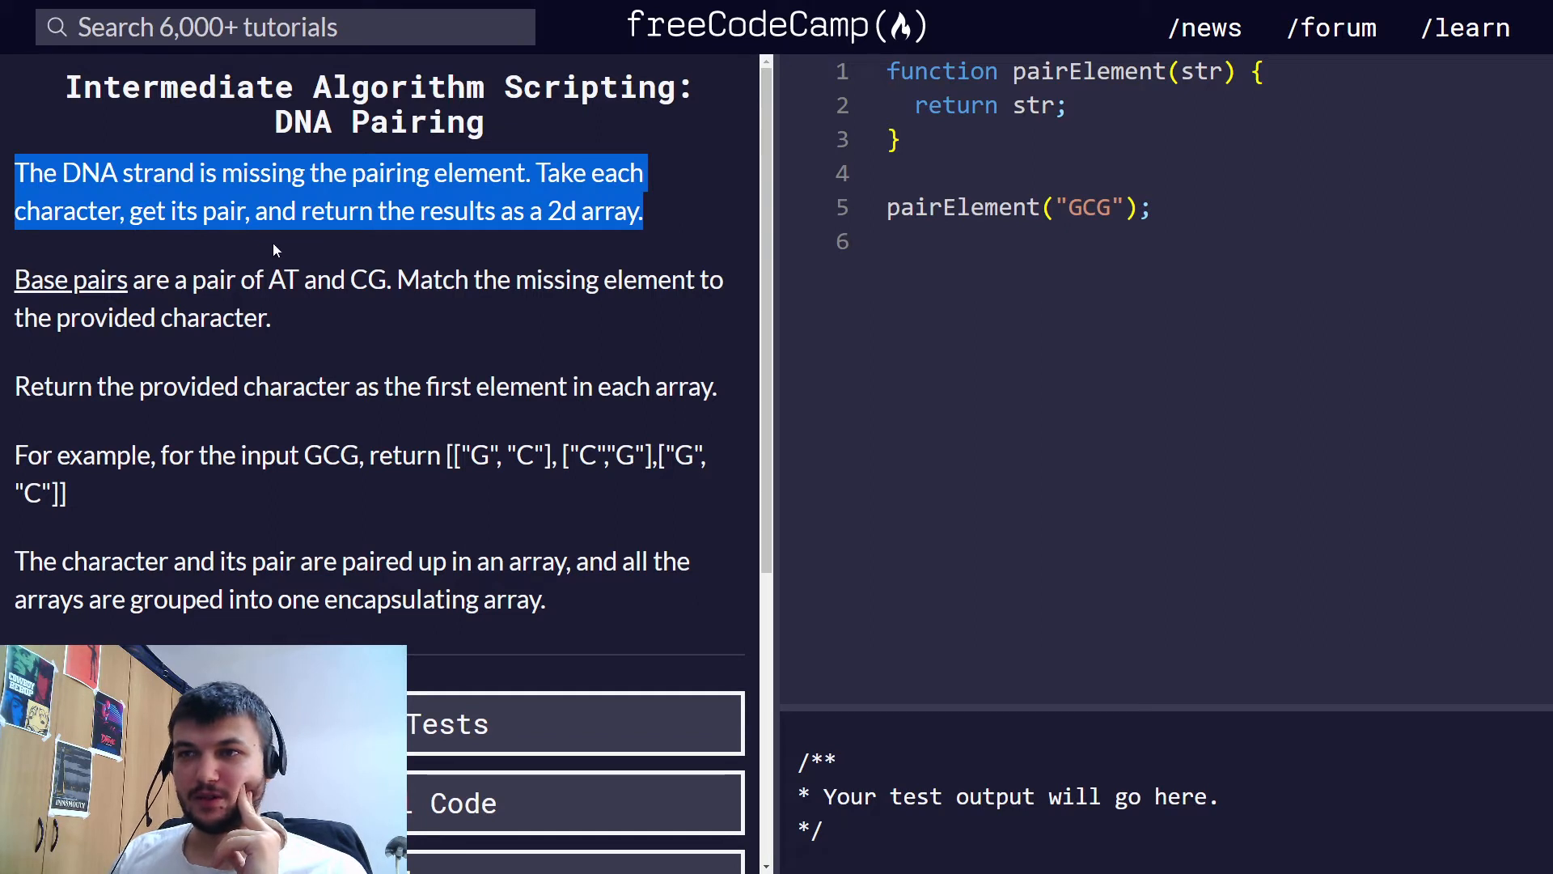
left_click(187, 279)
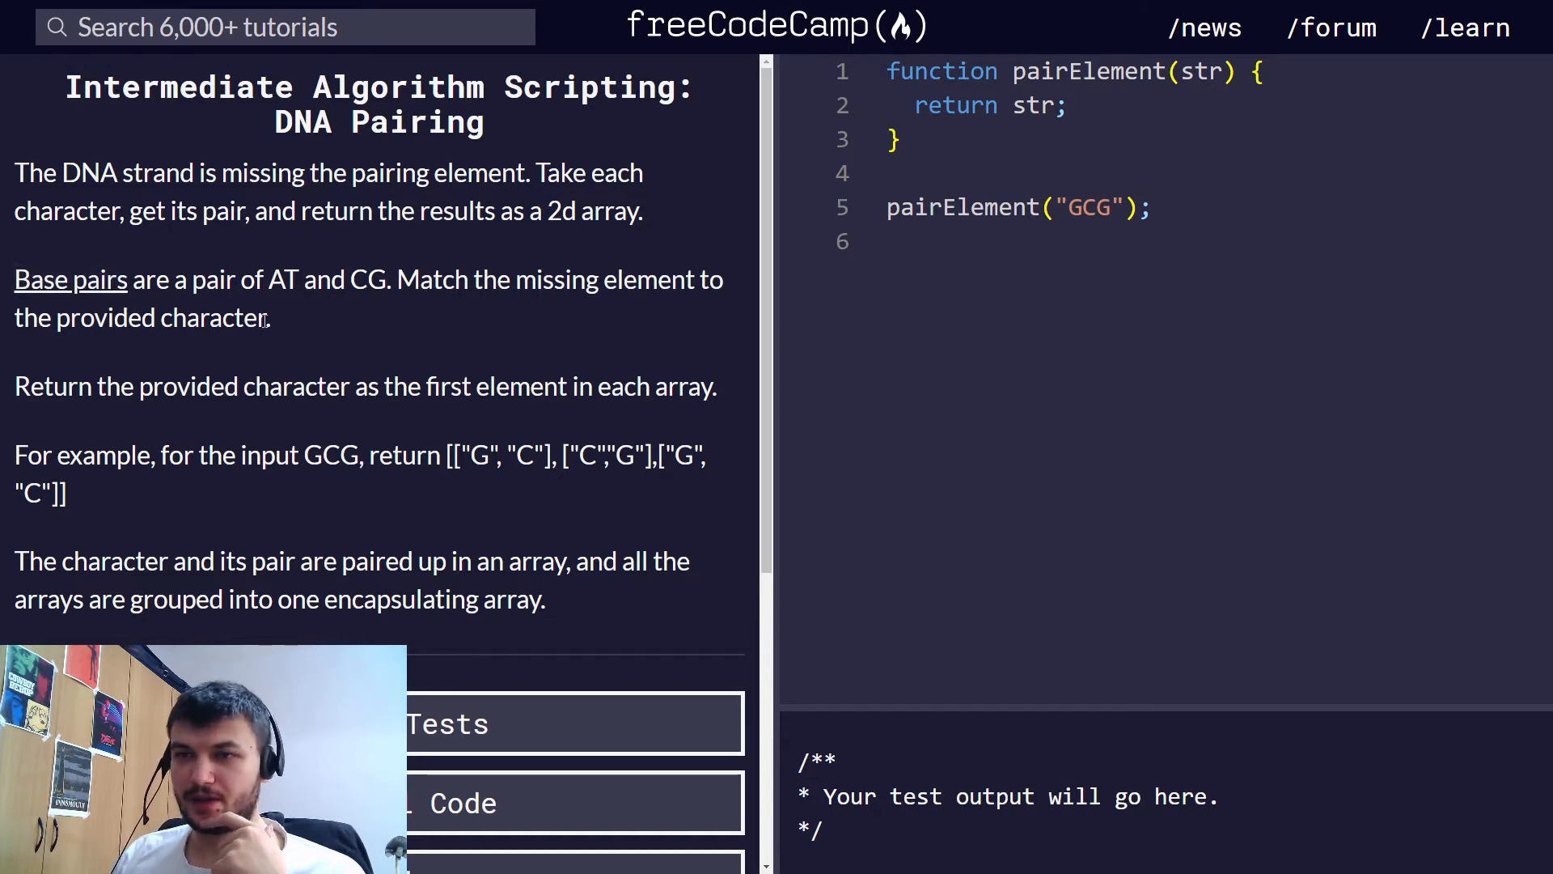
mouse_move(390, 306)
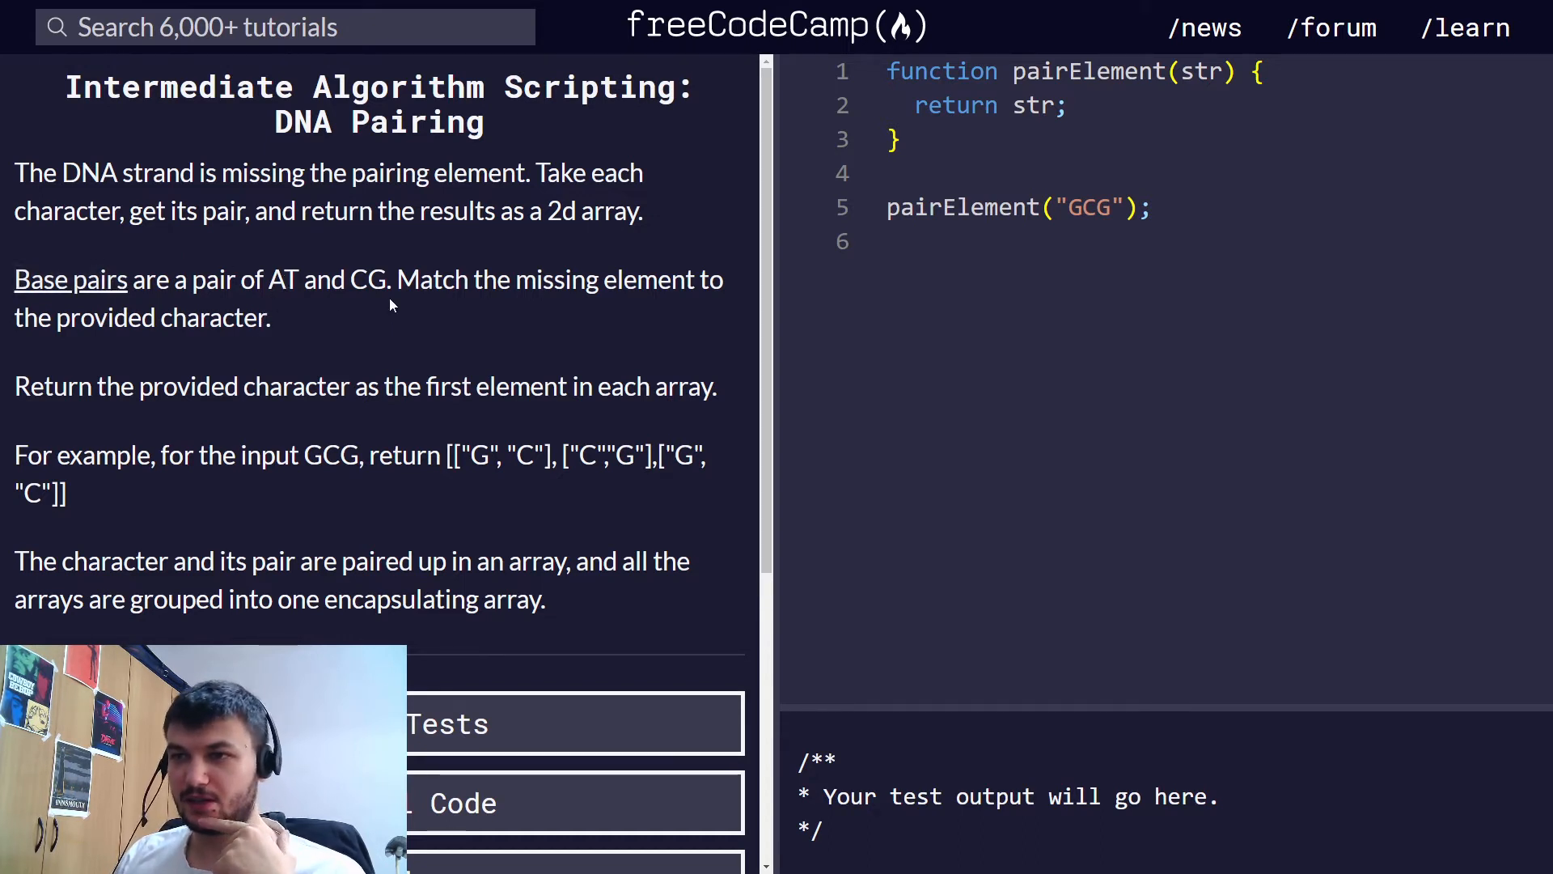
mouse_move(436, 307)
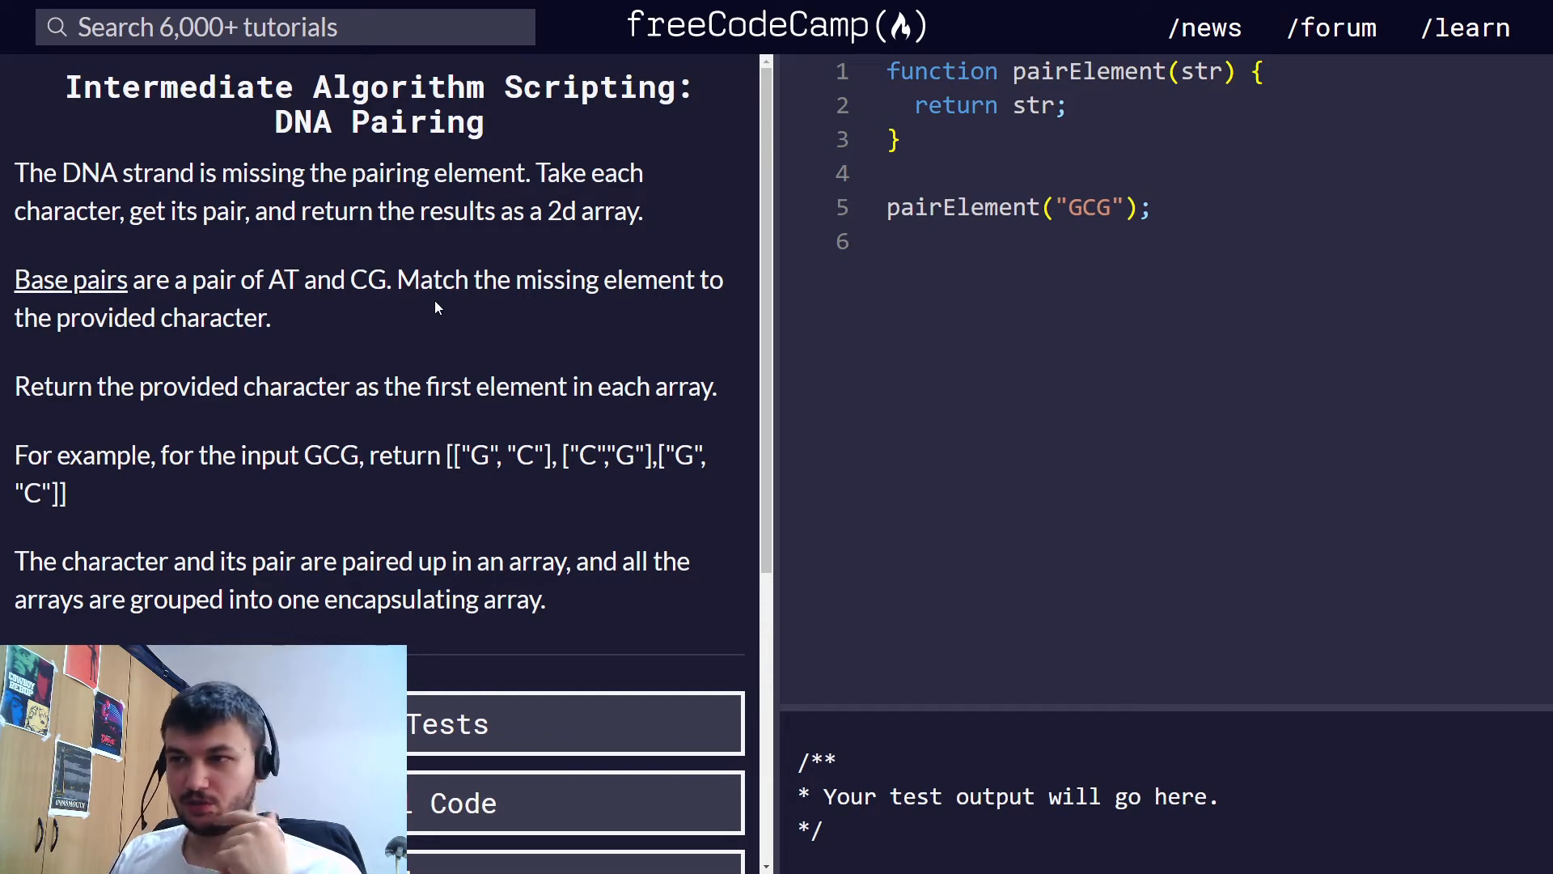
mouse_move(261, 427)
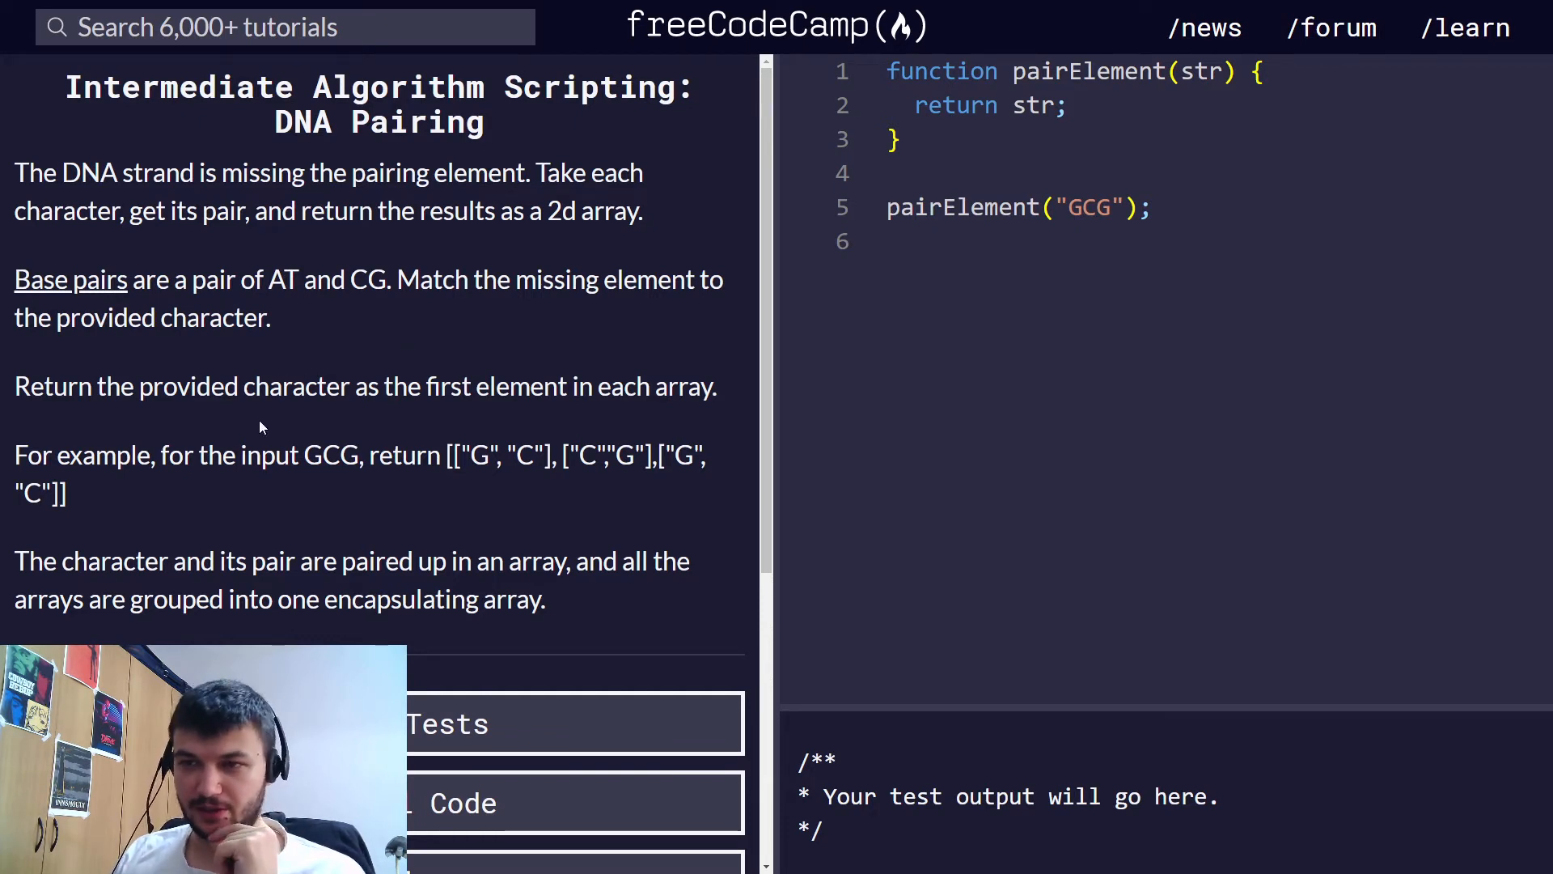
scroll("down", 3)
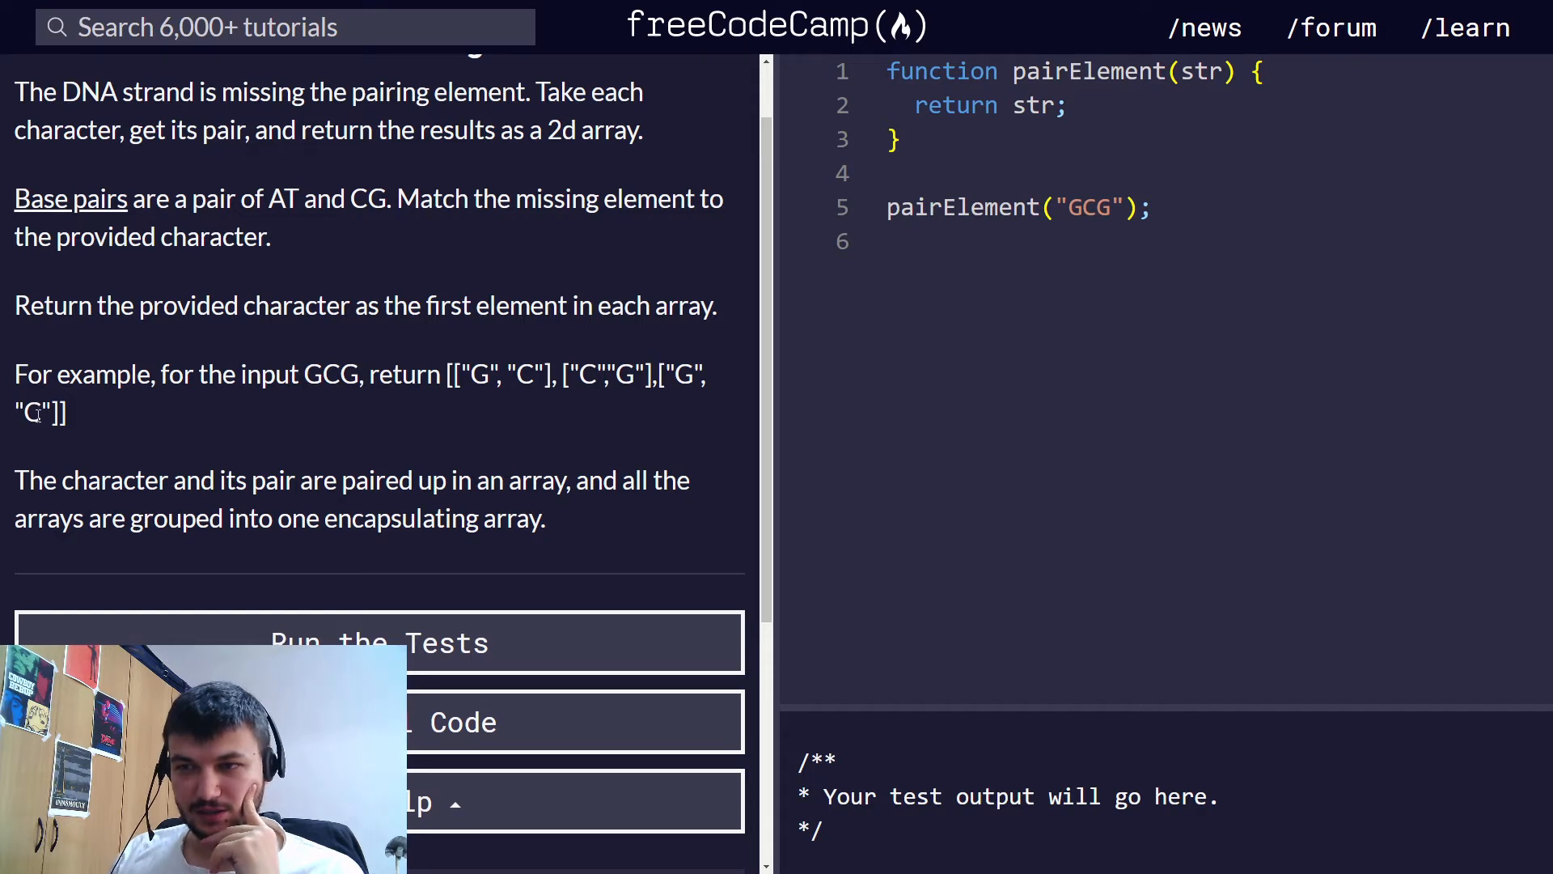
scroll("down", 3)
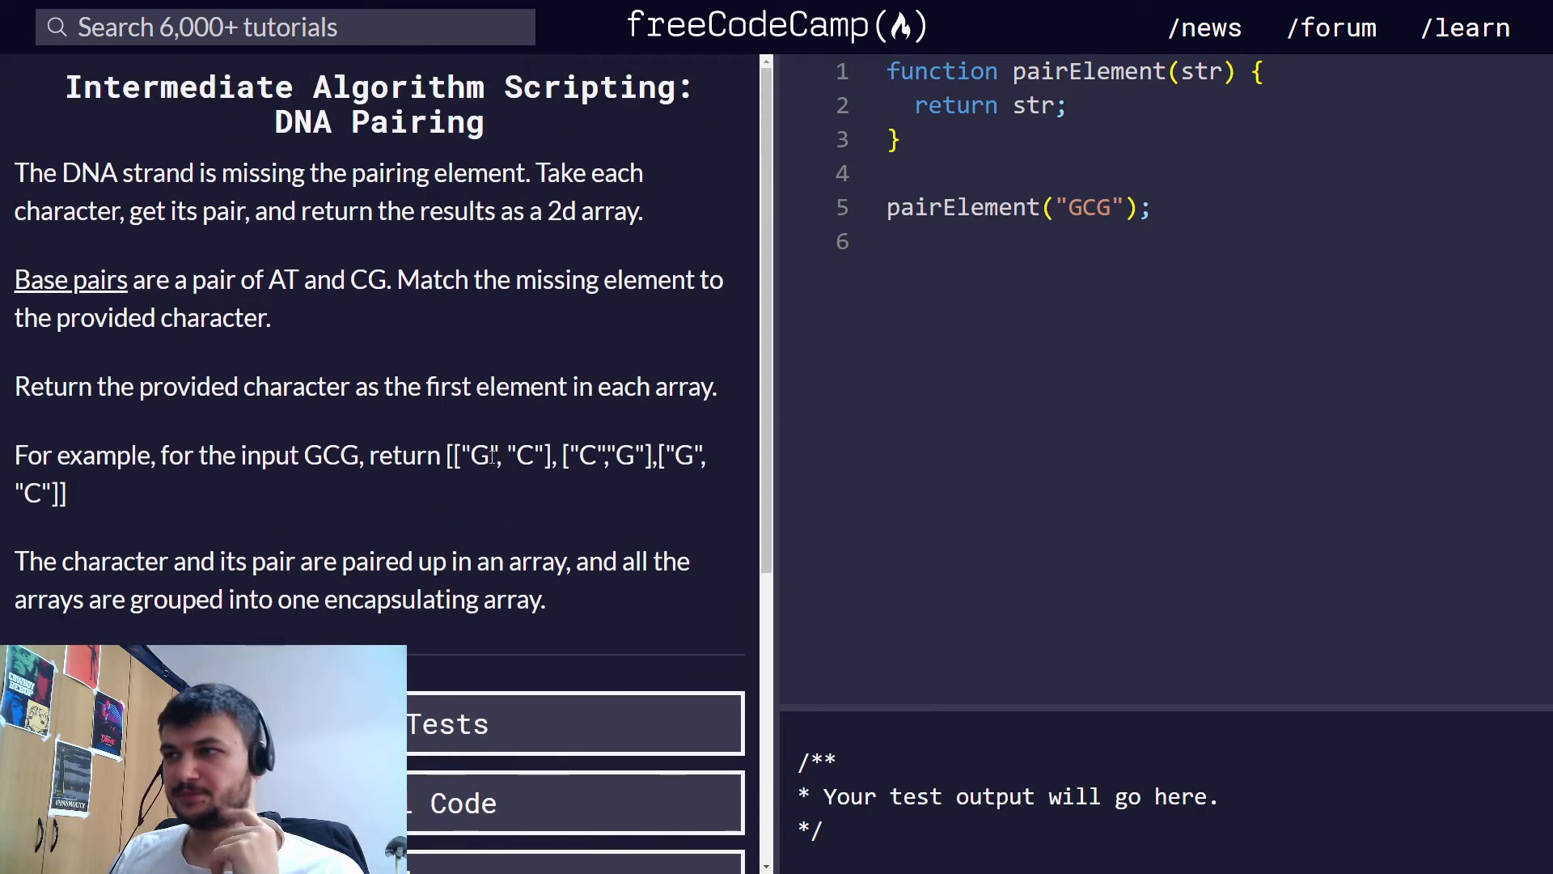
scroll("down", 3)
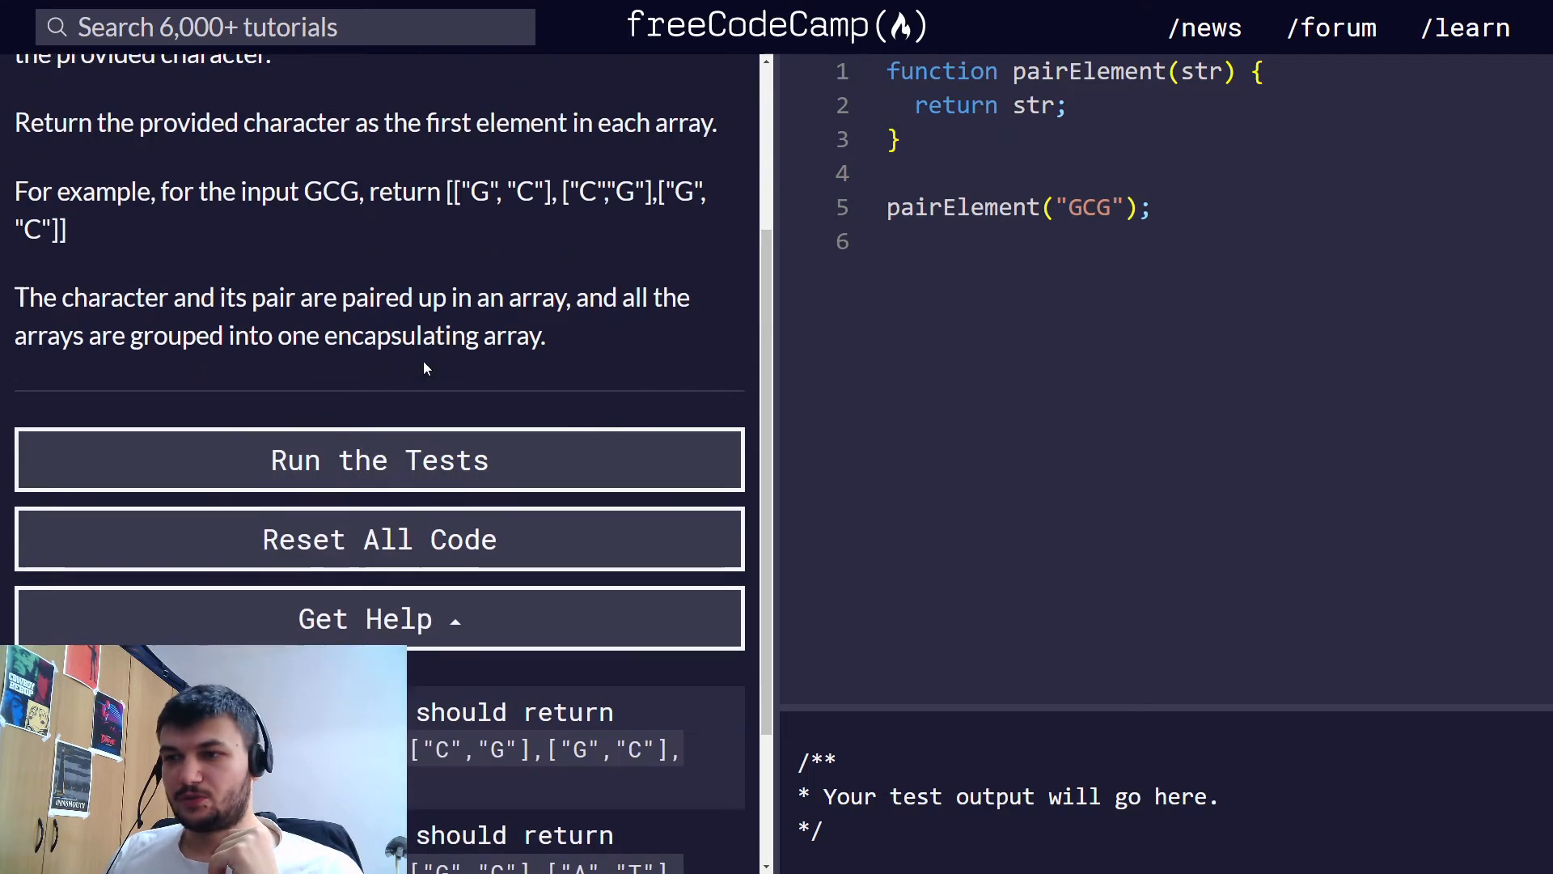
scroll("down", 3)
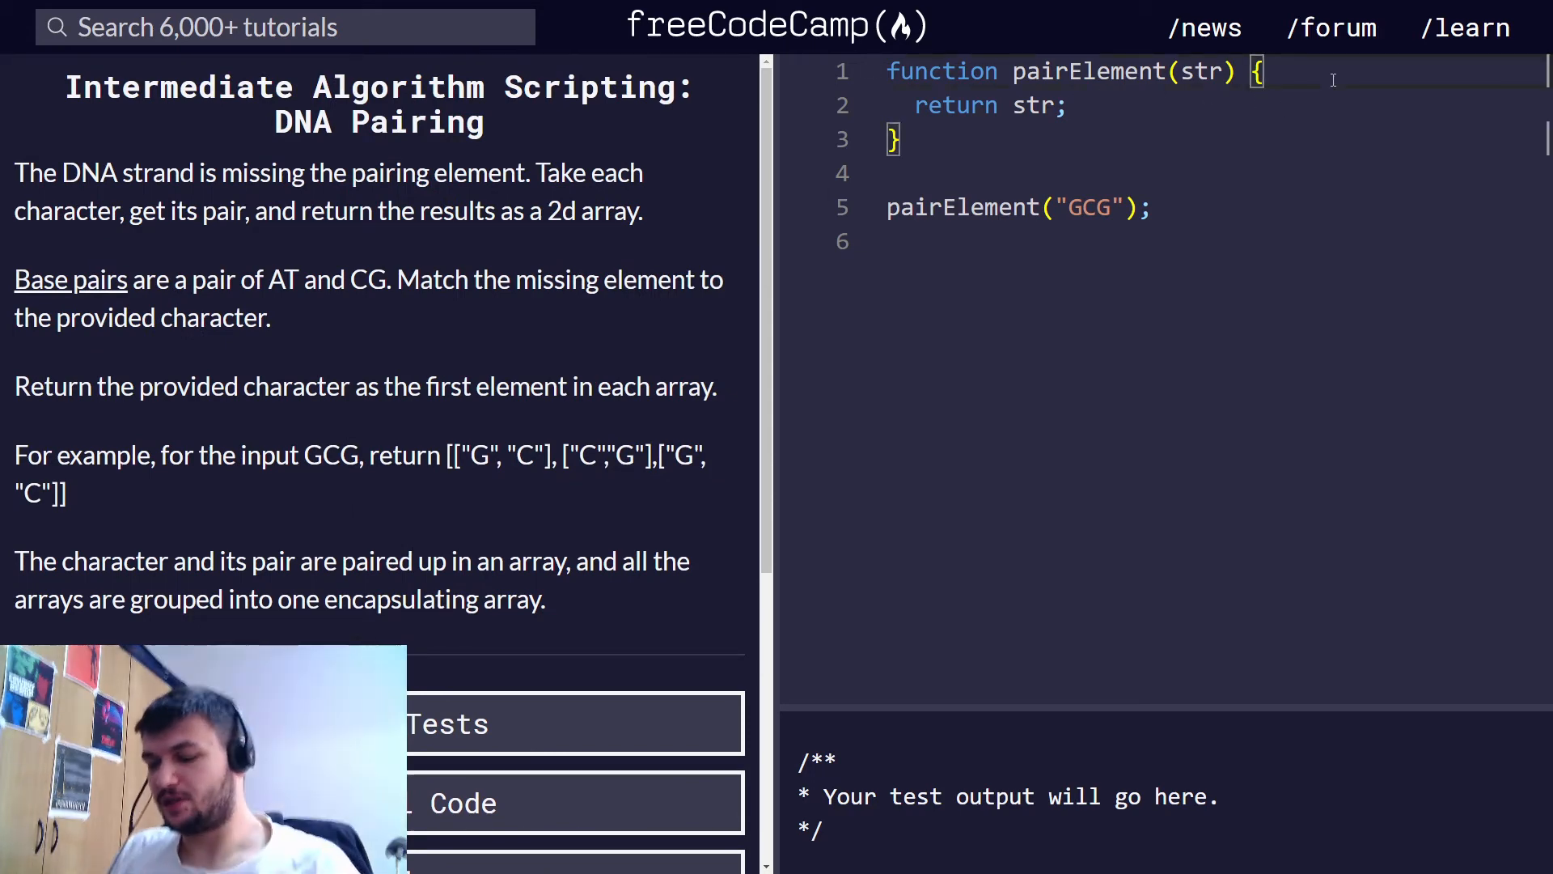
Step: Declare const pairings inside pairElement with entries "A": "T" and "T": "A"
key("Enter")
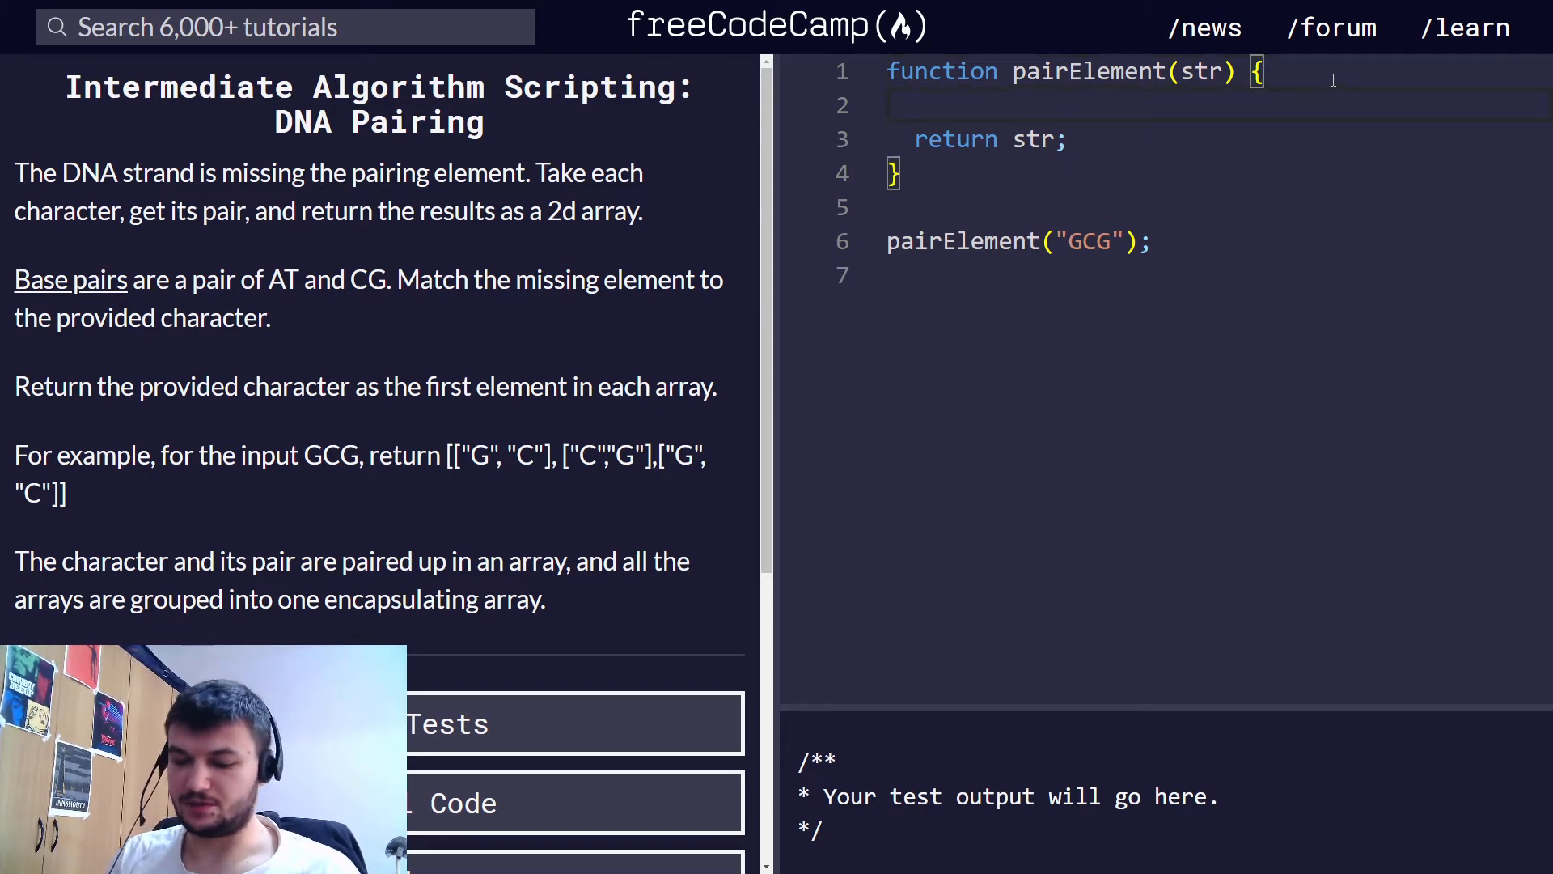
type("const")
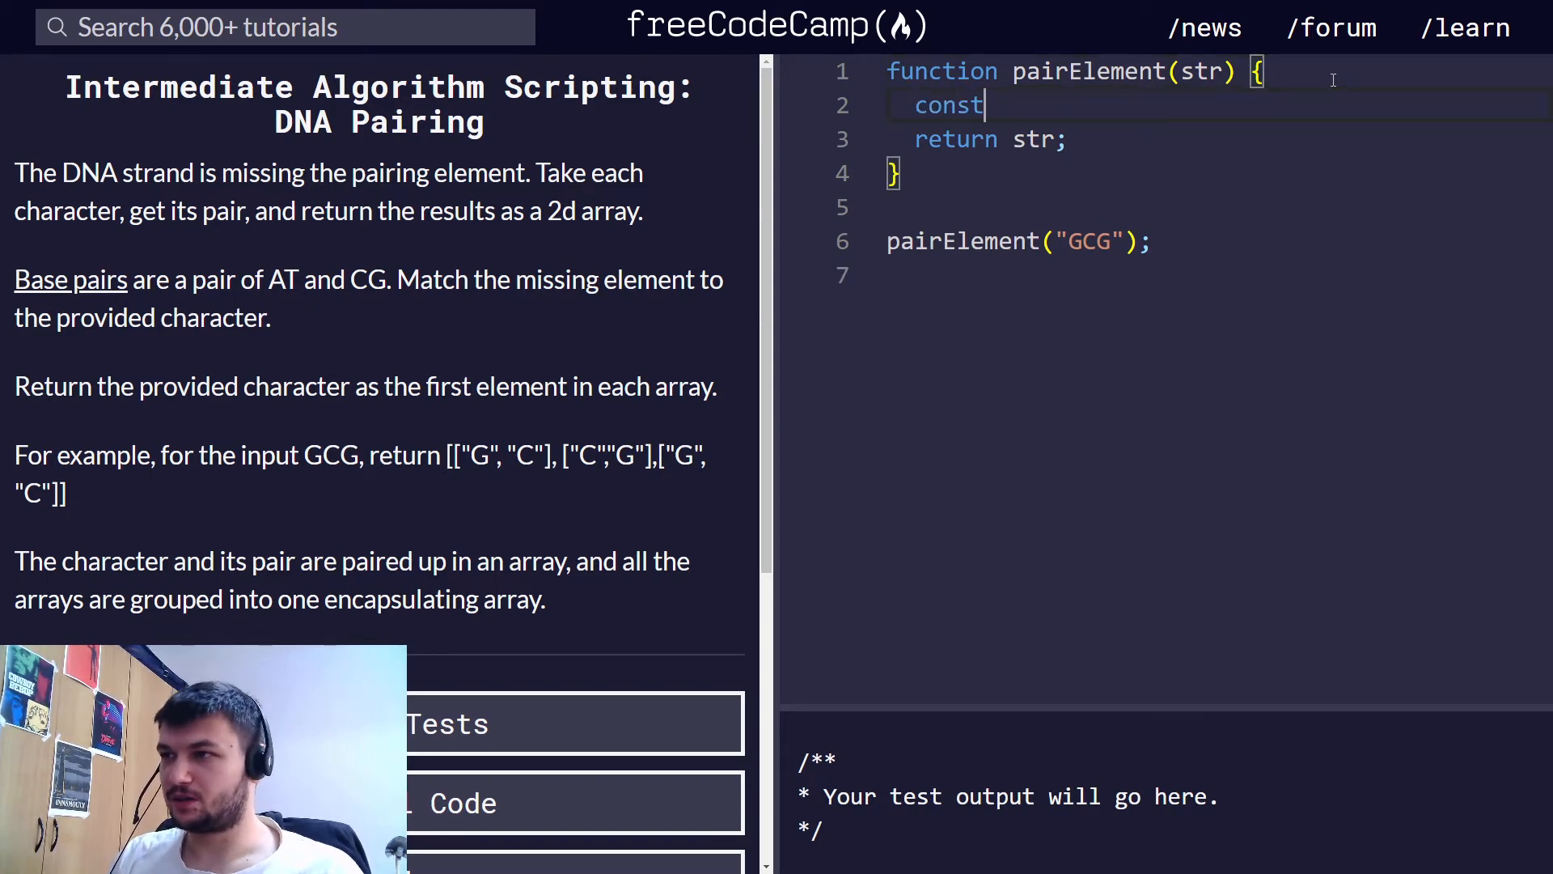
type("pairing")
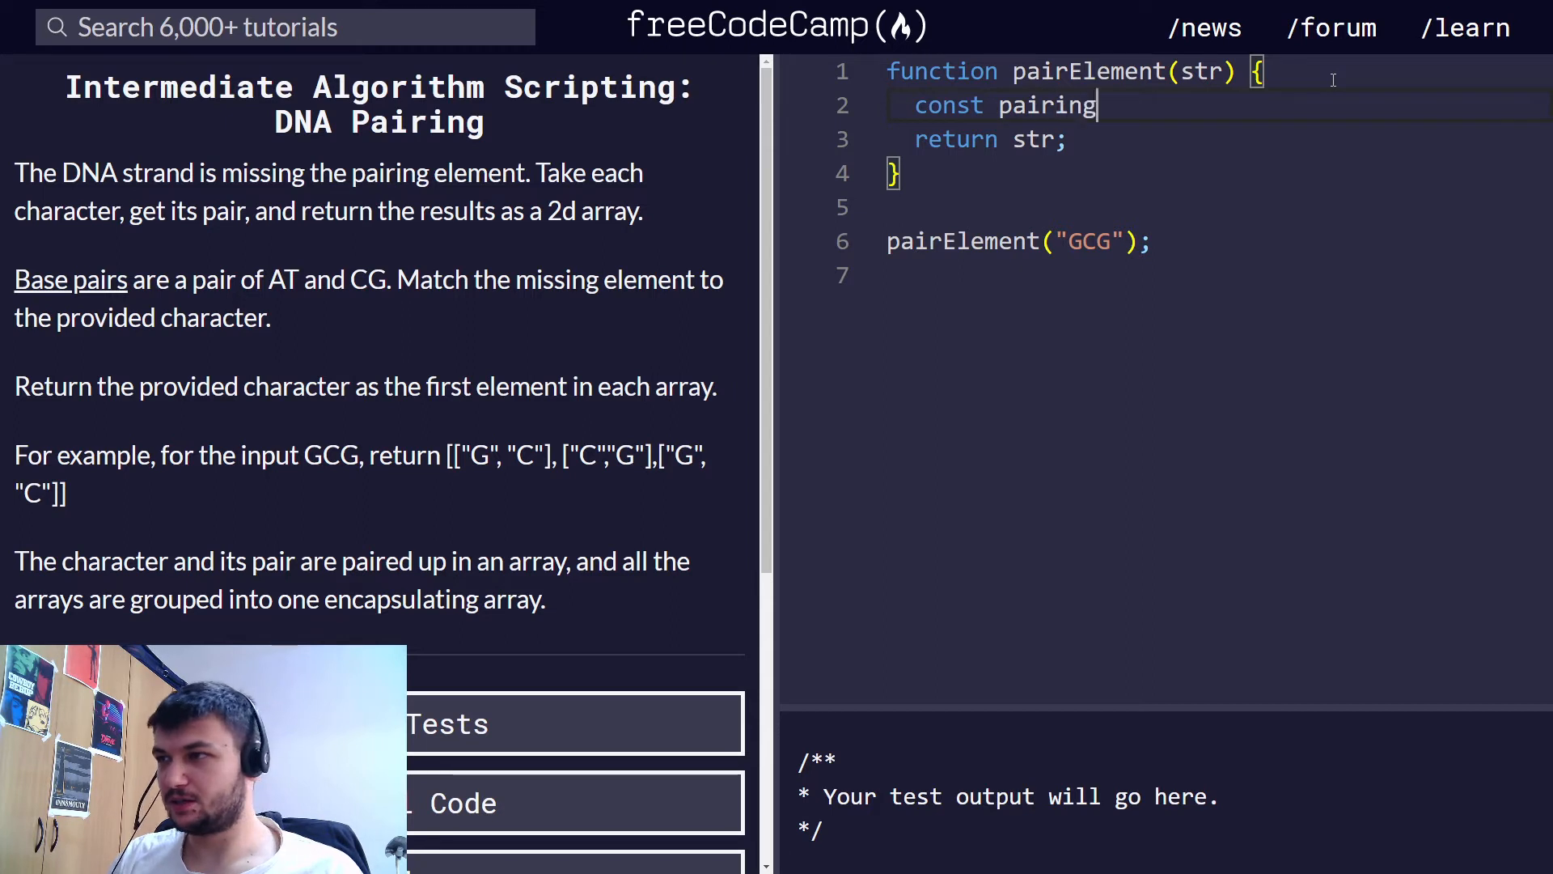
type("s =")
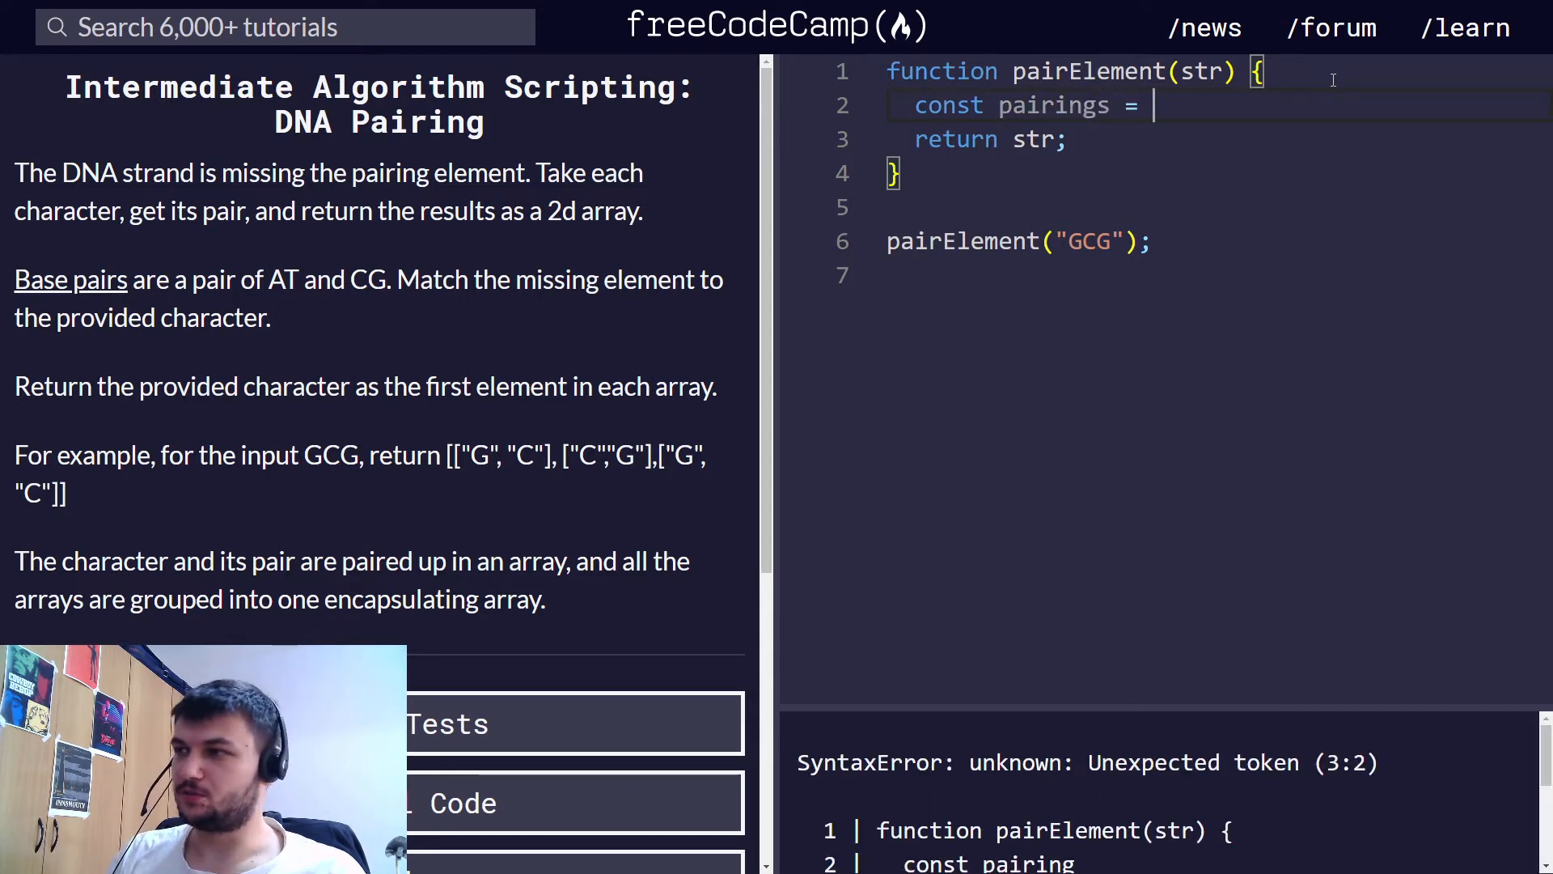
type("{")
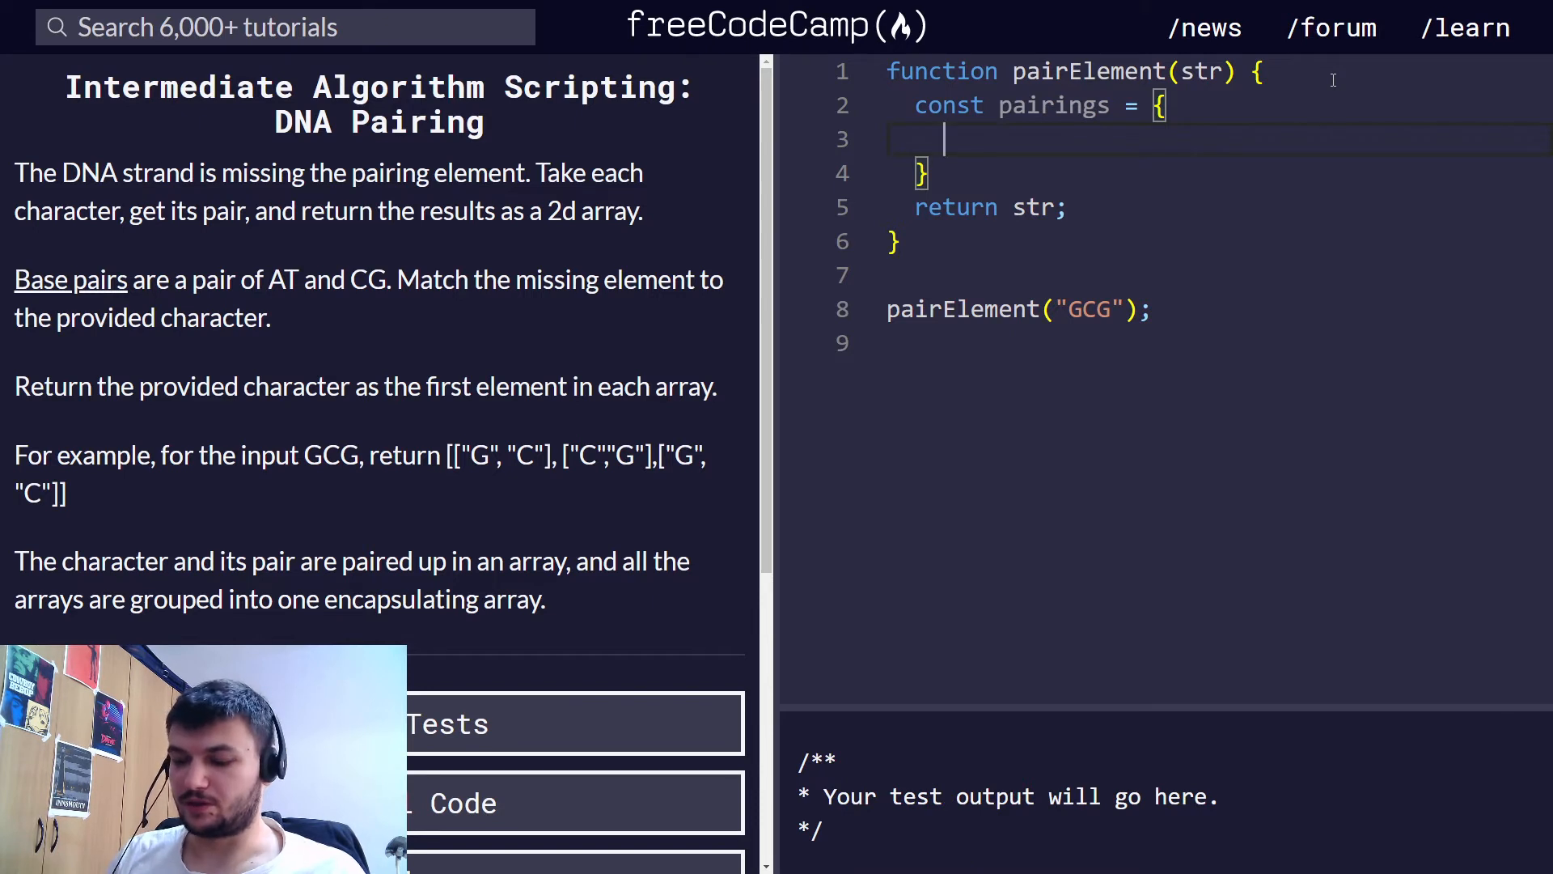
type("\"\"")
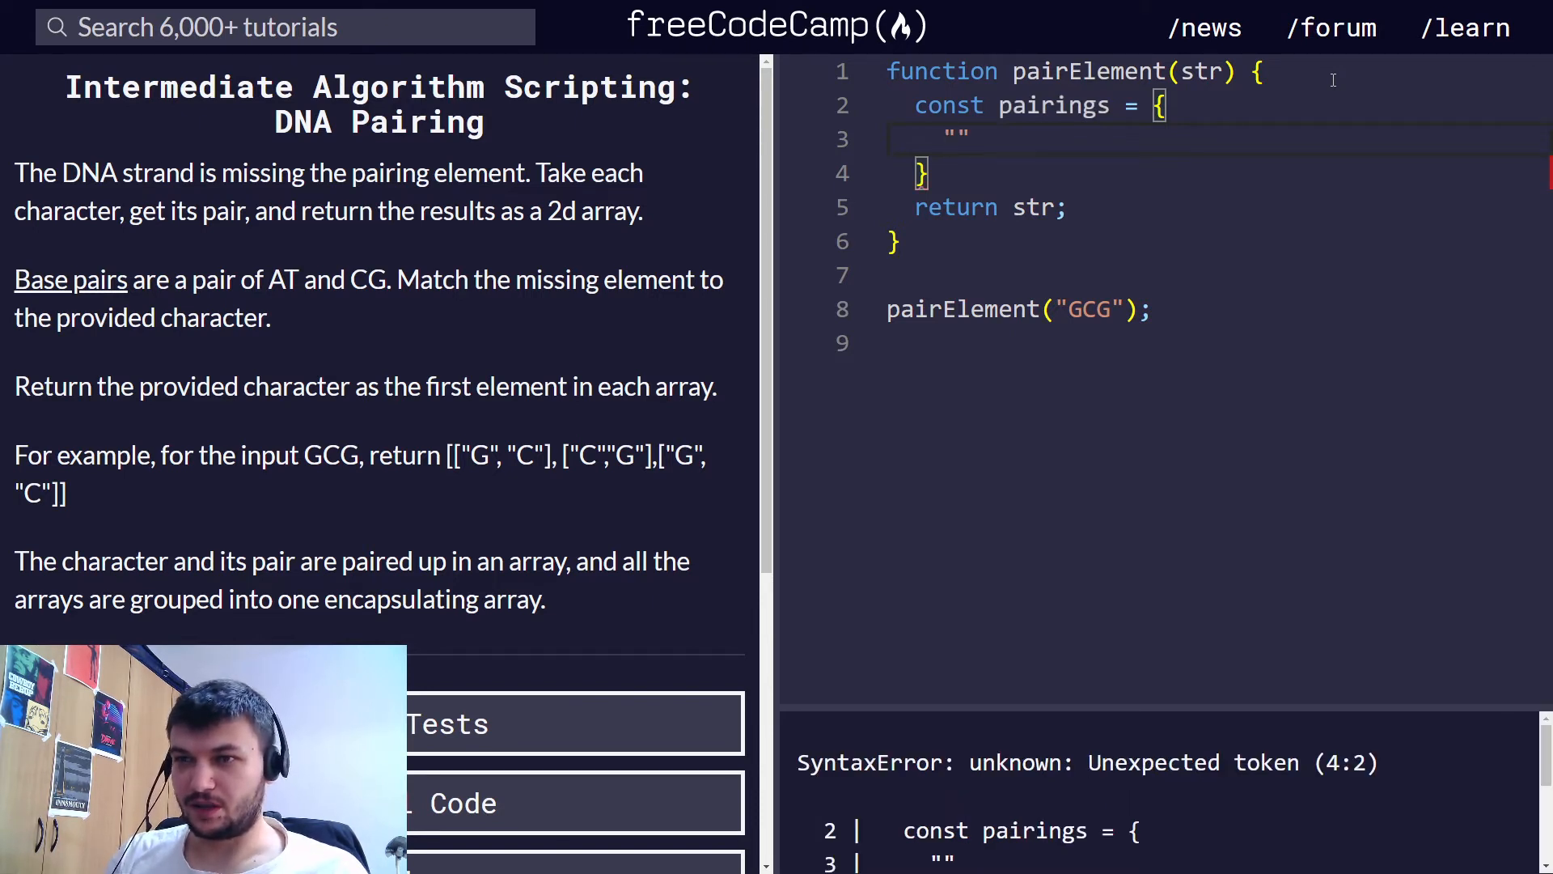
type("A")
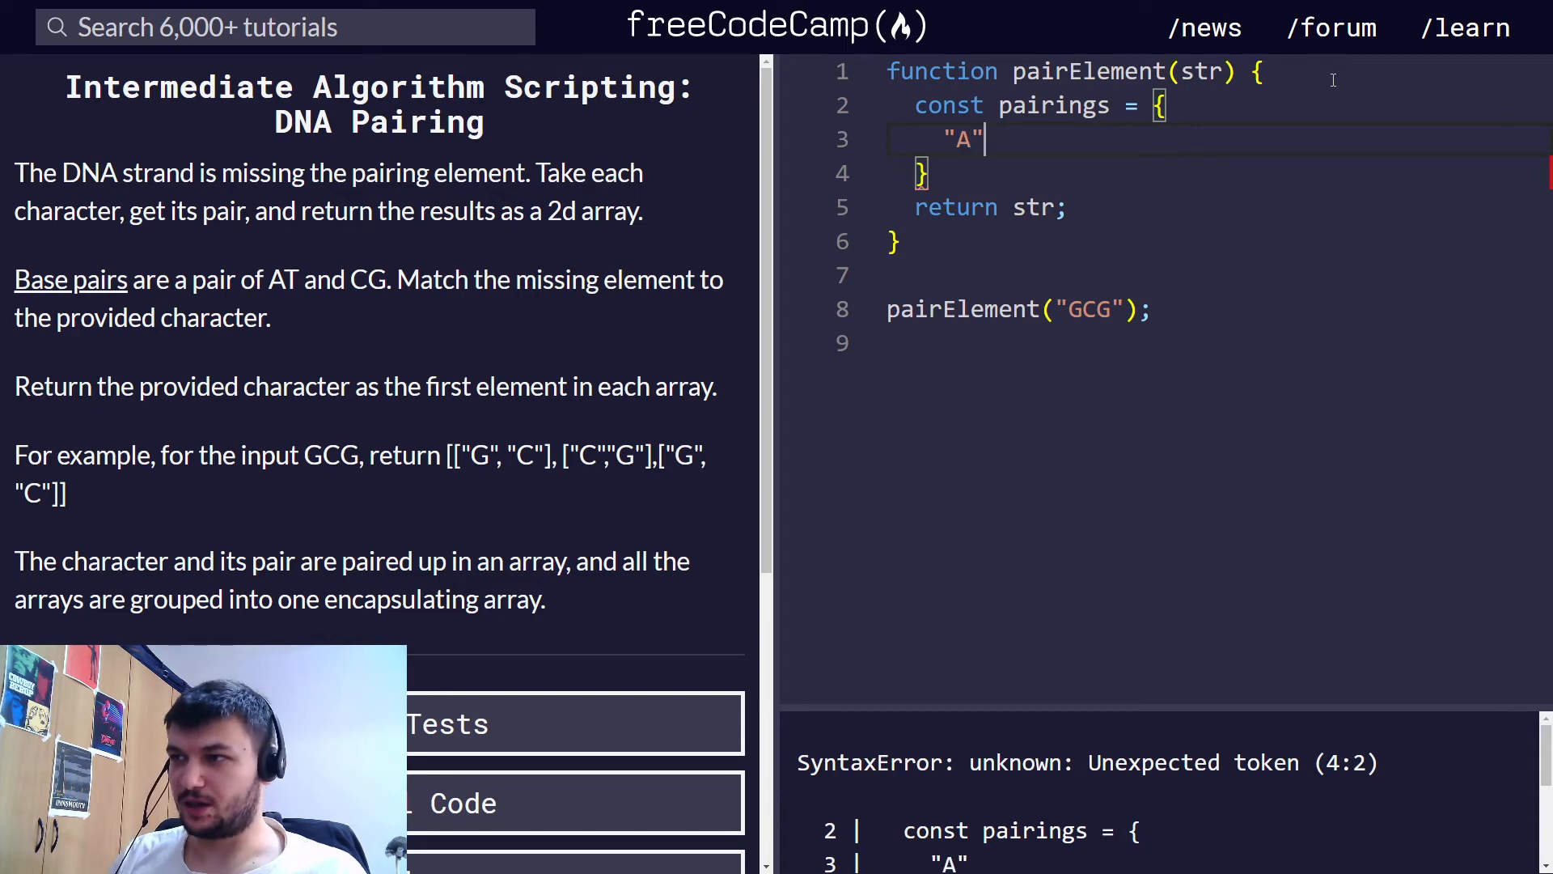
type(":")
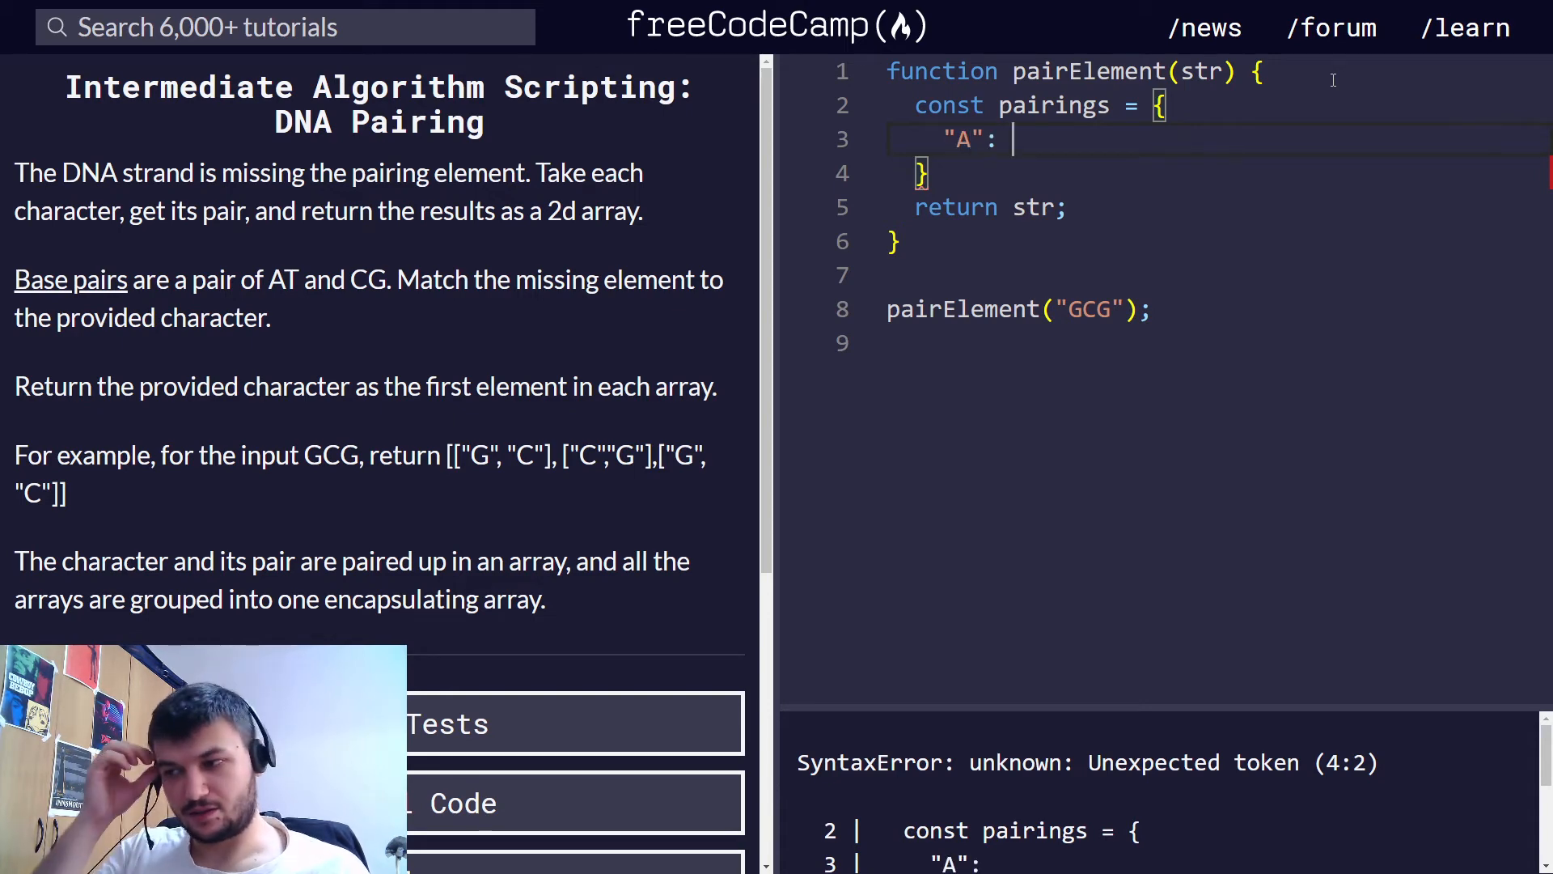
type("\"\"")
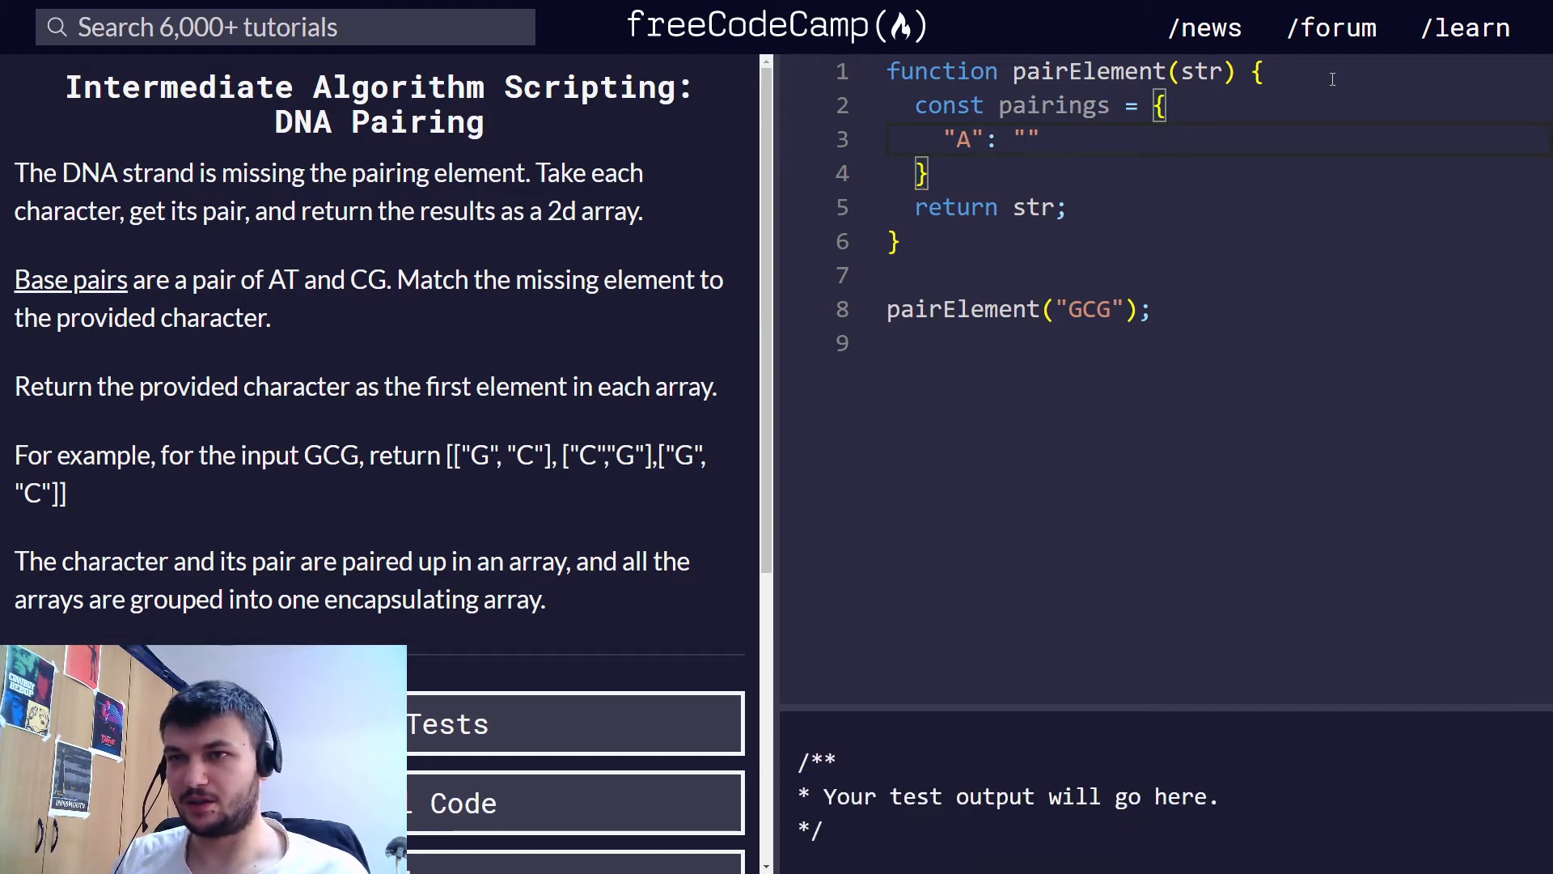
type("T")
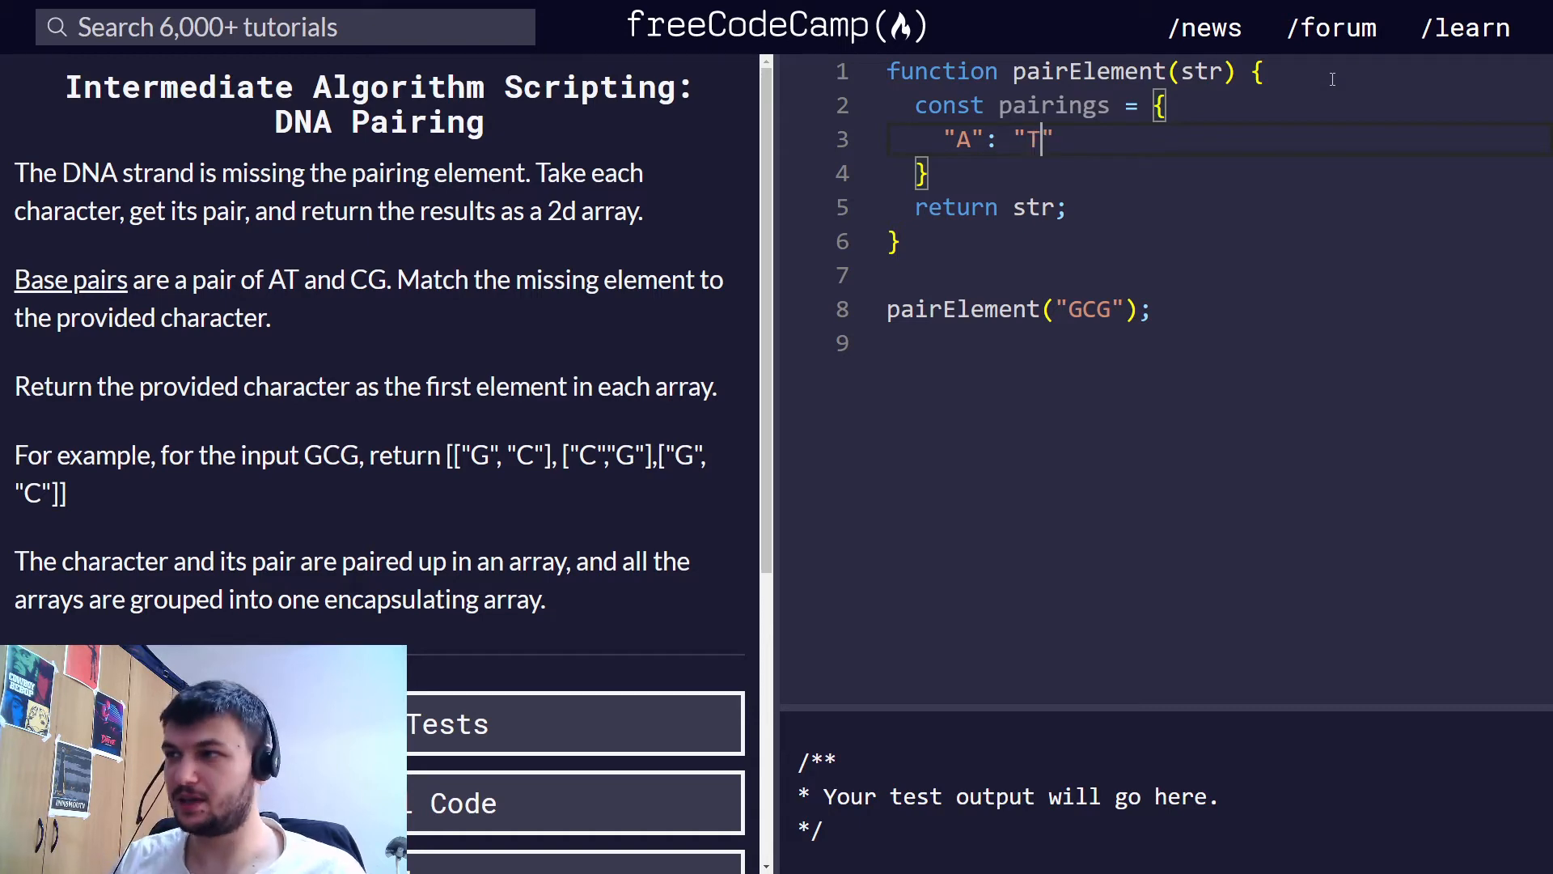
type(",")
type("\"")
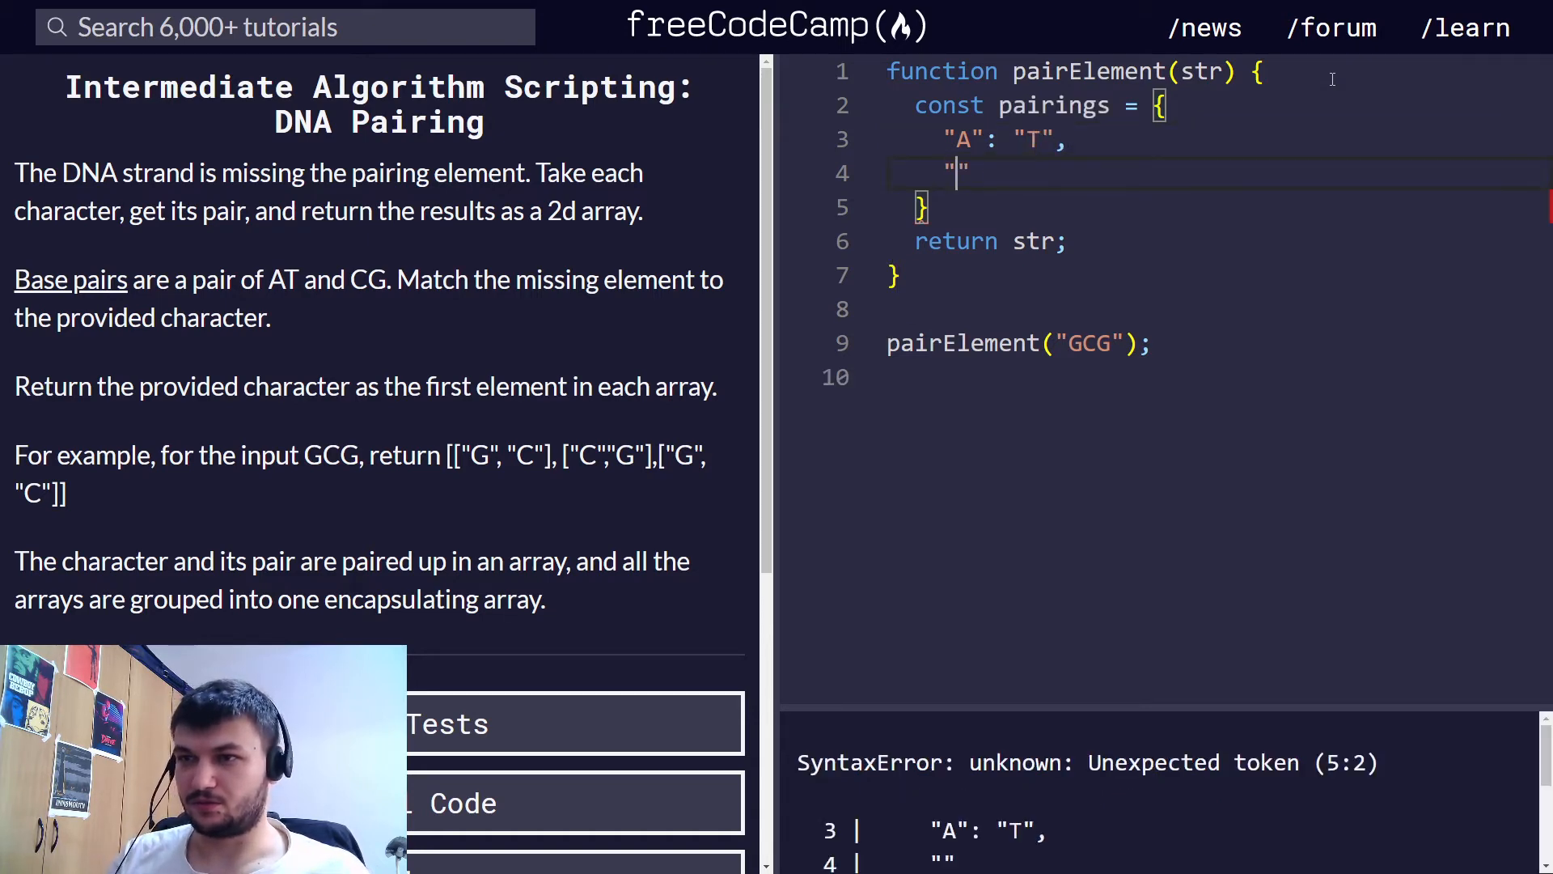
type("T\": A")
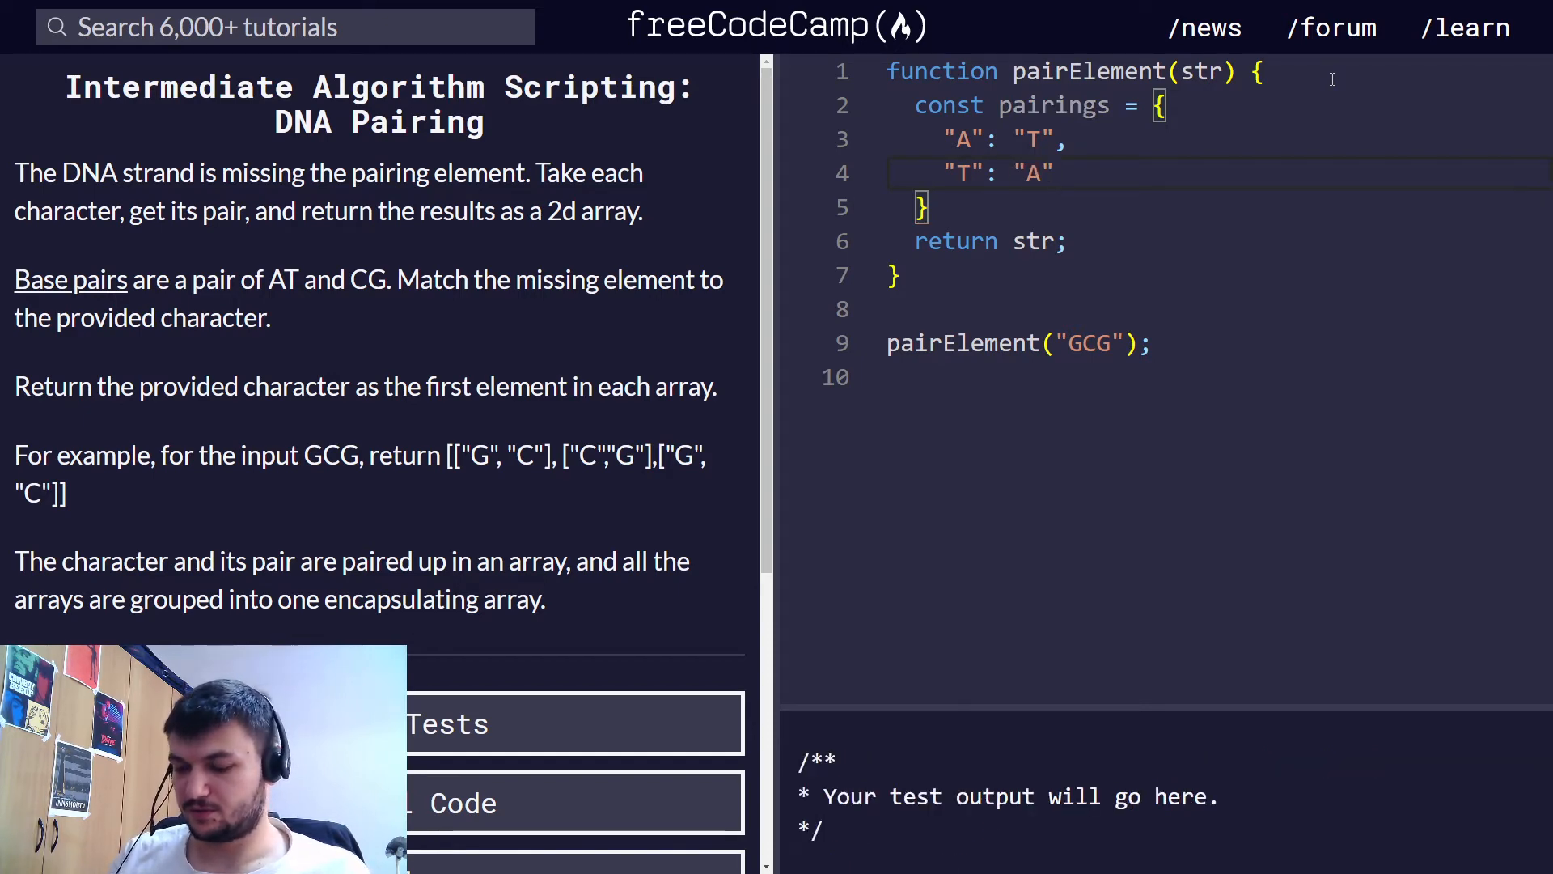
Step: Add entries "G": "C" and "C": "G" to complete the pairings object
type("\"\"")
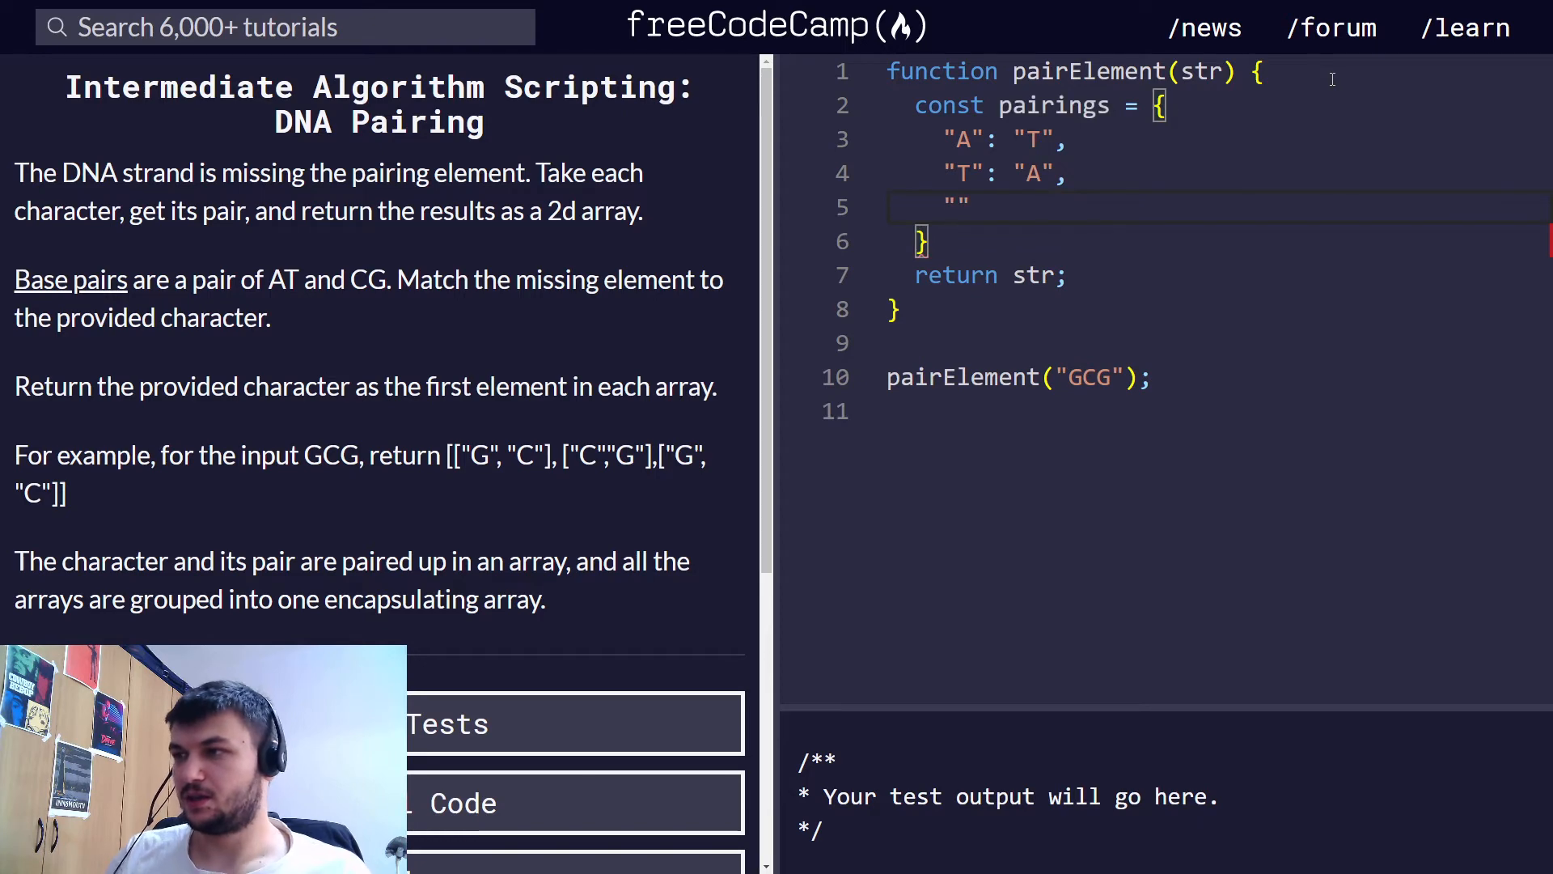
type("\"G\":")
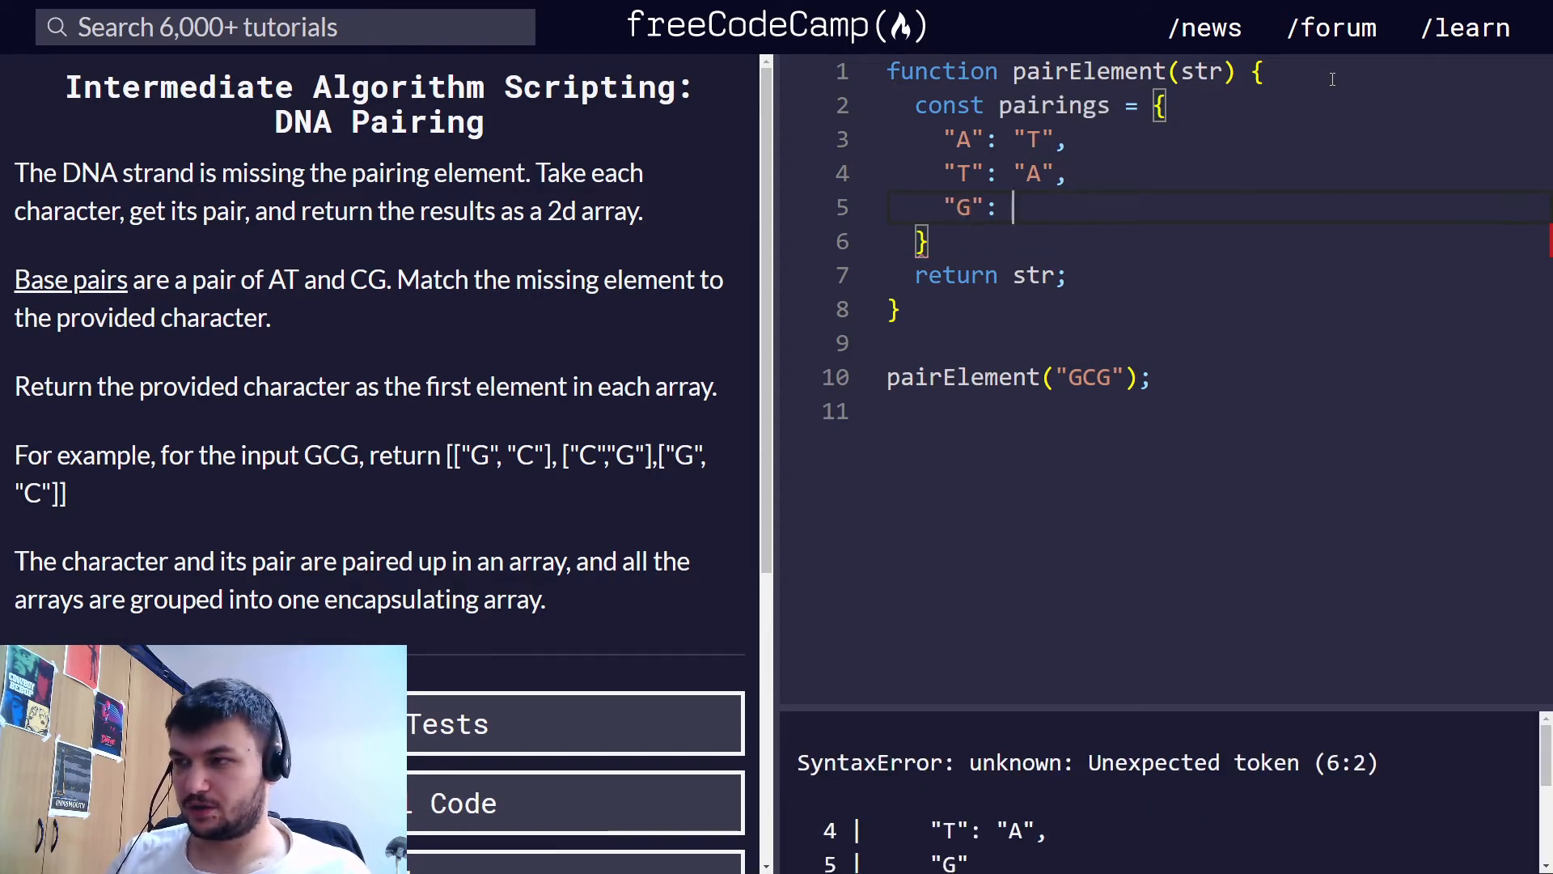
type("\"C\",")
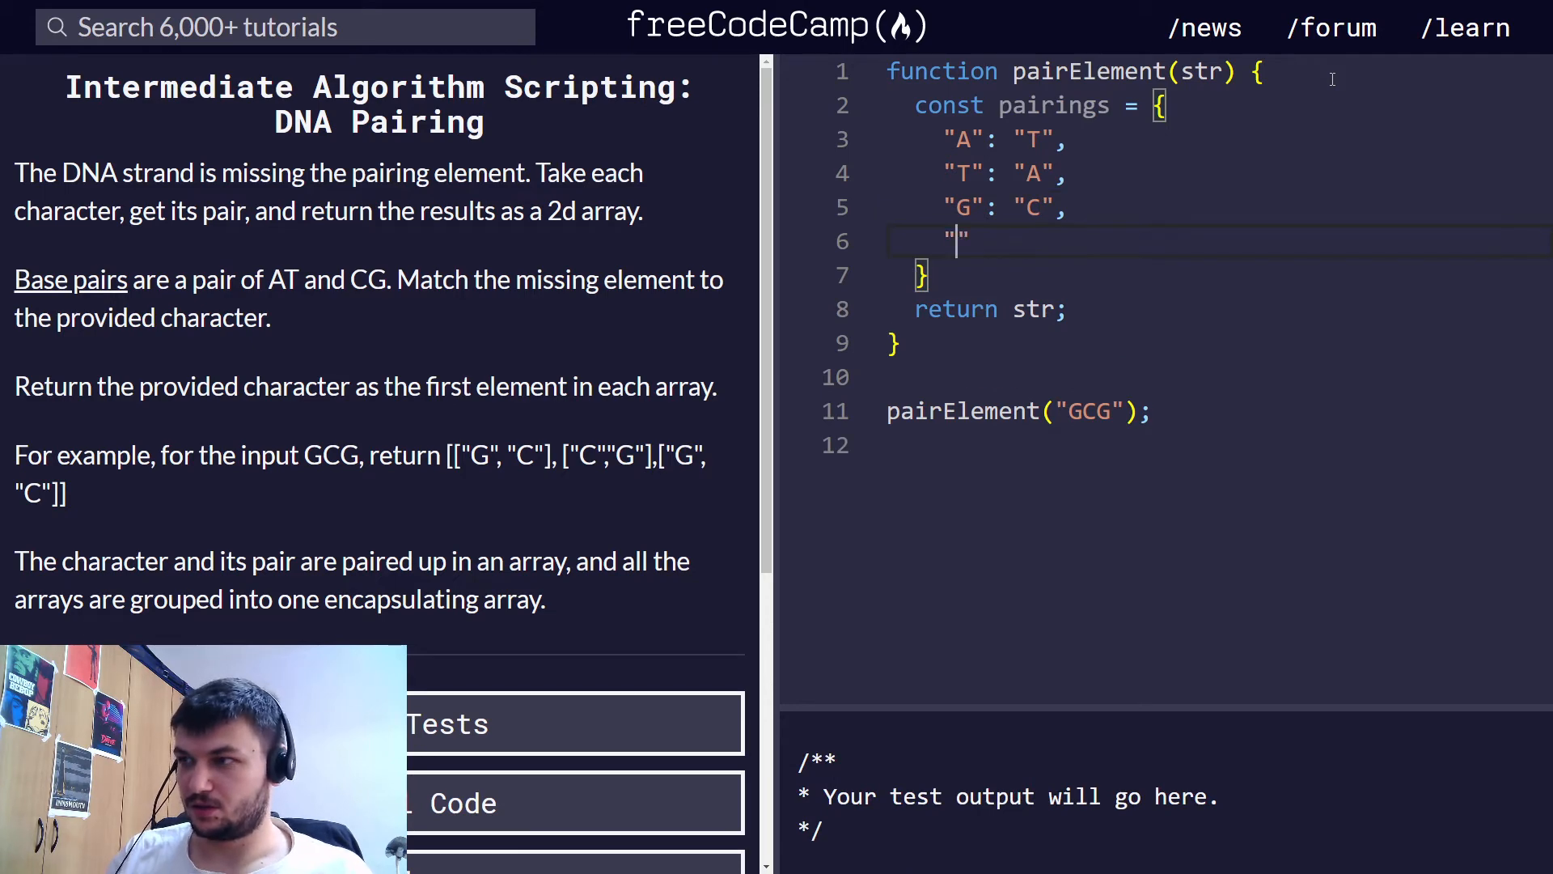
type("C\":")
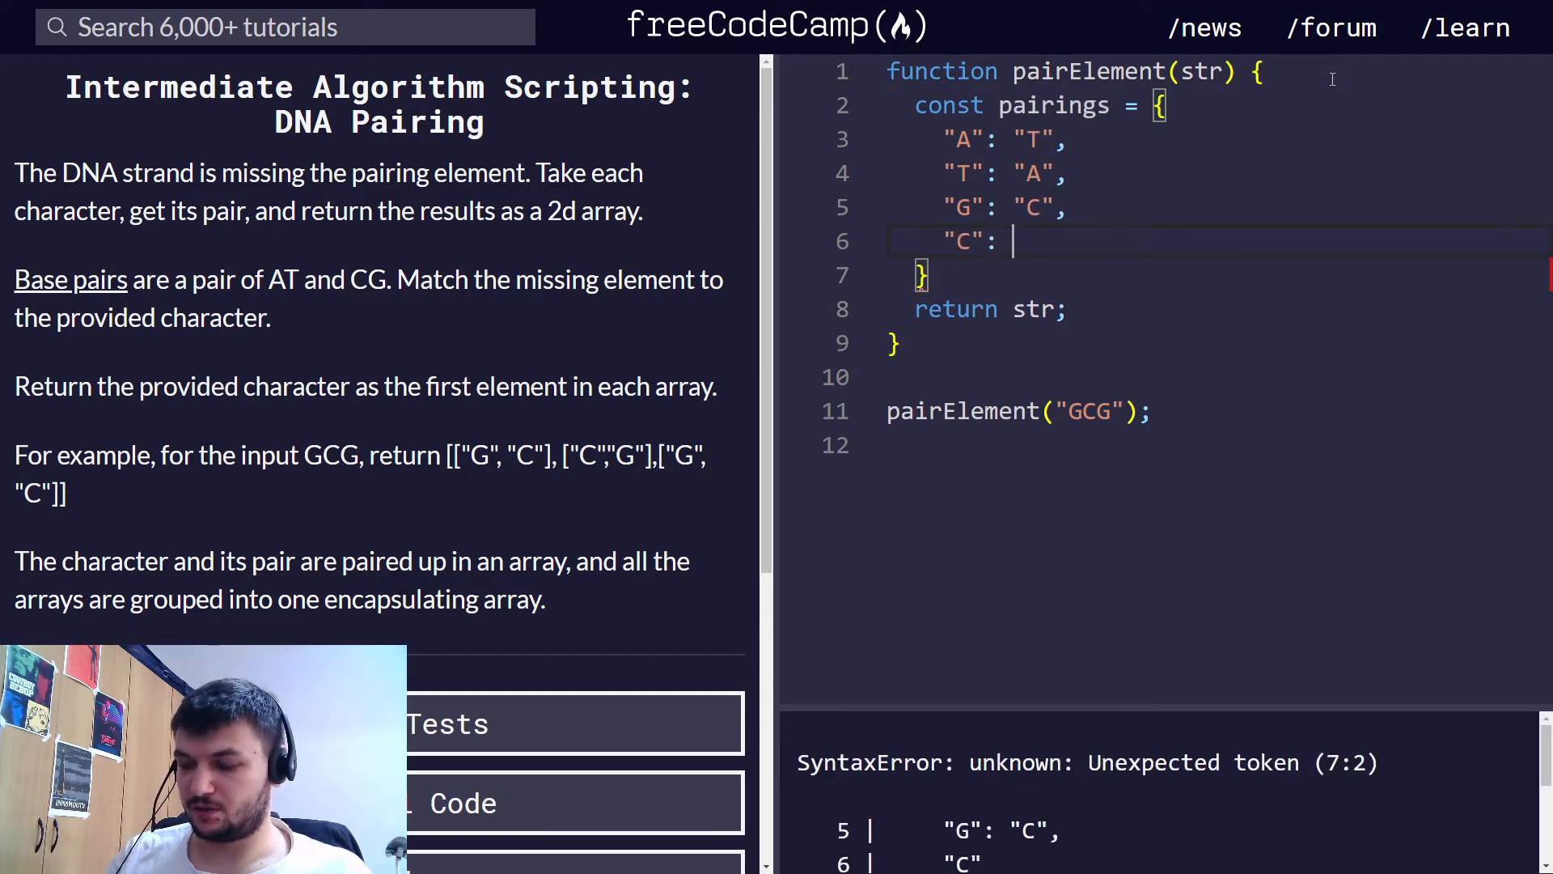
type("\"G\"")
left_click(1220, 275)
type(";")
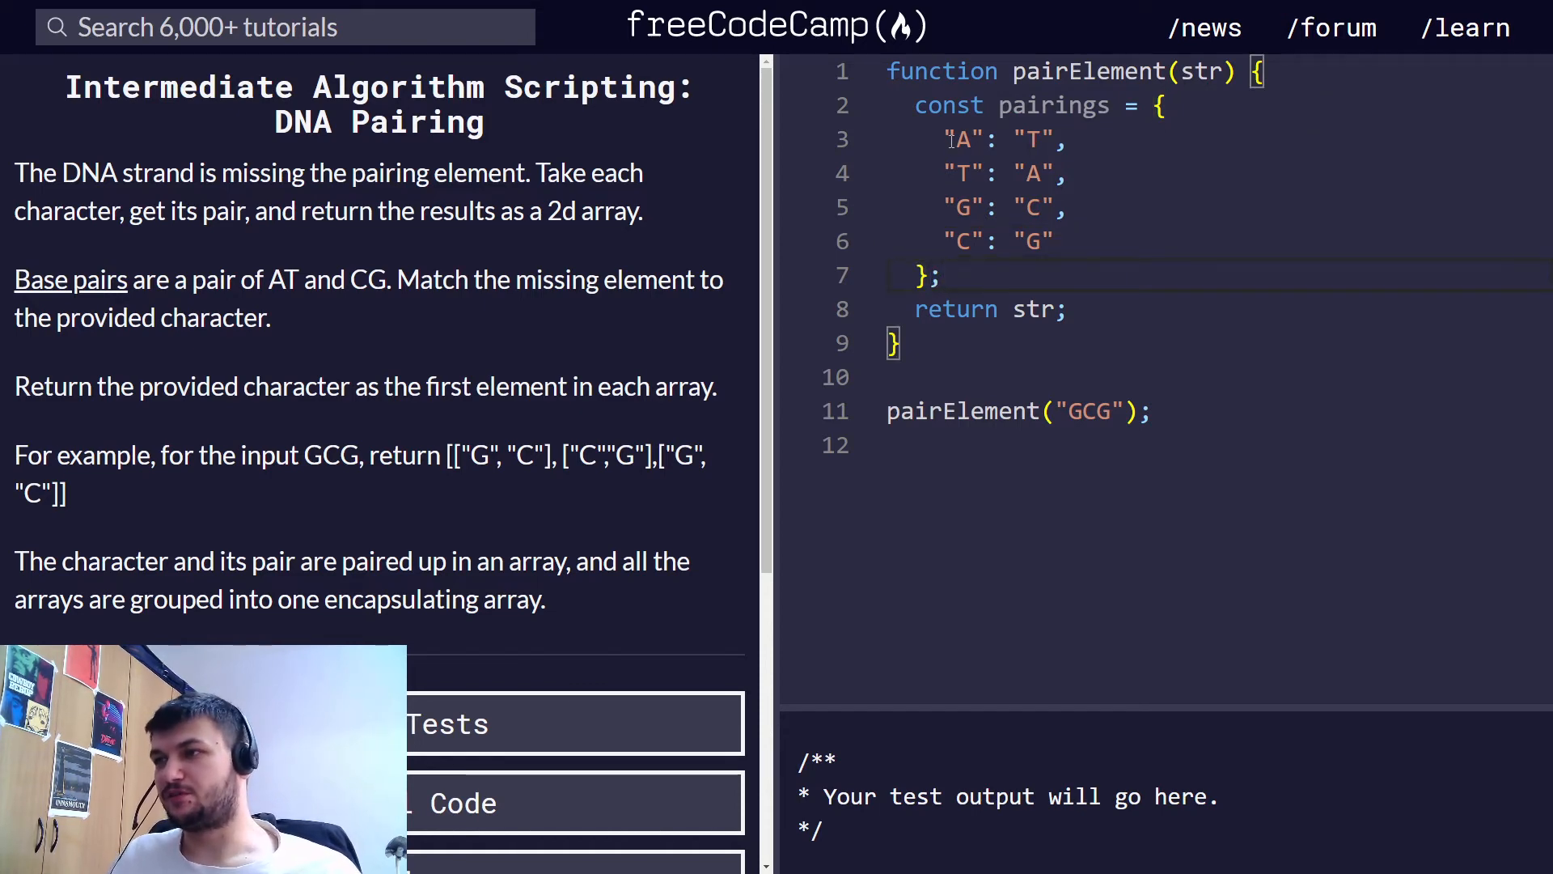
double_click(964, 139)
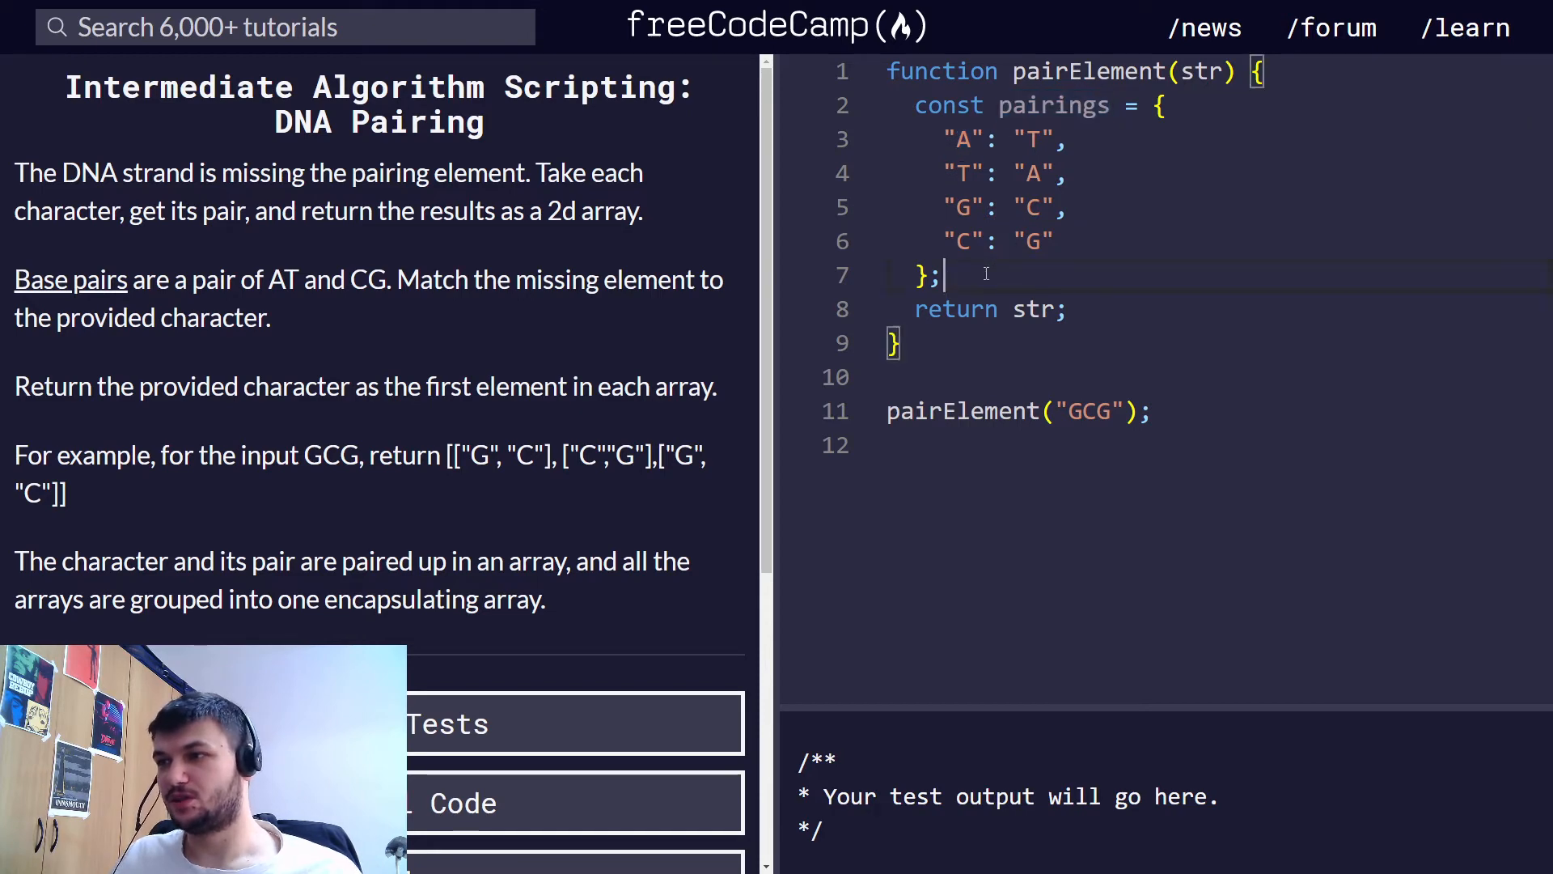
type("consol")
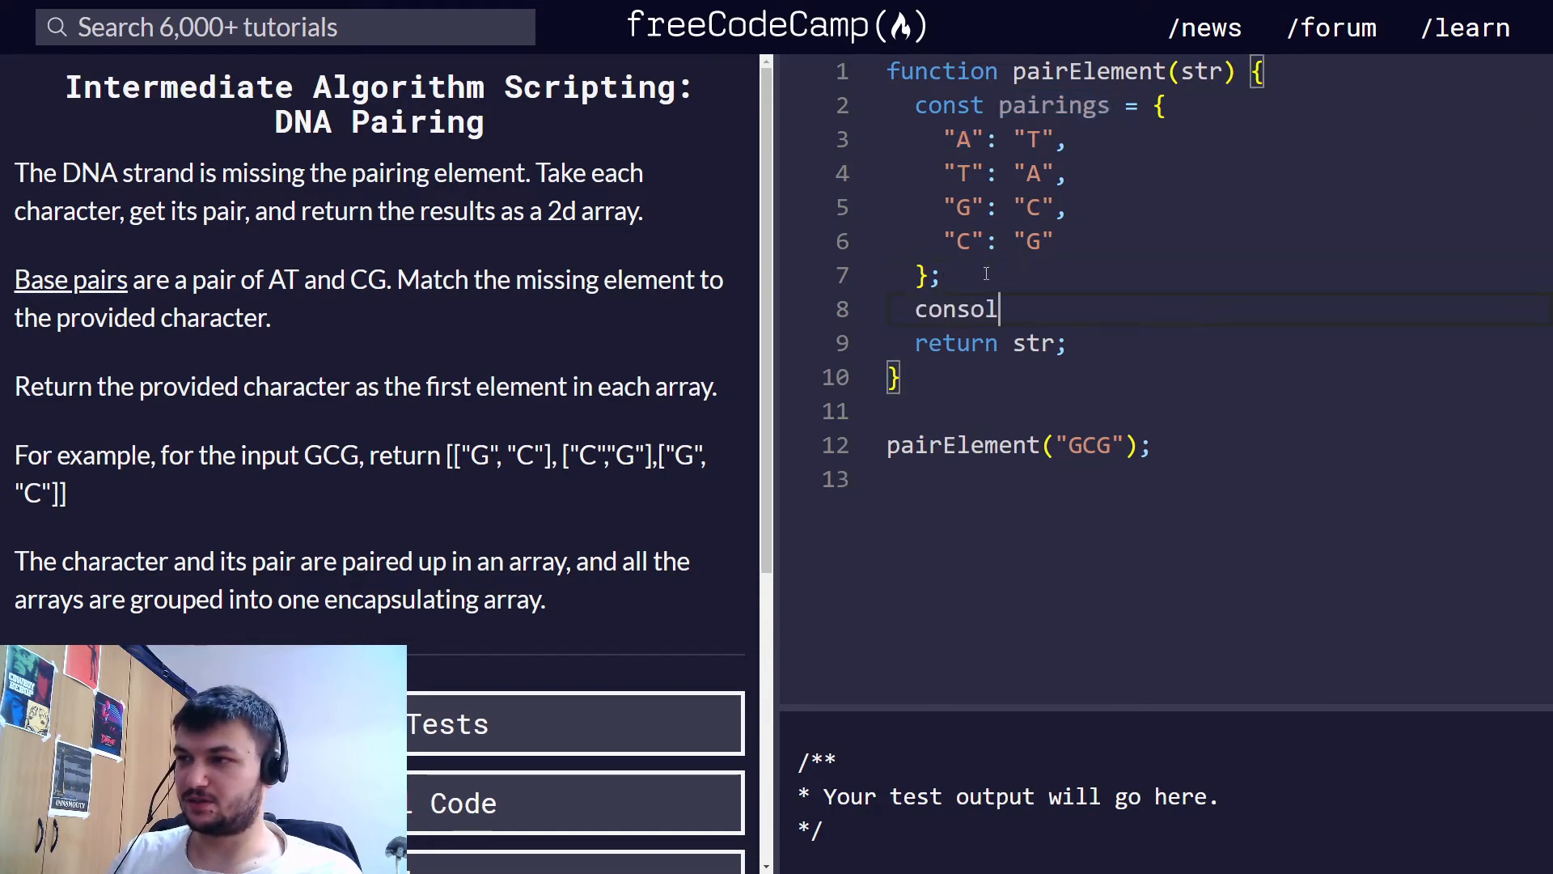
type("e.log()")
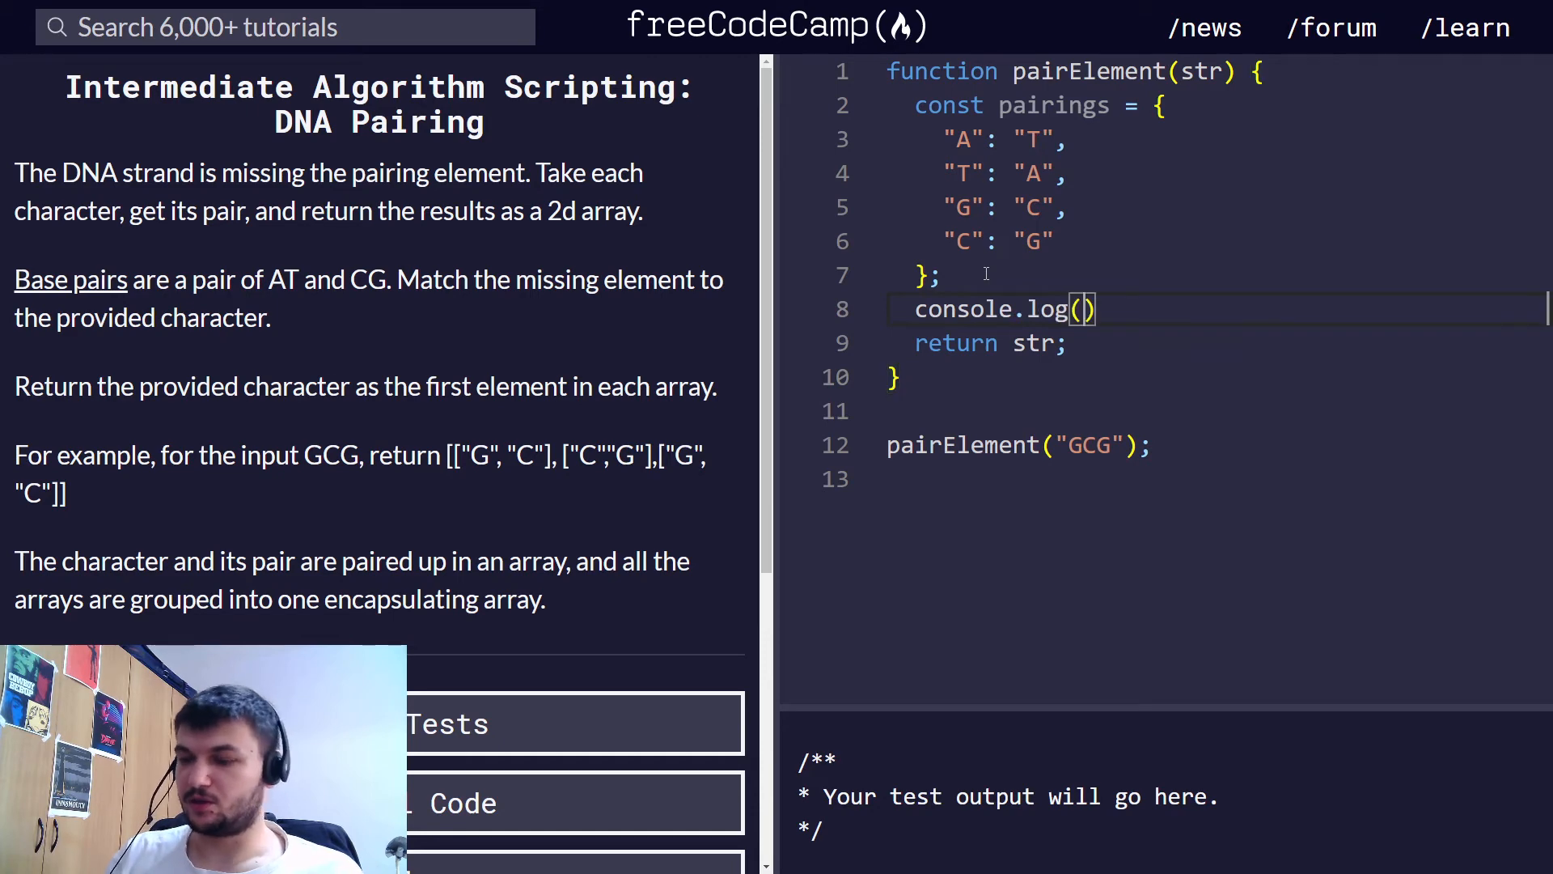
type("pairings")
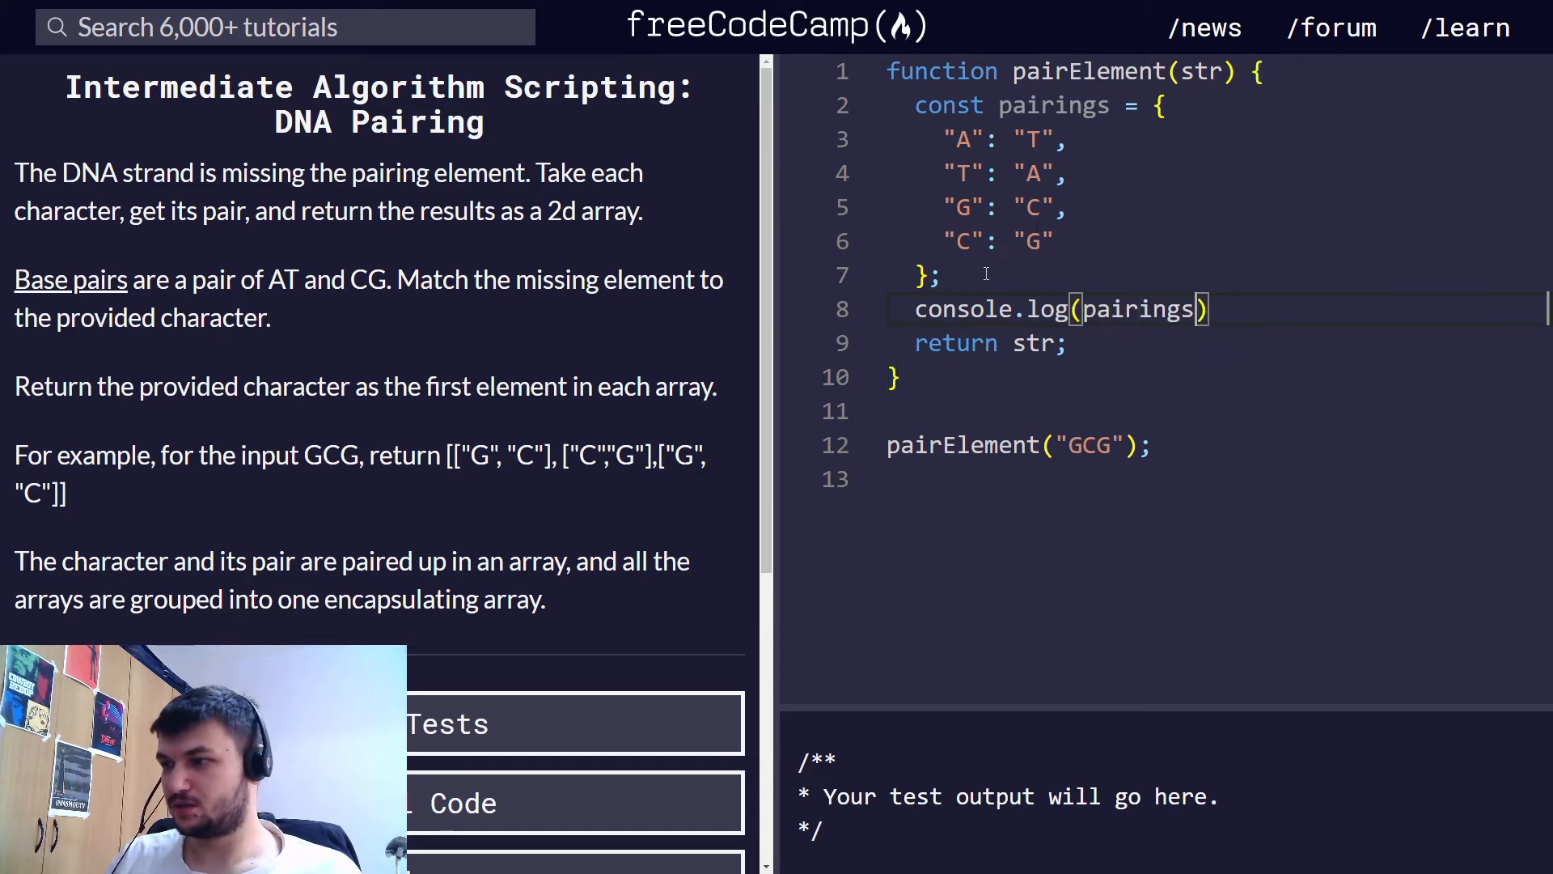
type("[]")
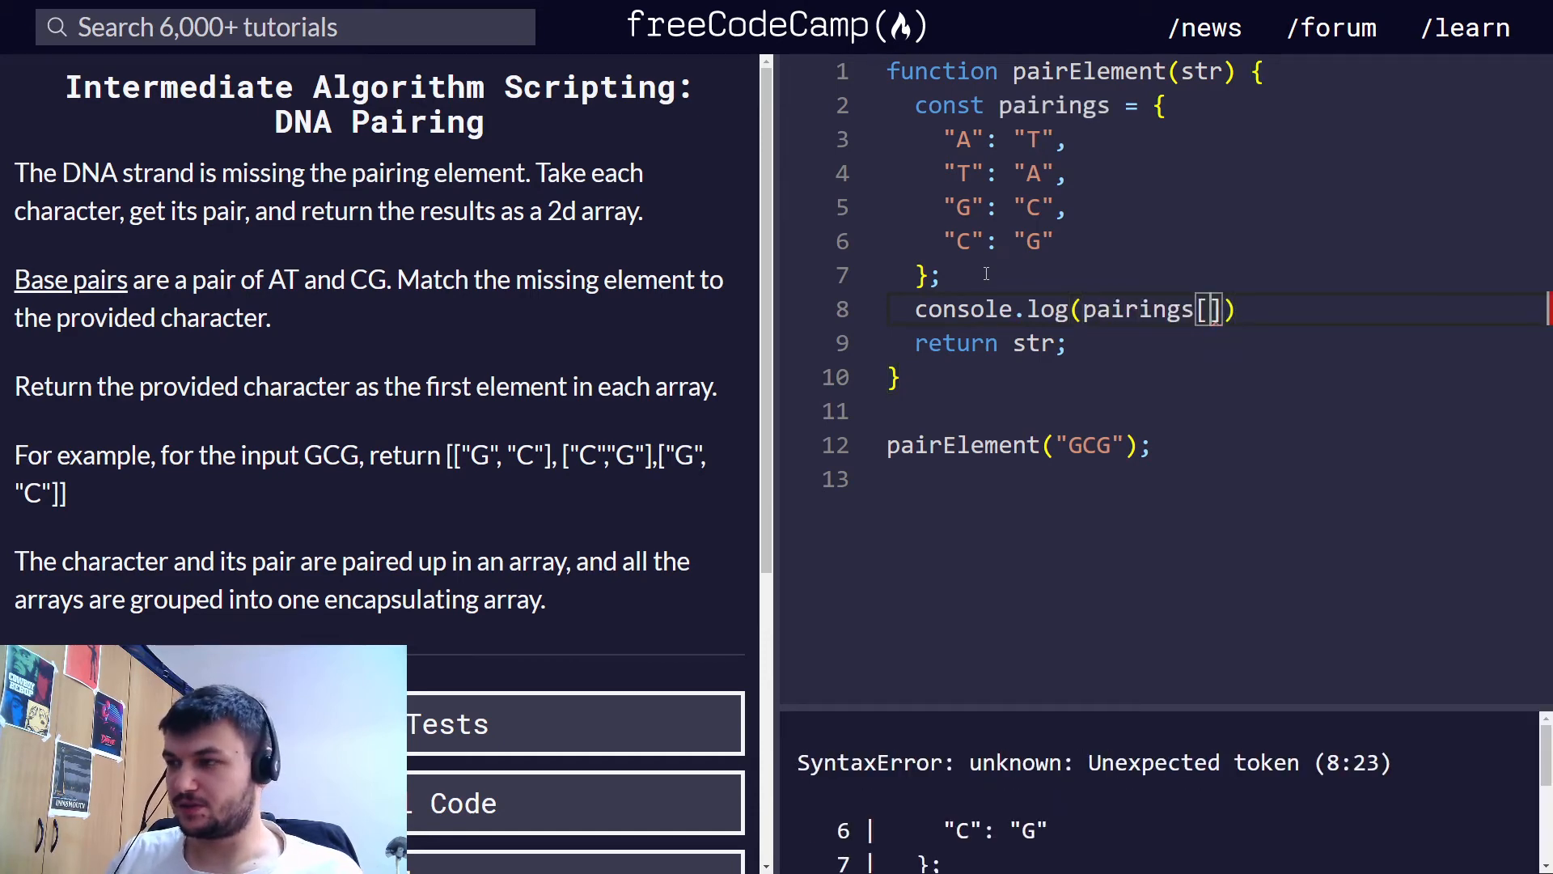
type("\"A\"")
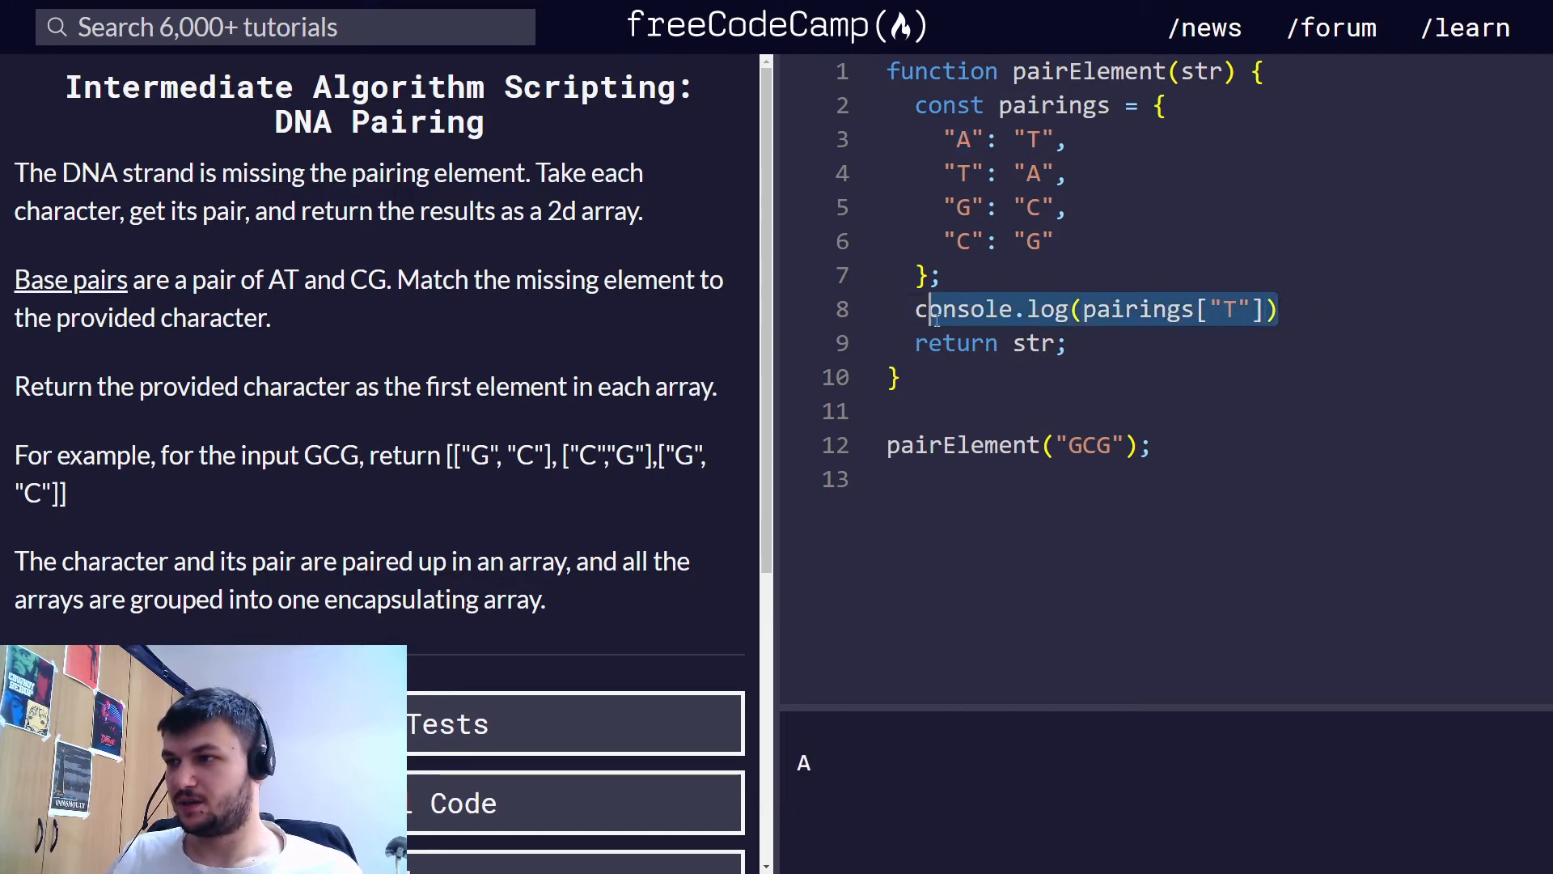
key("Delete")
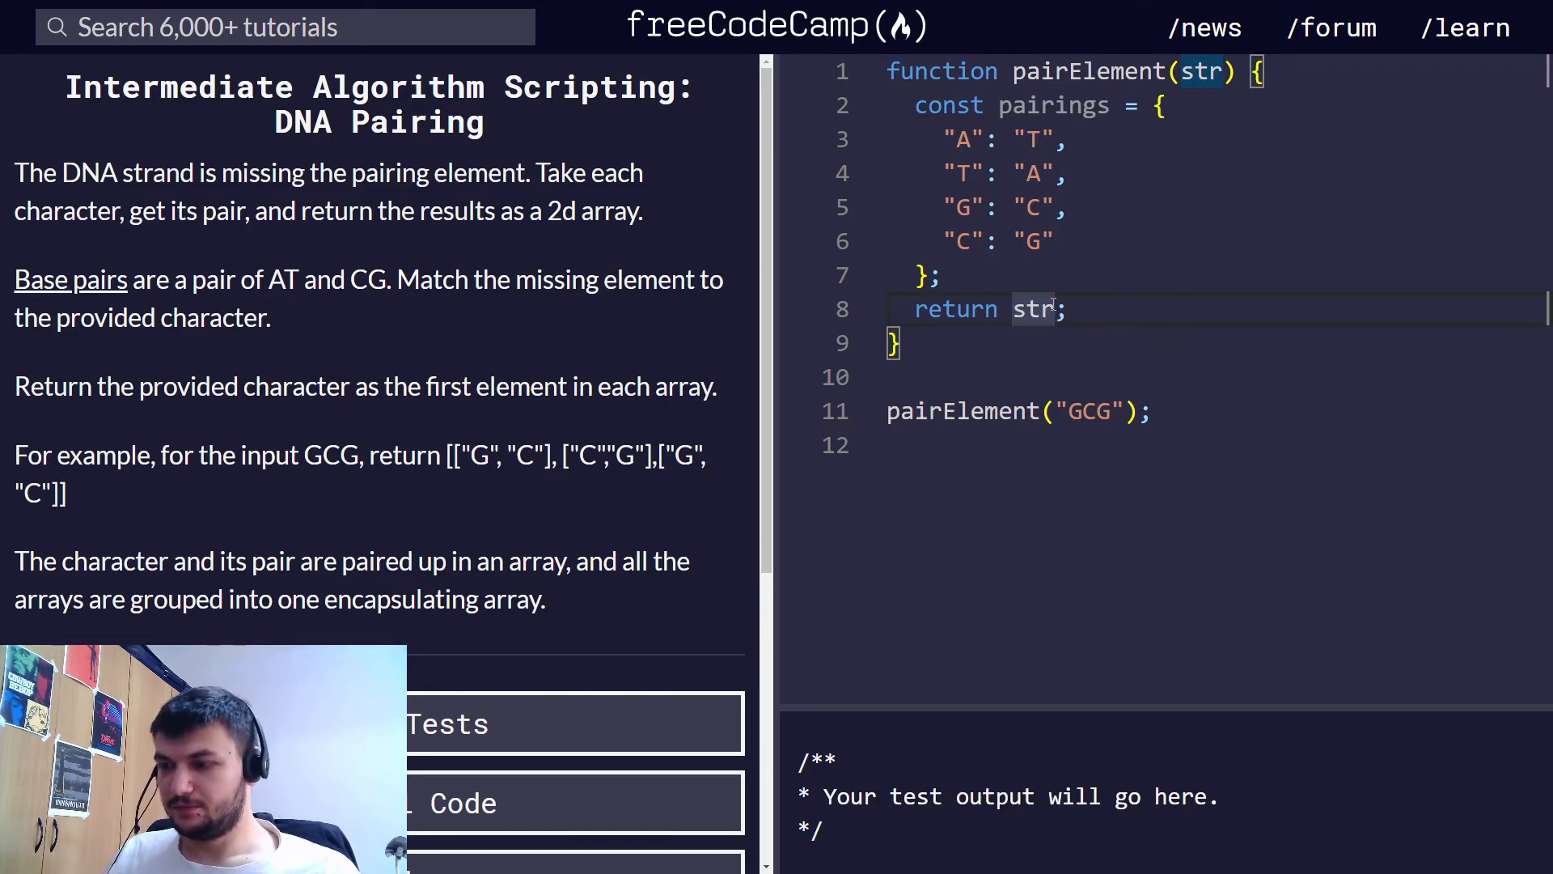
Step: Return str.split("") and log pairElement("GCG"), printing ['G', 'C', 'G']
type(".s")
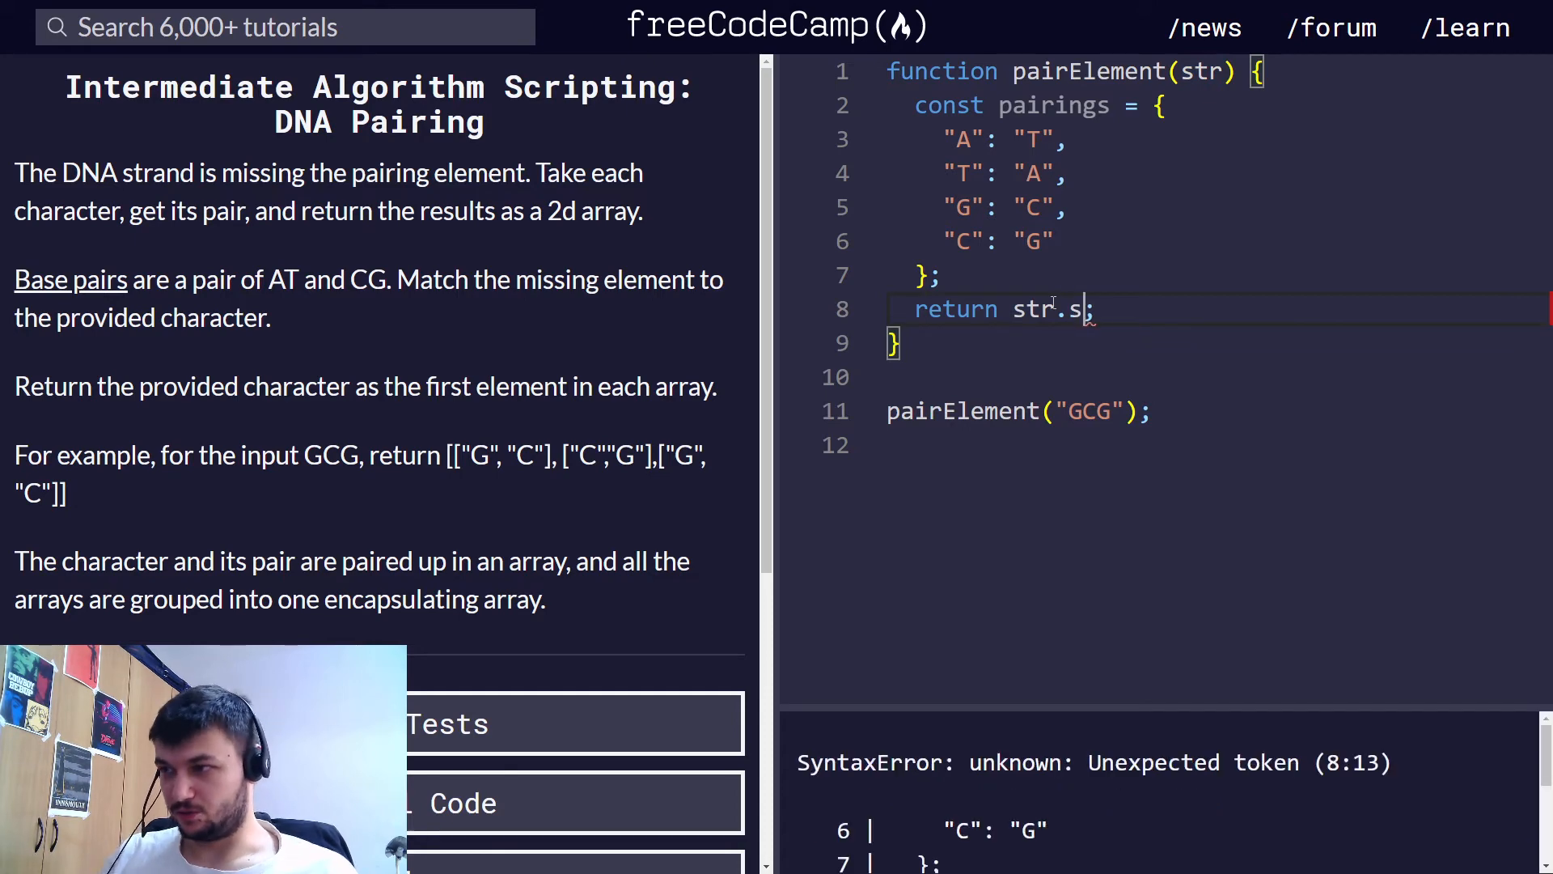
type("plit()")
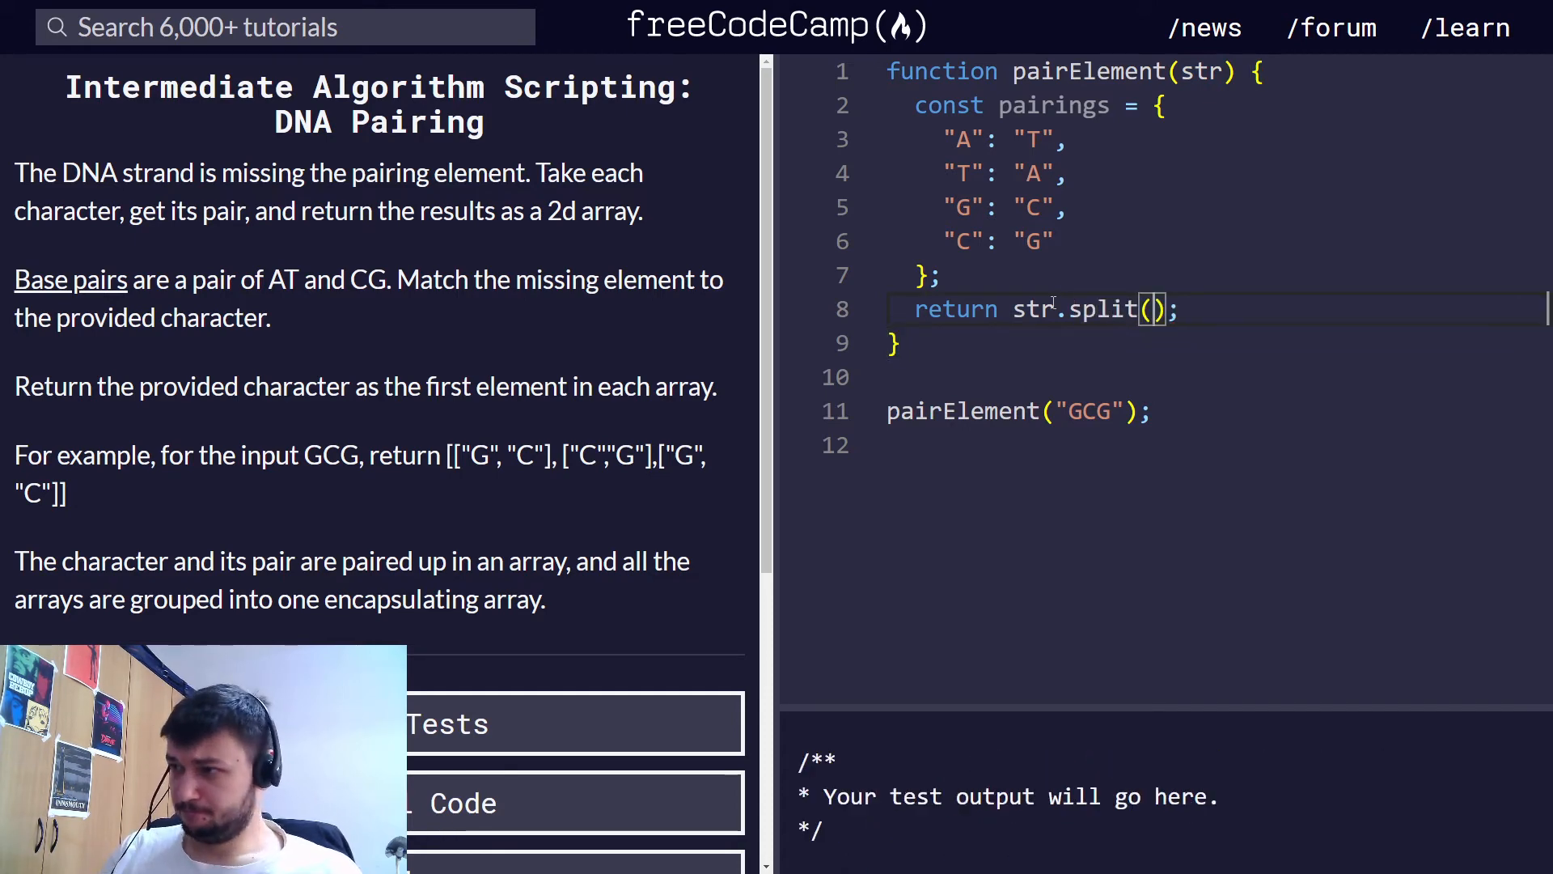
type("\"\"")
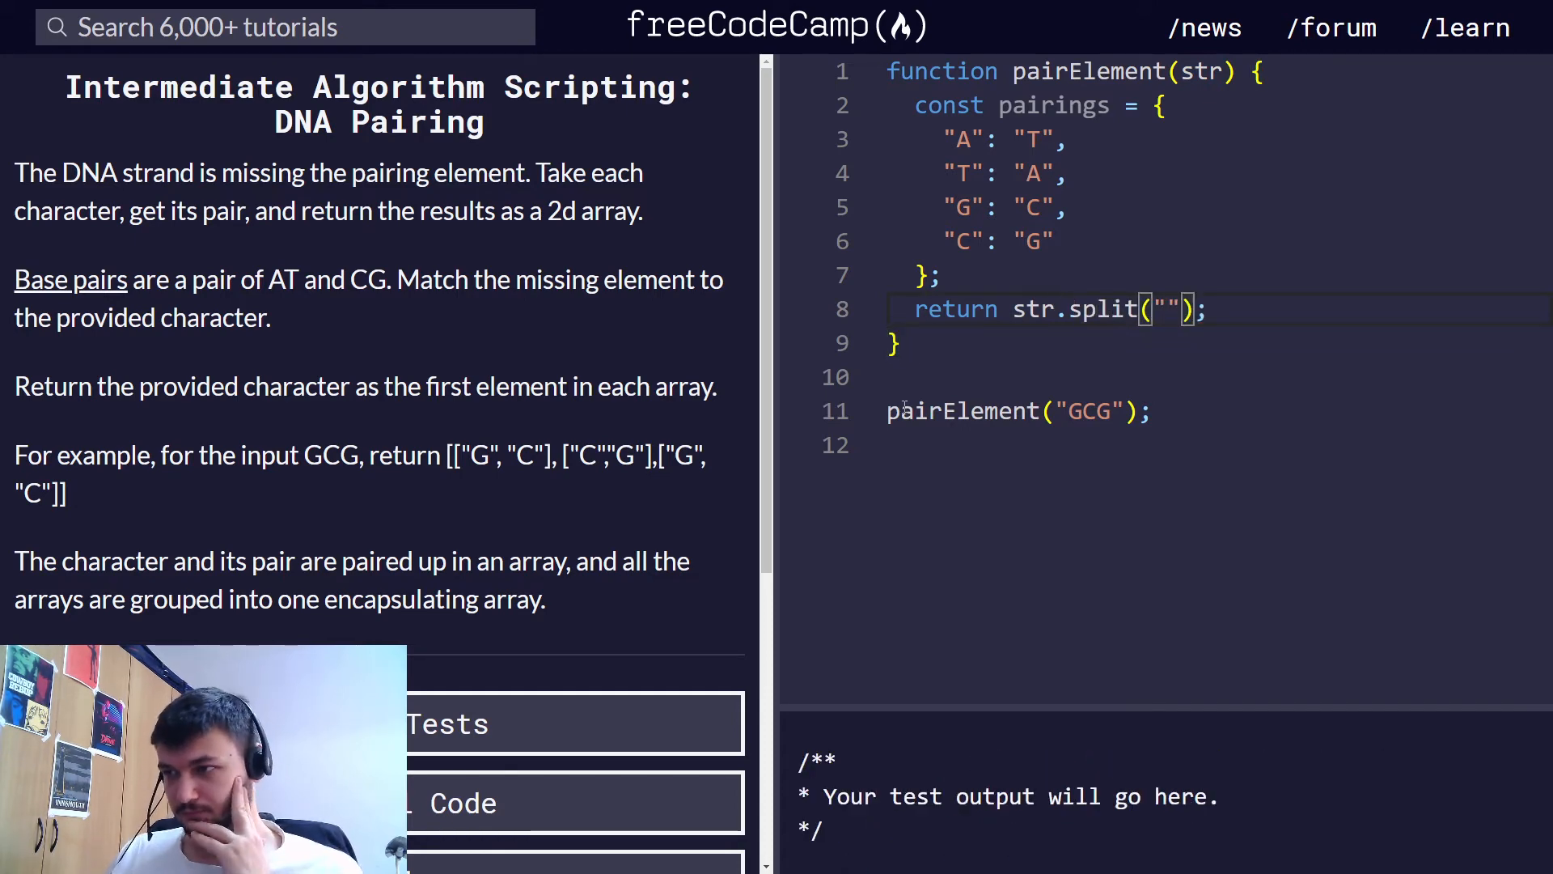
type("console.log(")
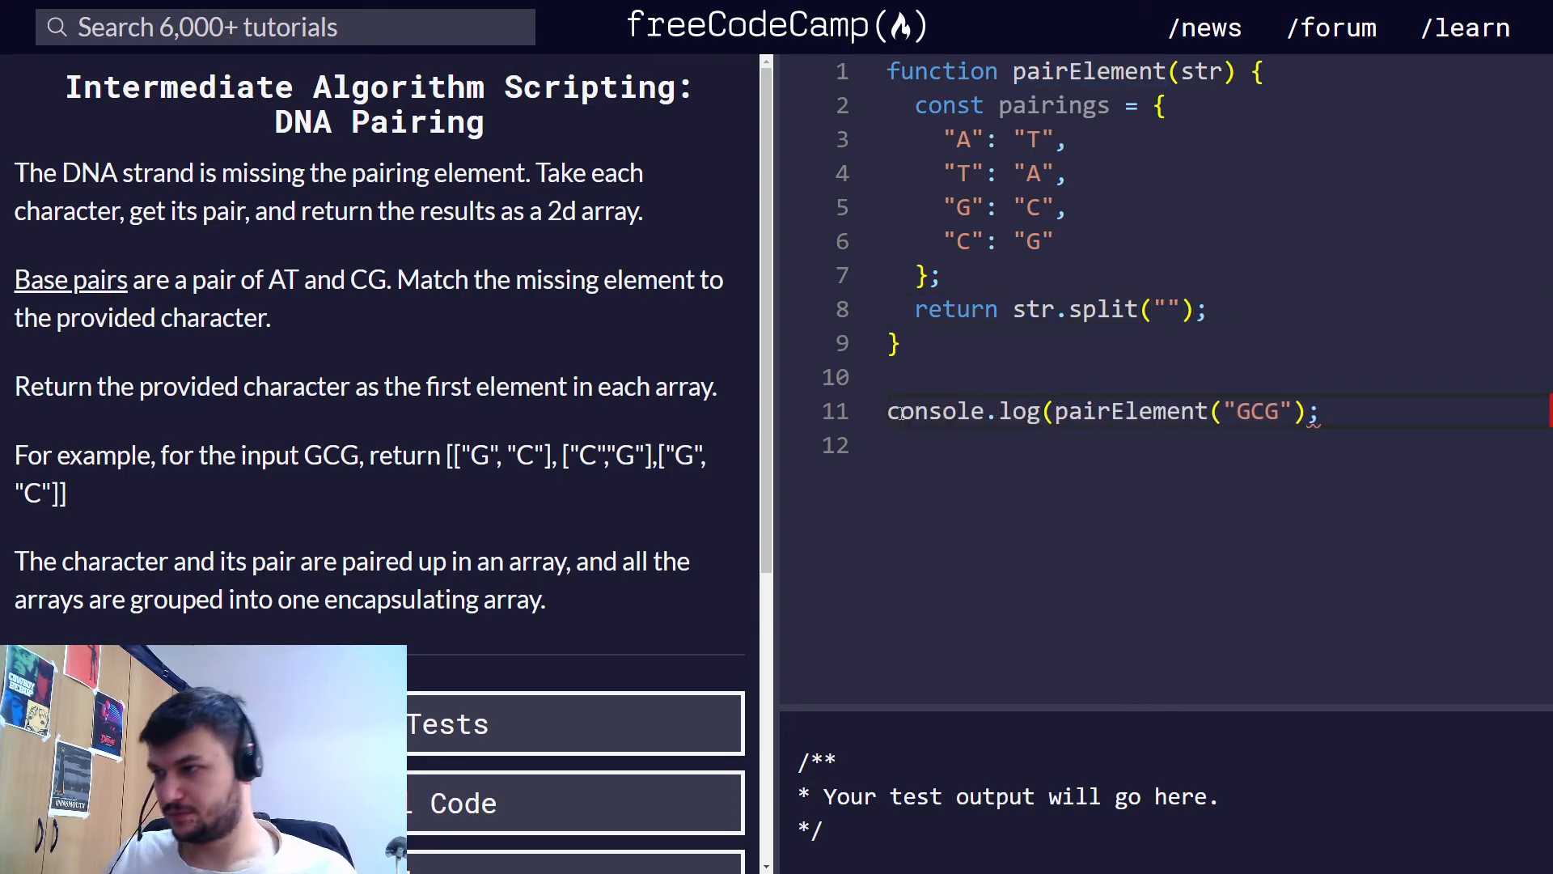
type(")")
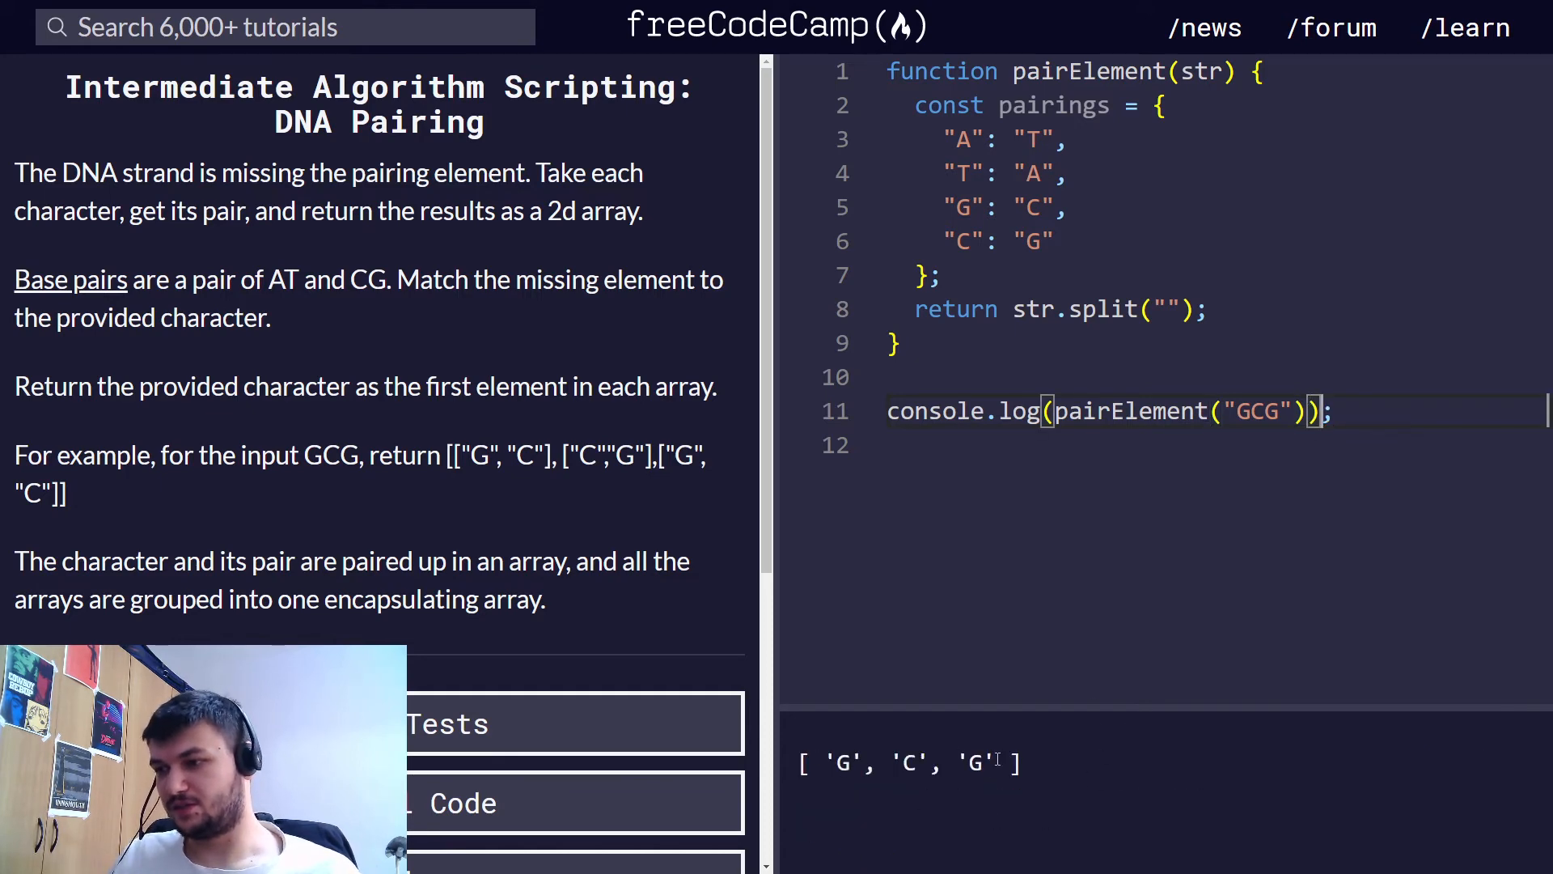
left_click_drag(812, 762, 1009, 762)
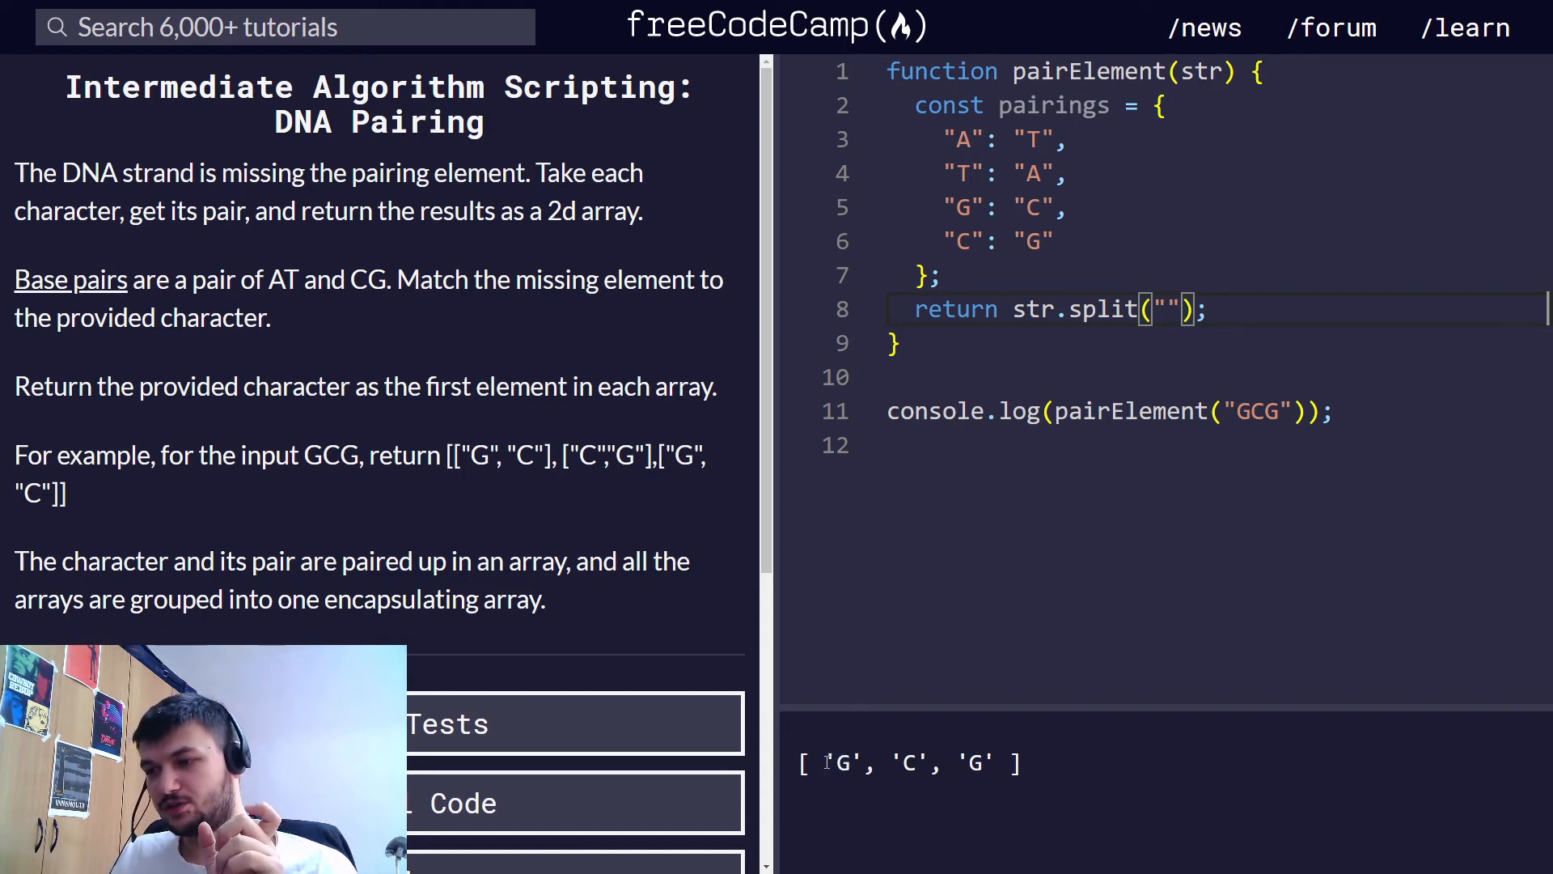
double_click(842, 763)
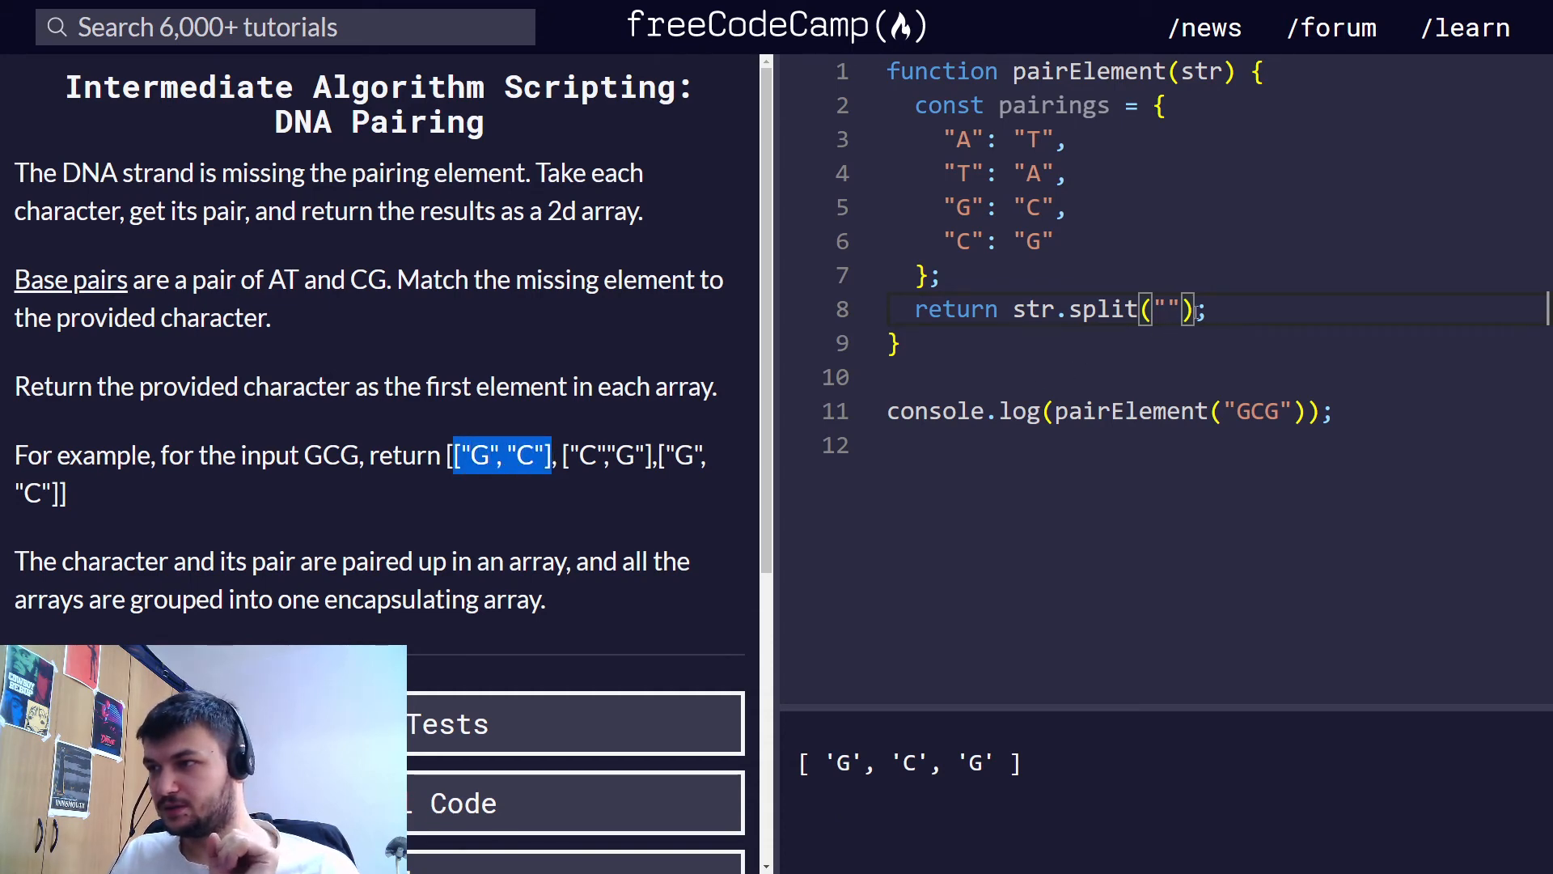
Step: Append .map(elem => [elem, pairings[elem]]) to the return and run the tests to pass
type(".map")
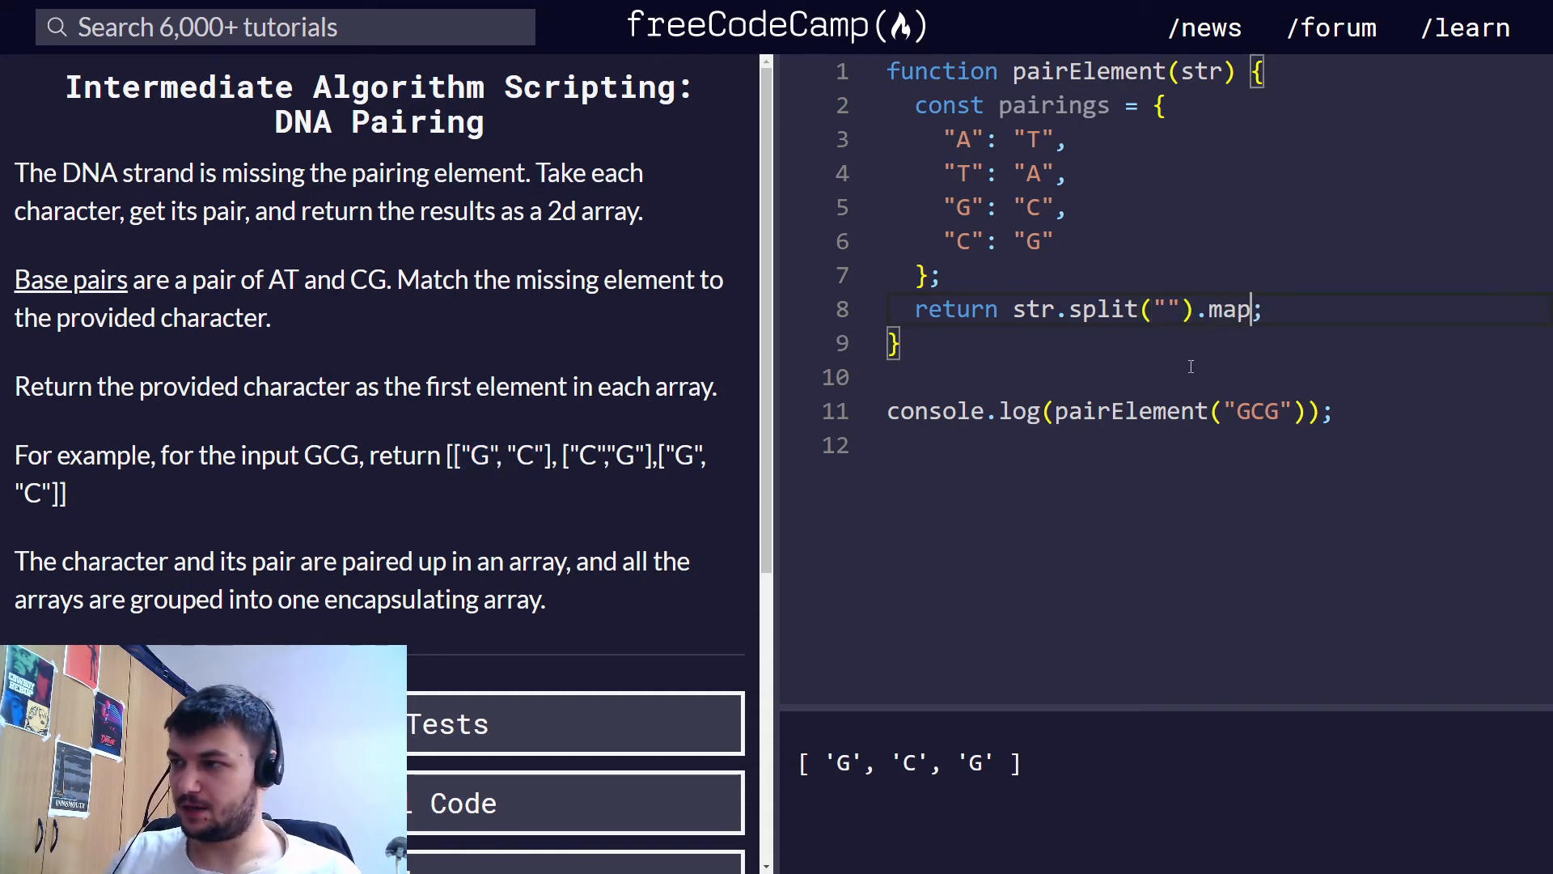
type("()")
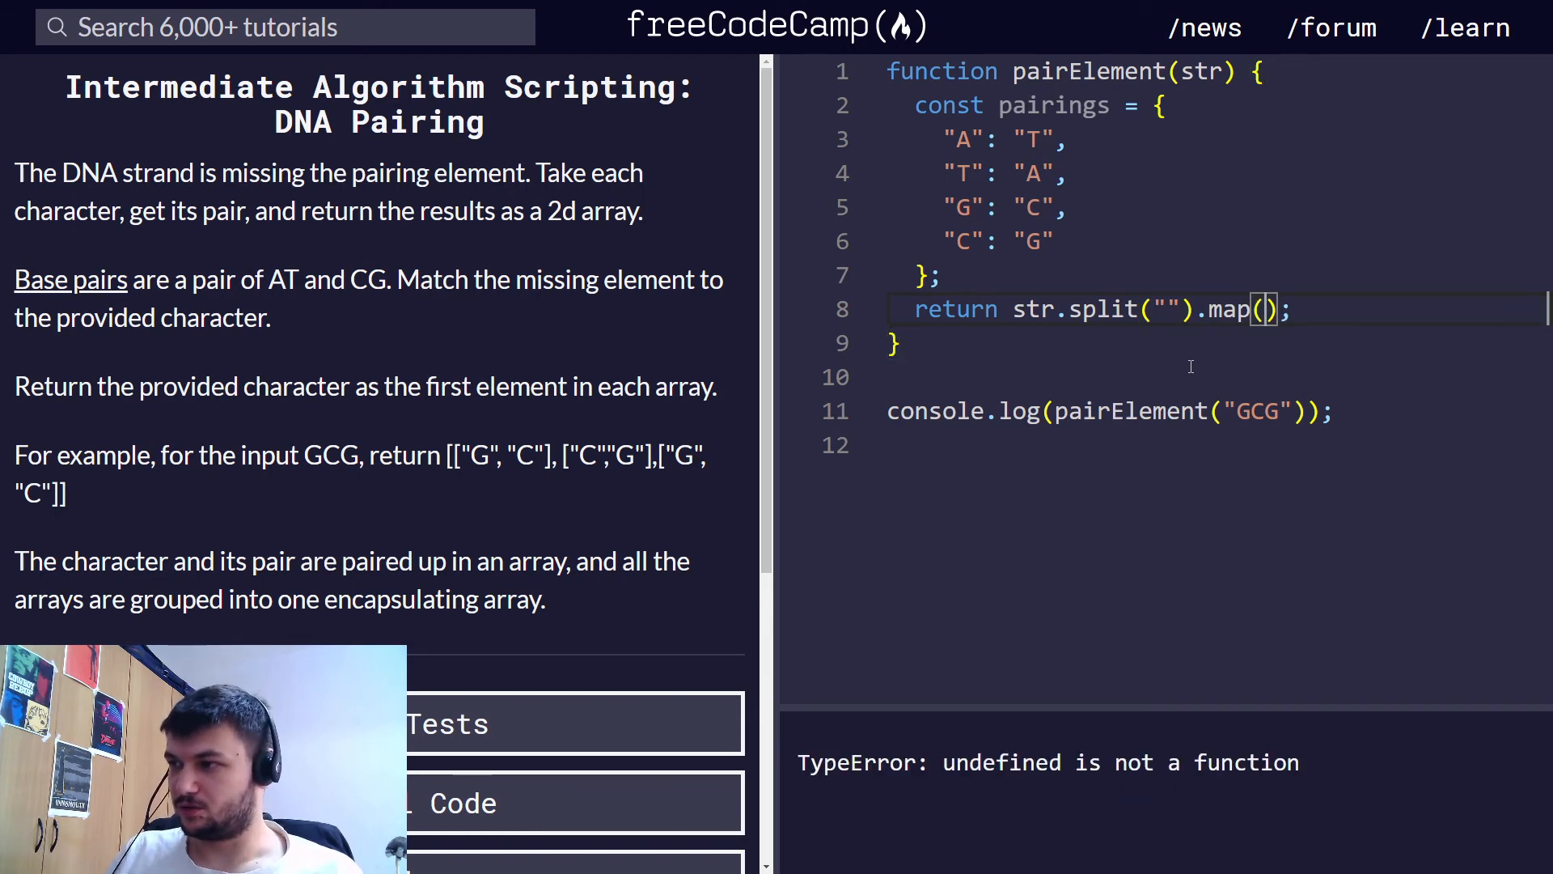
type("elem")
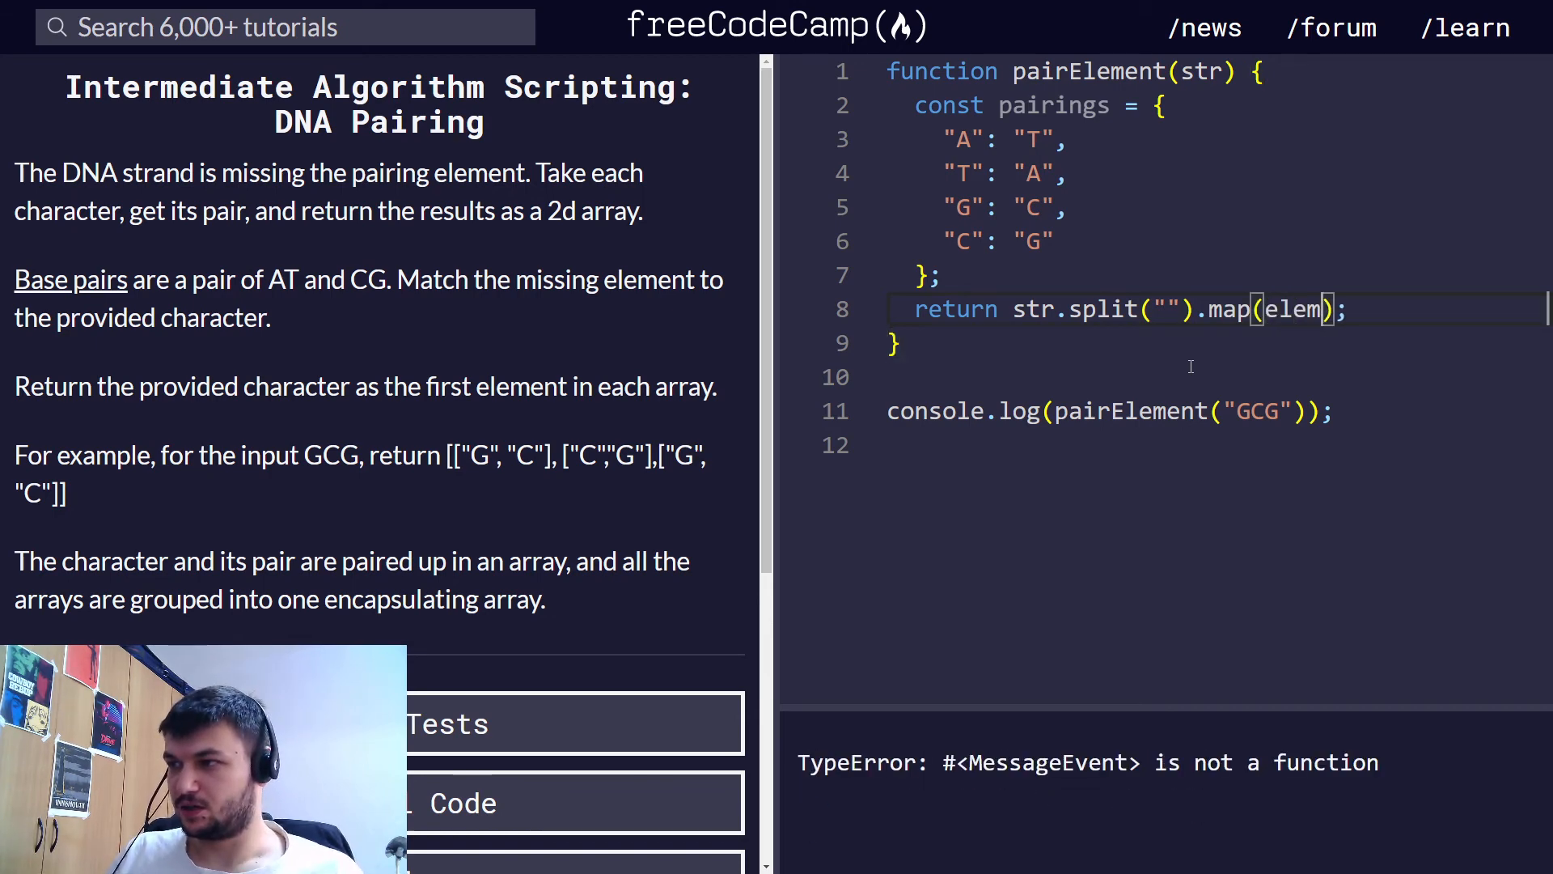
type("=")
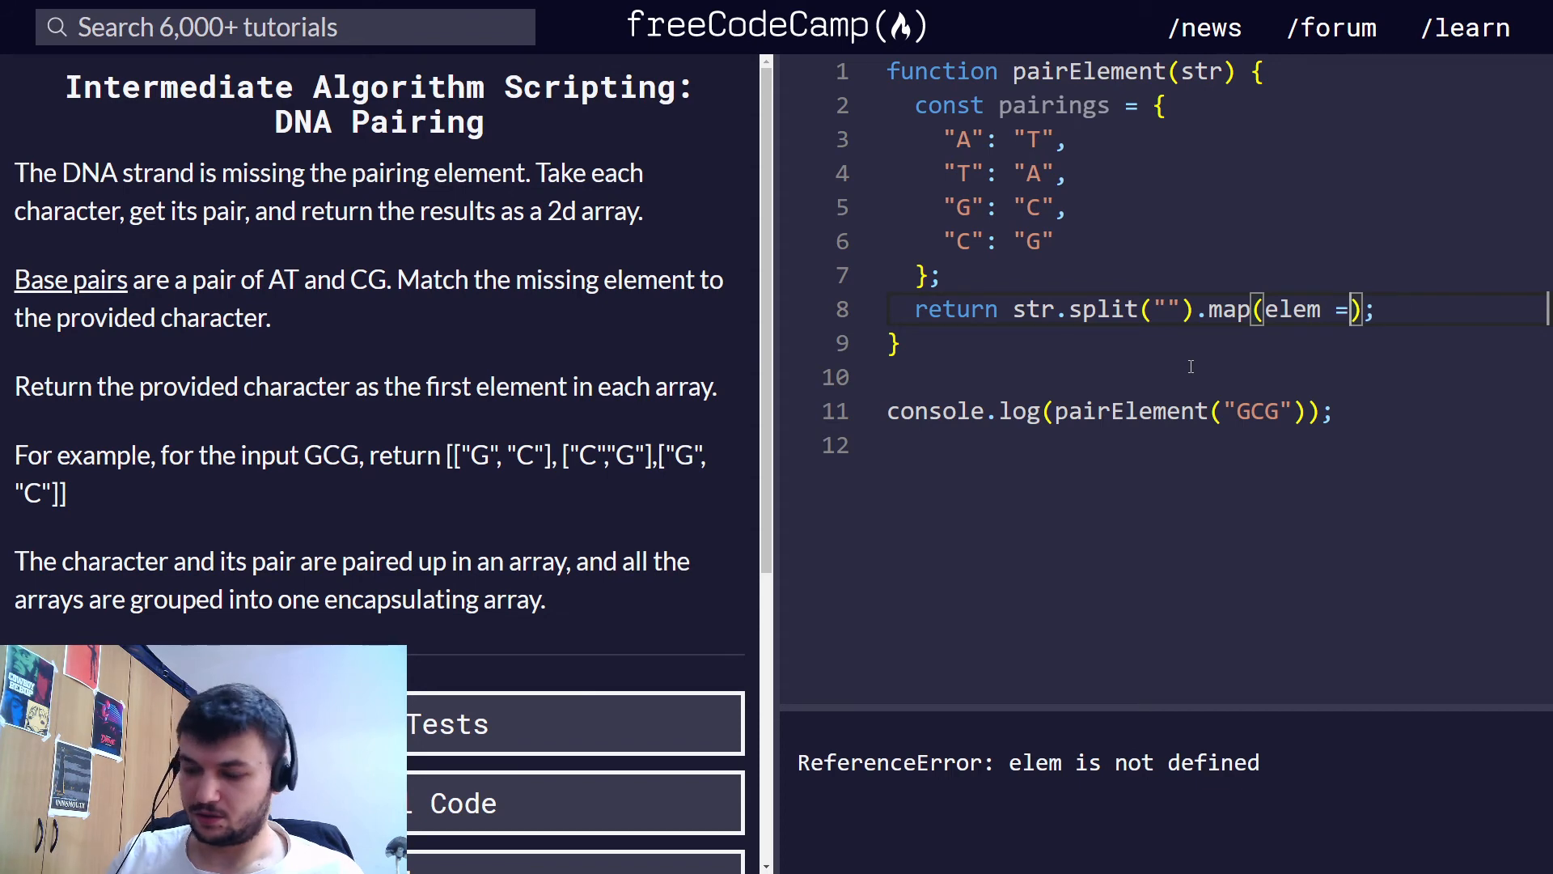
type(">")
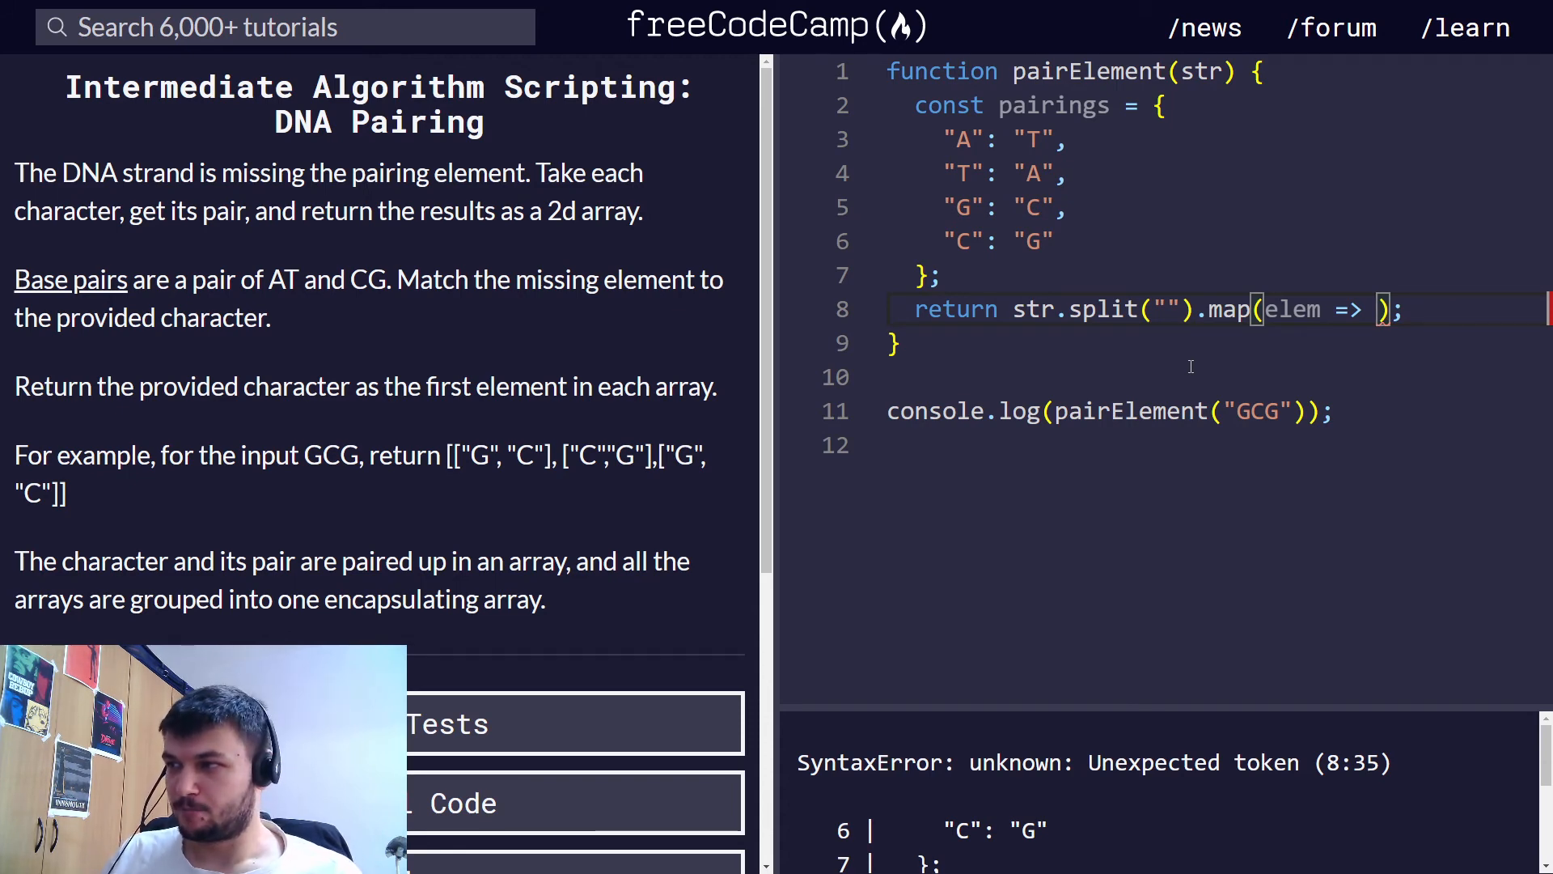
type("[]")
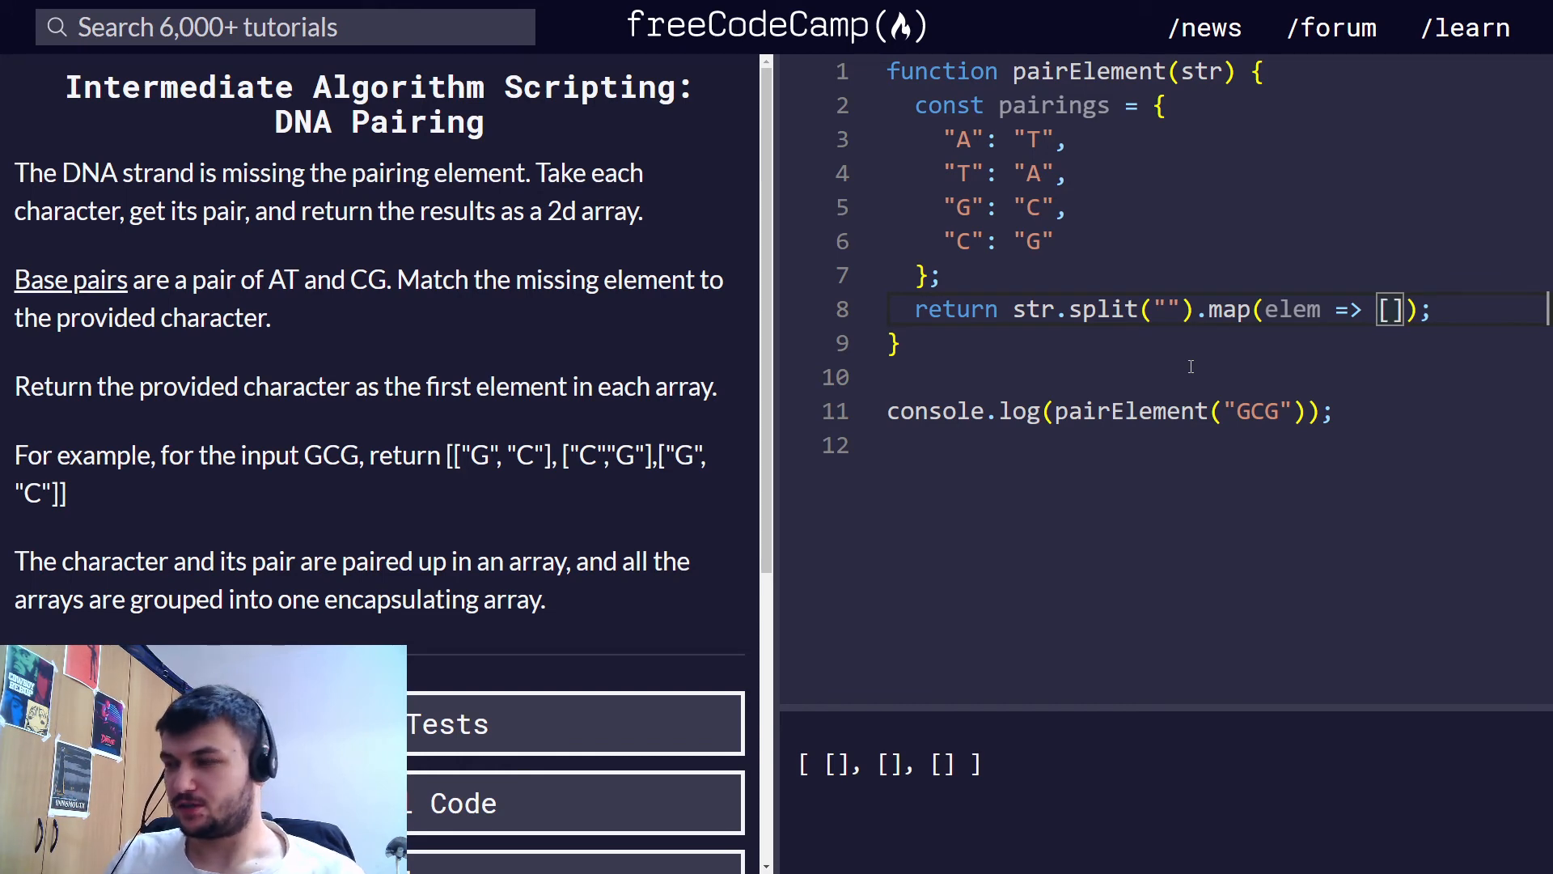
type("elem,")
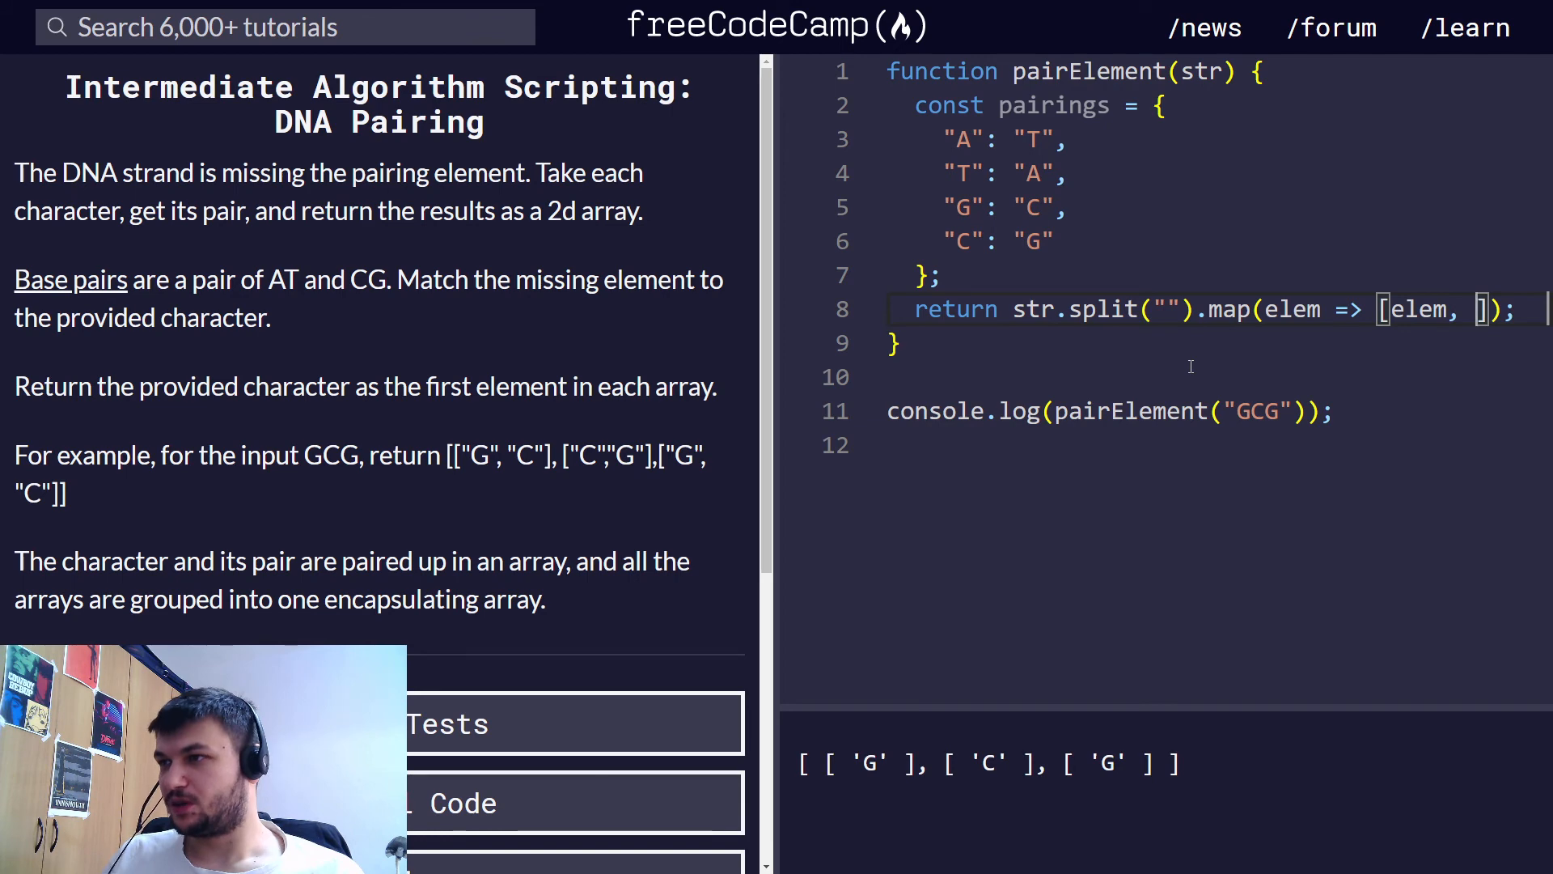
type("pairings[")
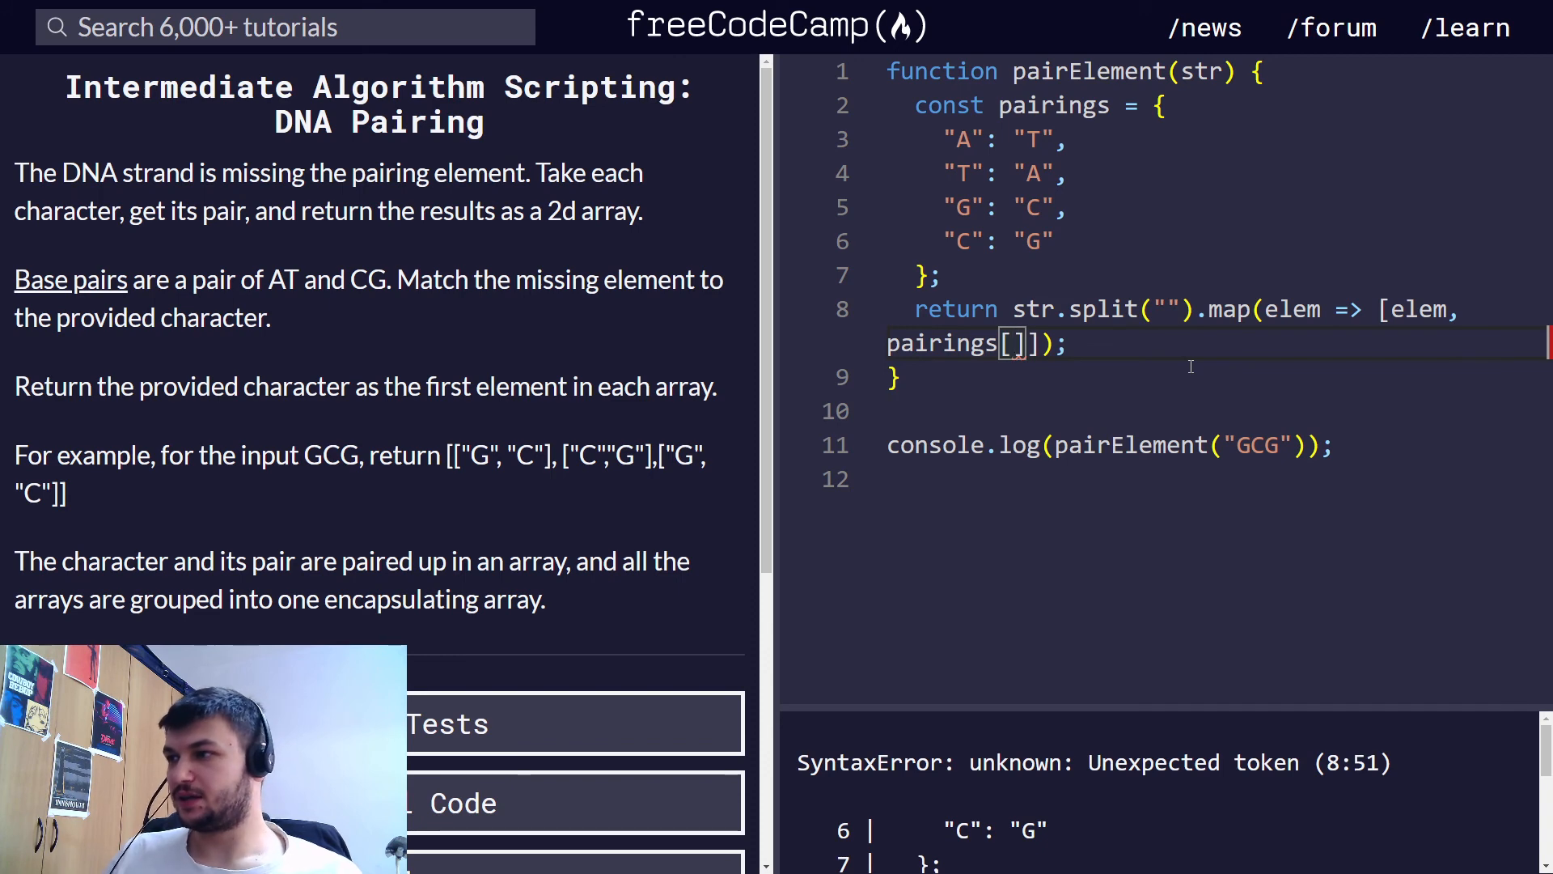
type("elem")
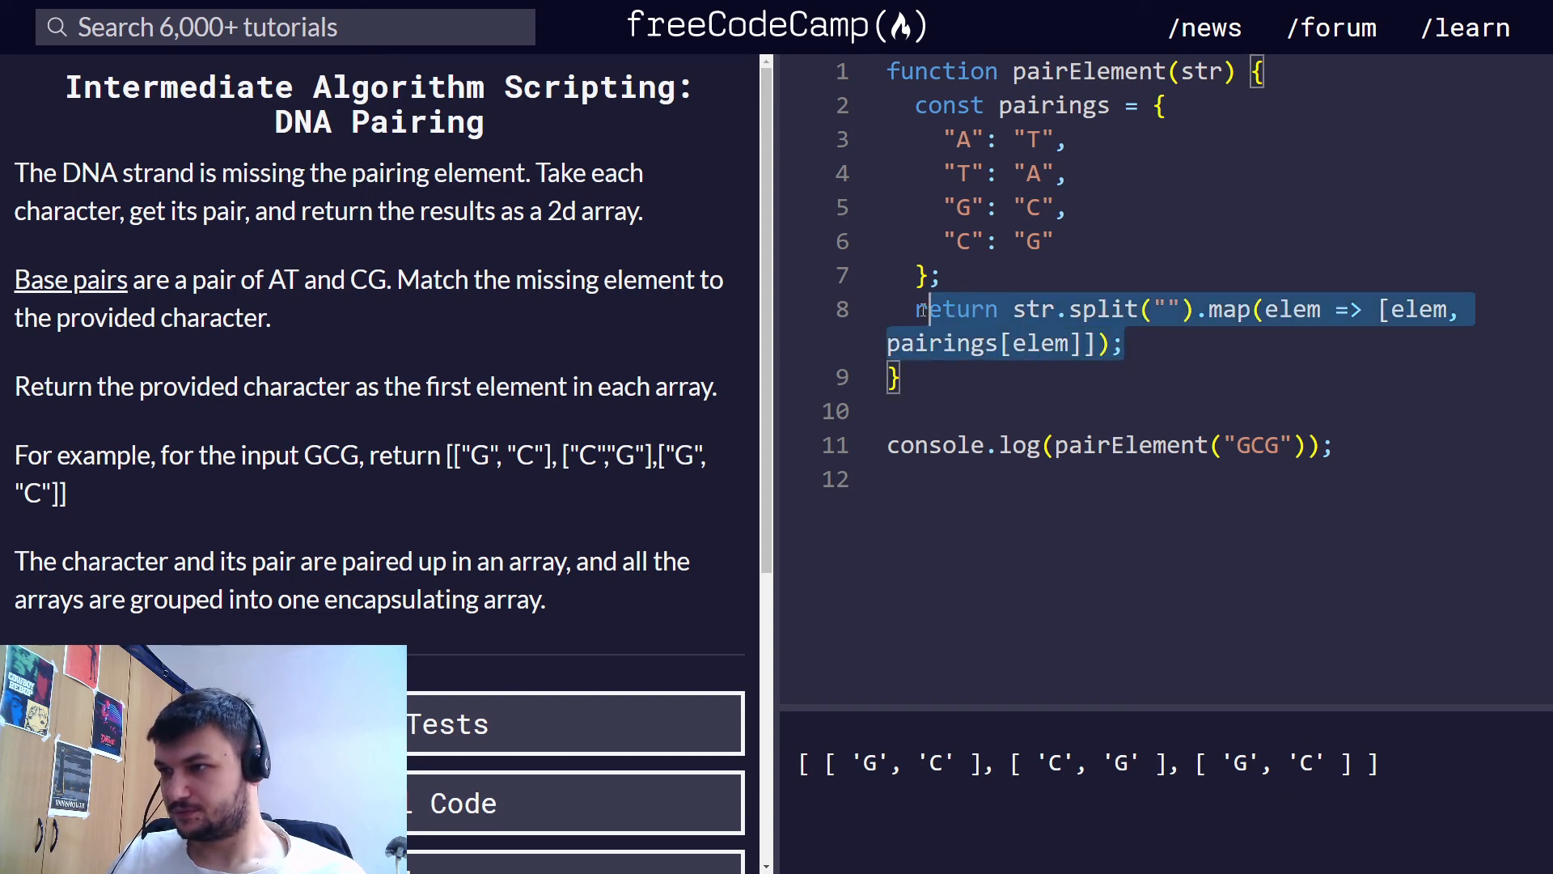
left_click(1158, 343)
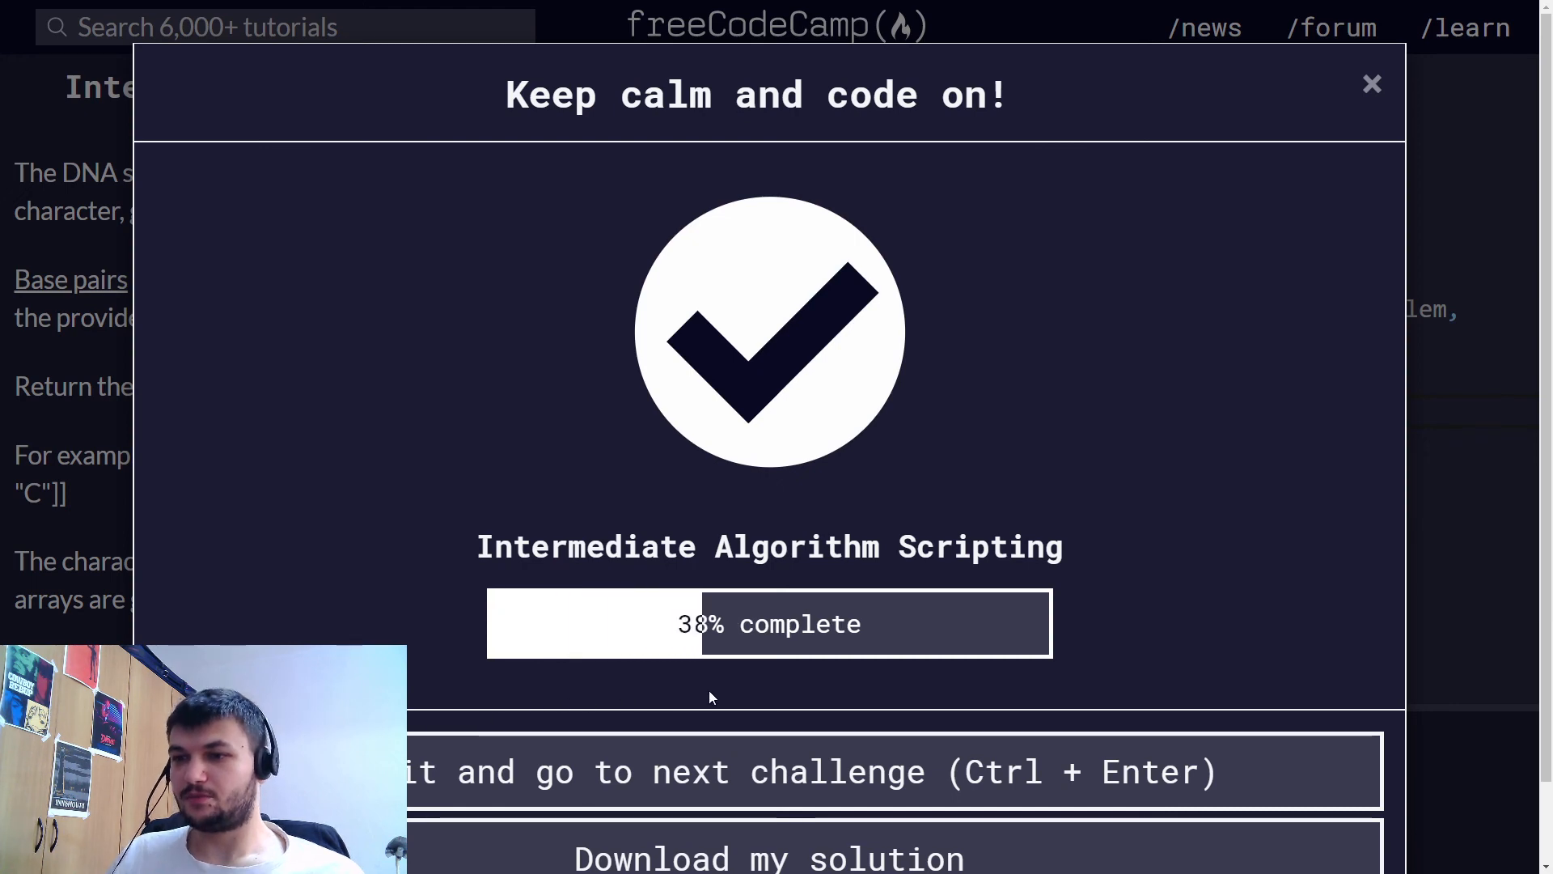
mouse_move(793, 760)
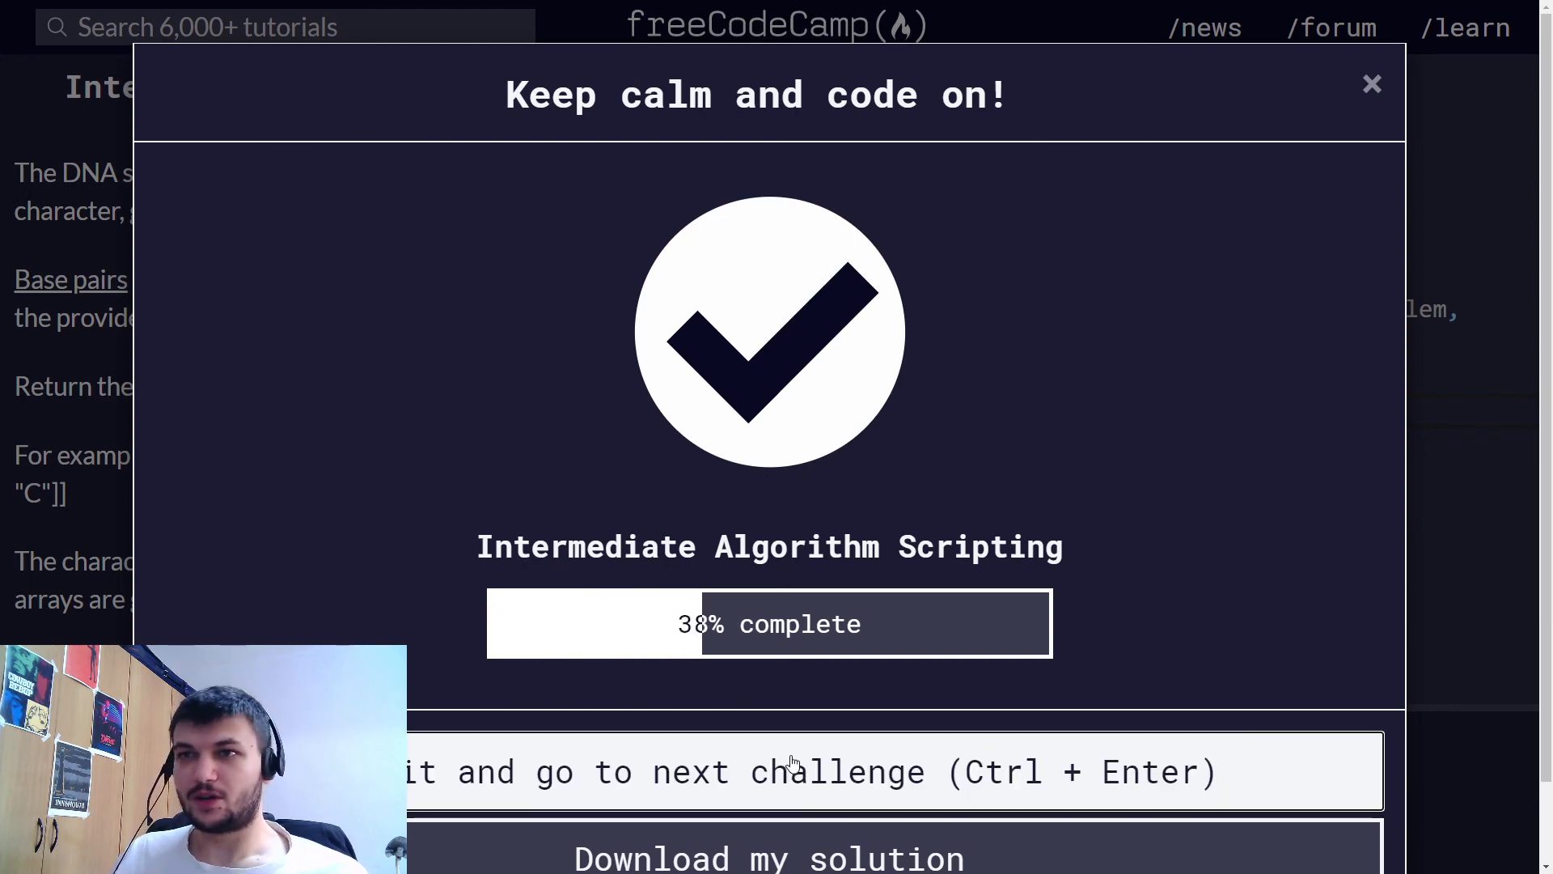